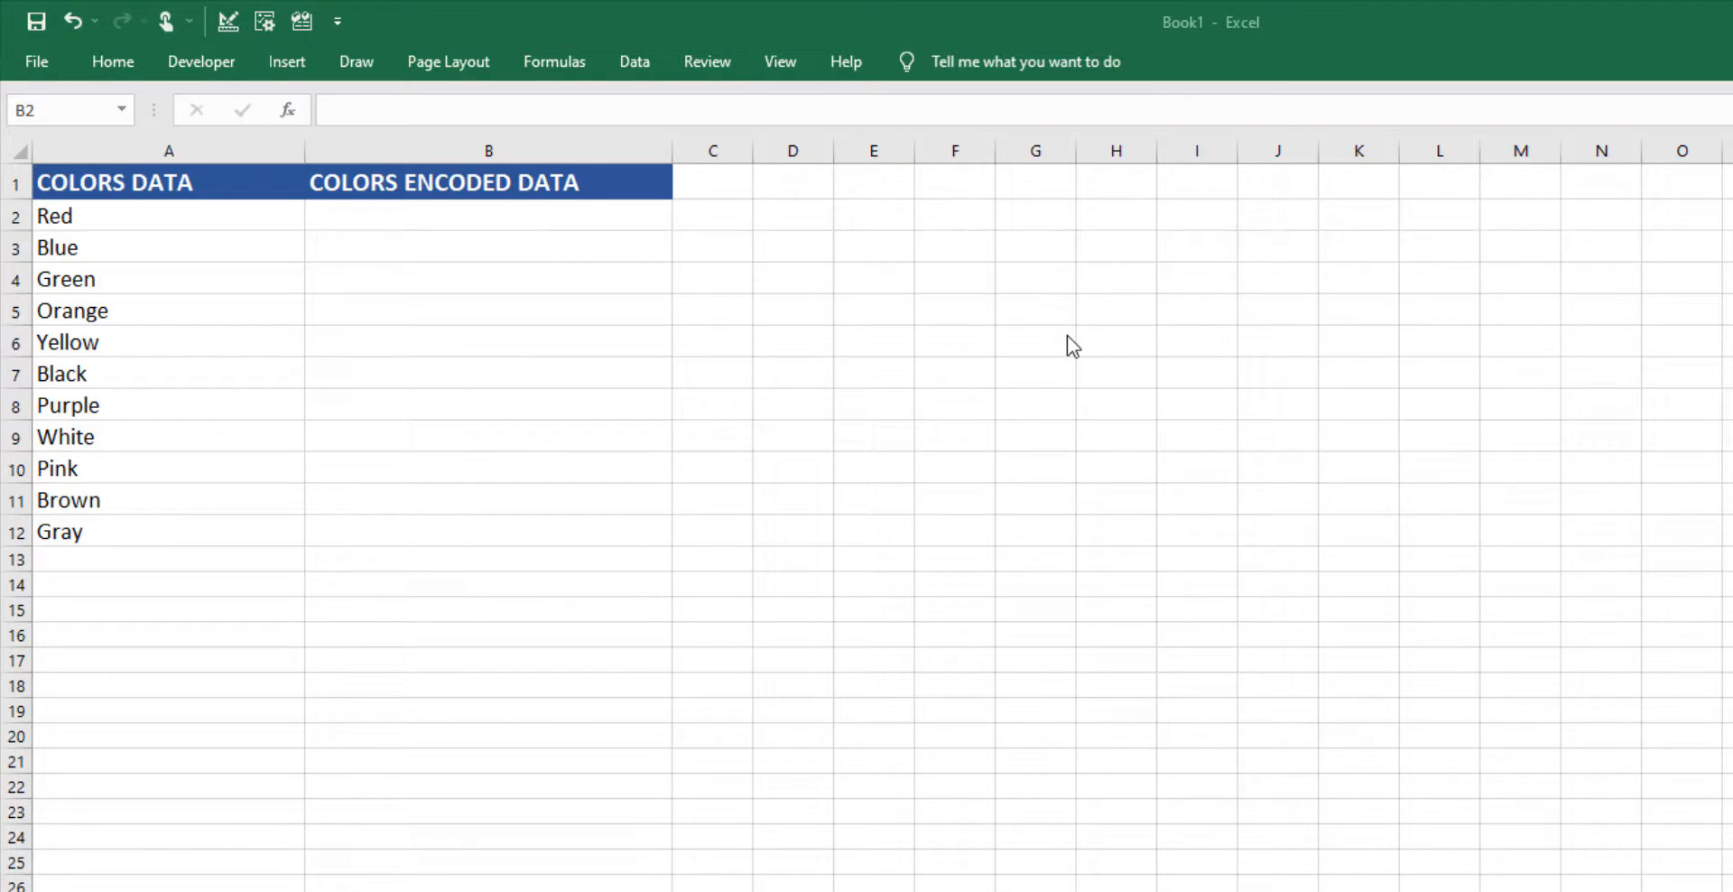
{"action": "mouse_move", "coordinate": [1047, 348]}
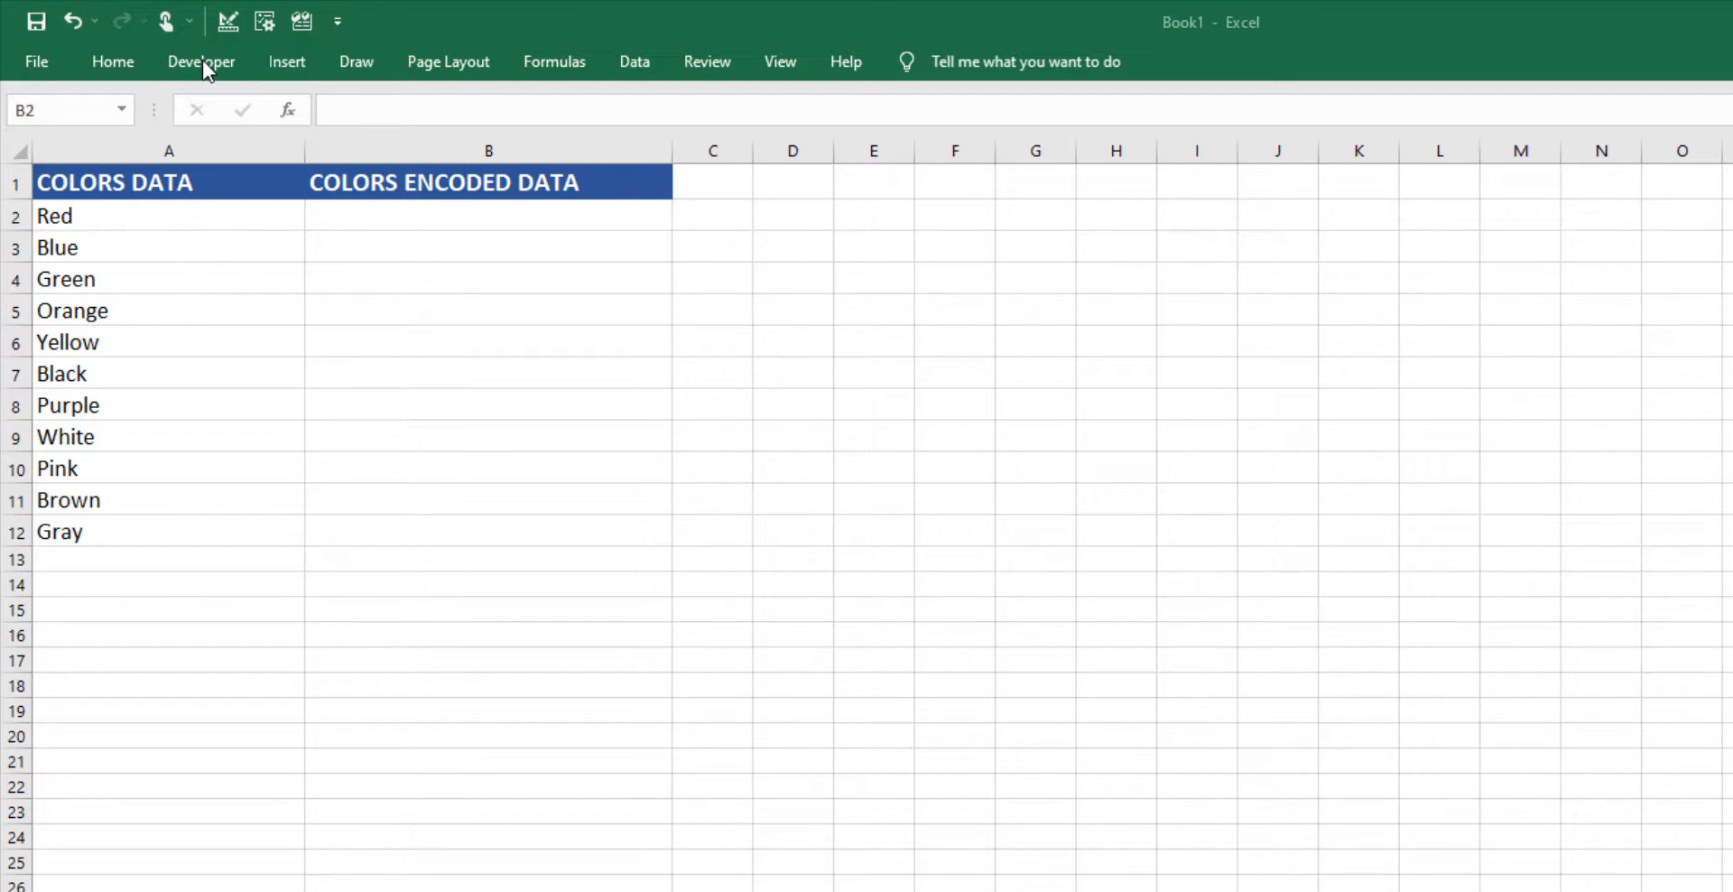
Enter =Code128(A2) in B2 beside Red and fill it down beside every colour to B12
{"action": "left_click", "coordinate": [489, 215]}
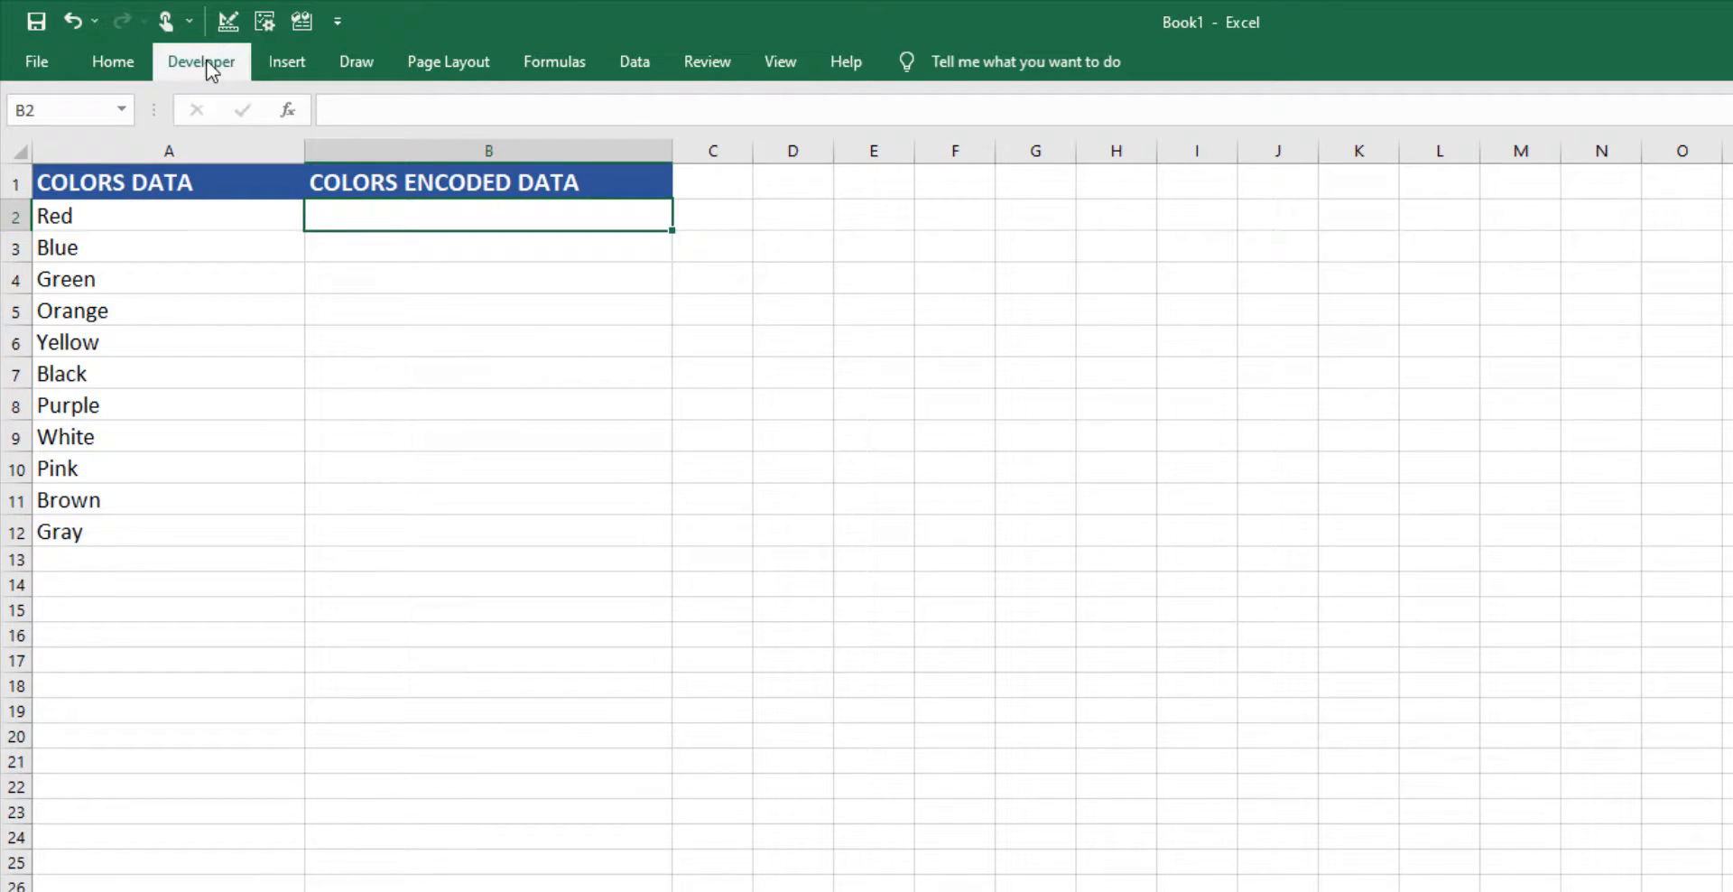
{"action": "left_click", "coordinate": [200, 61]}
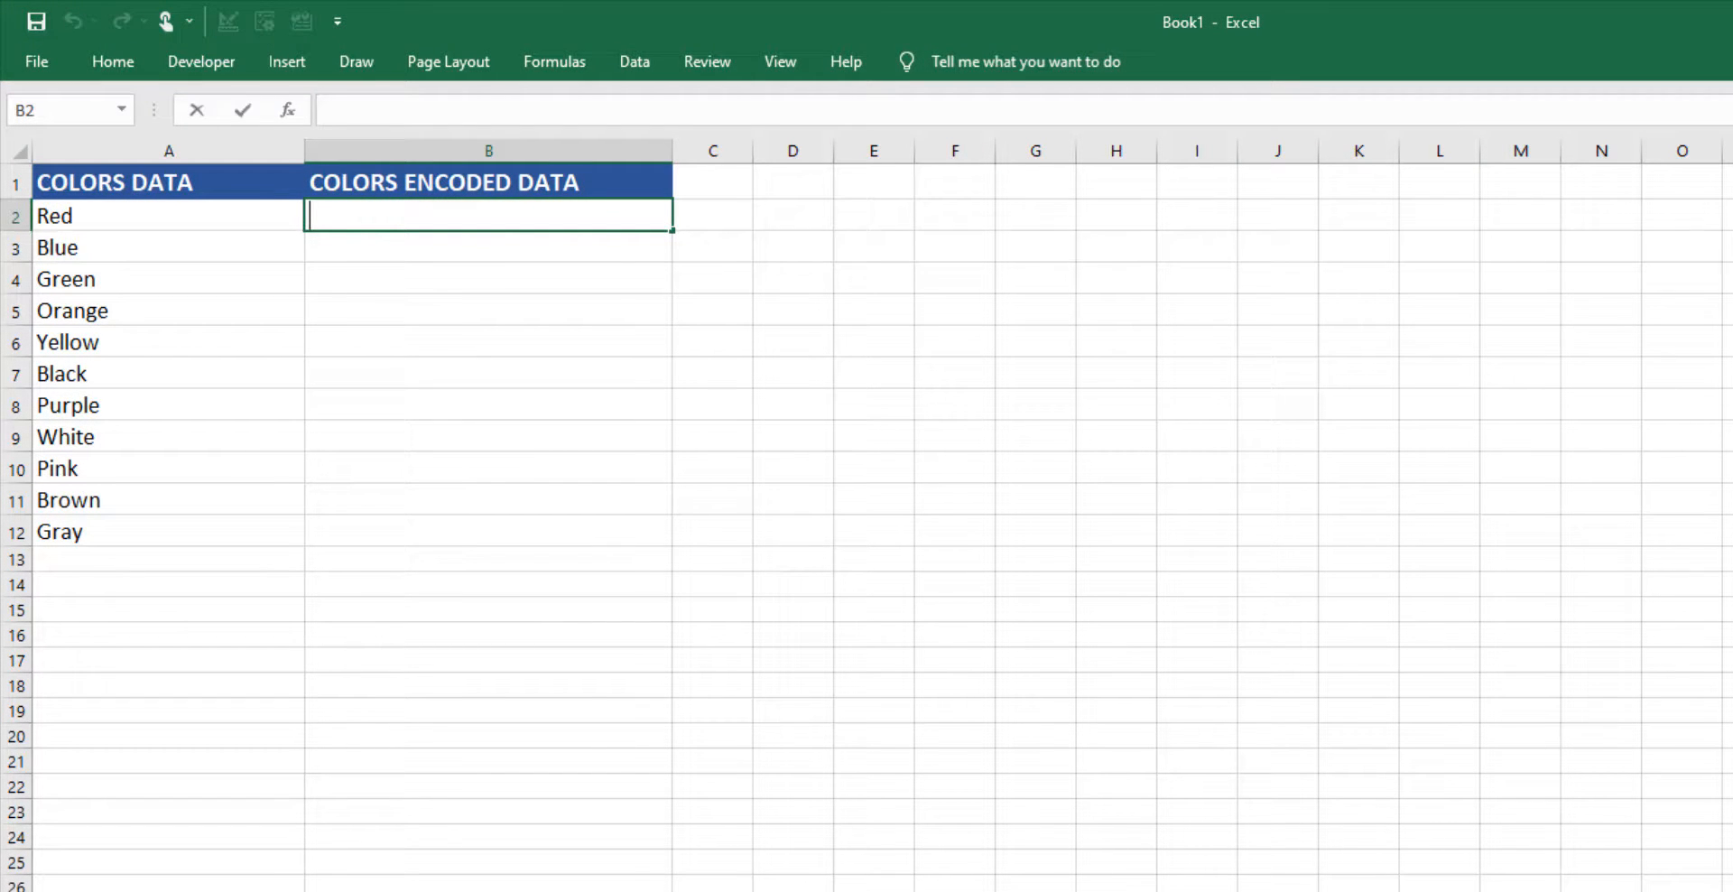
{"action": "type", "text": "="}
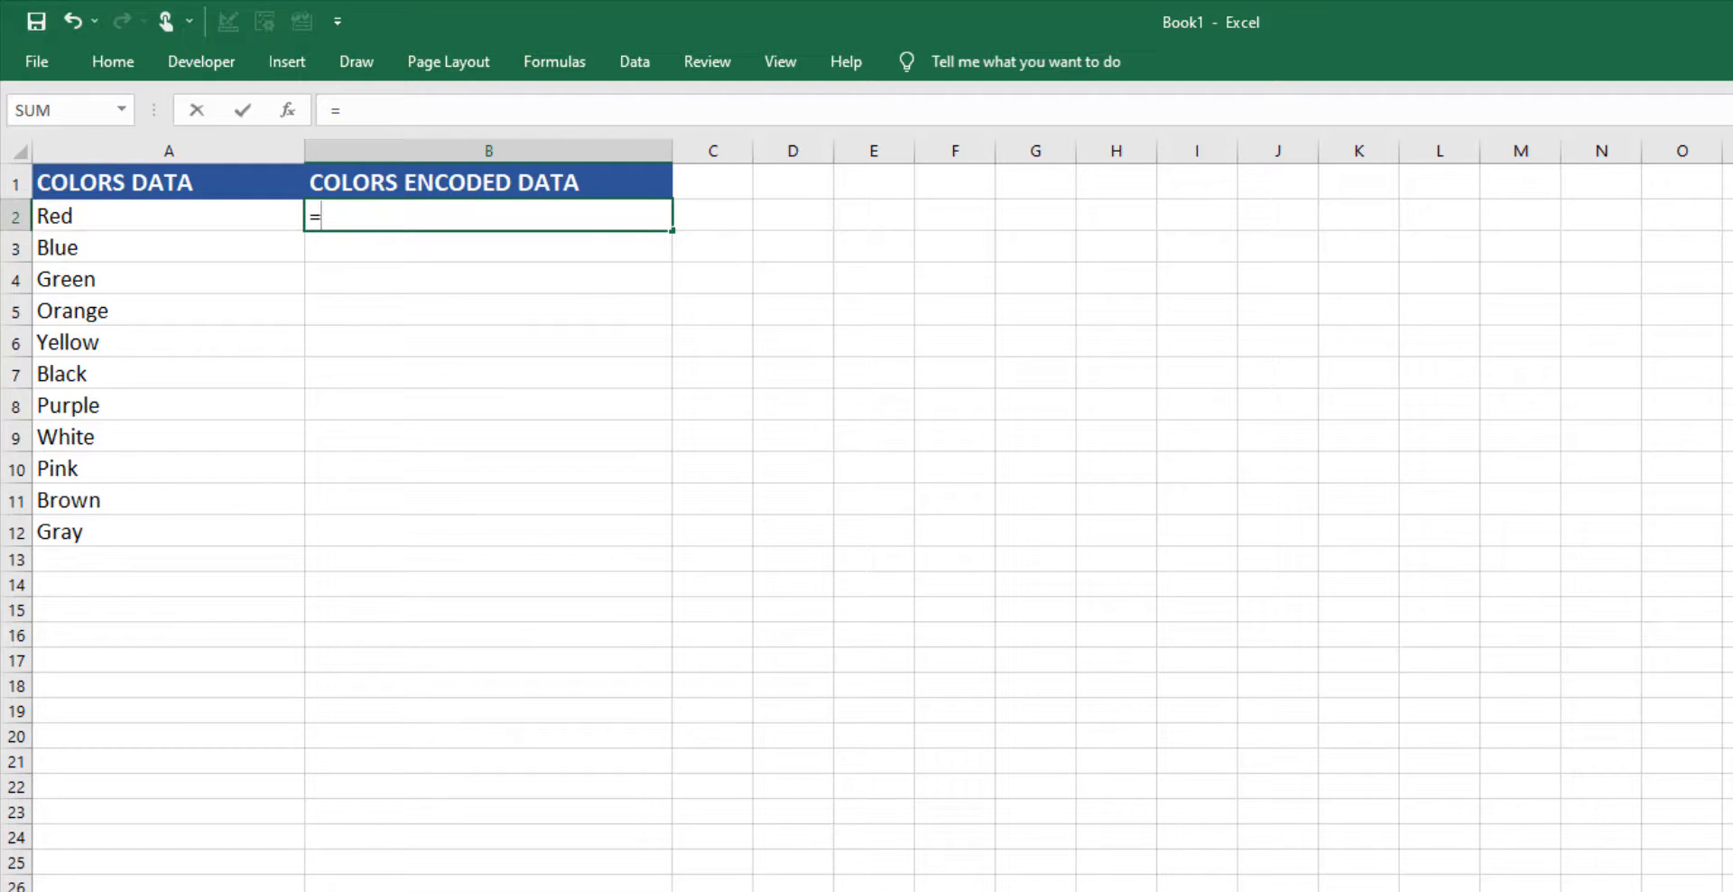
{"action": "type", "text": "Code1"}
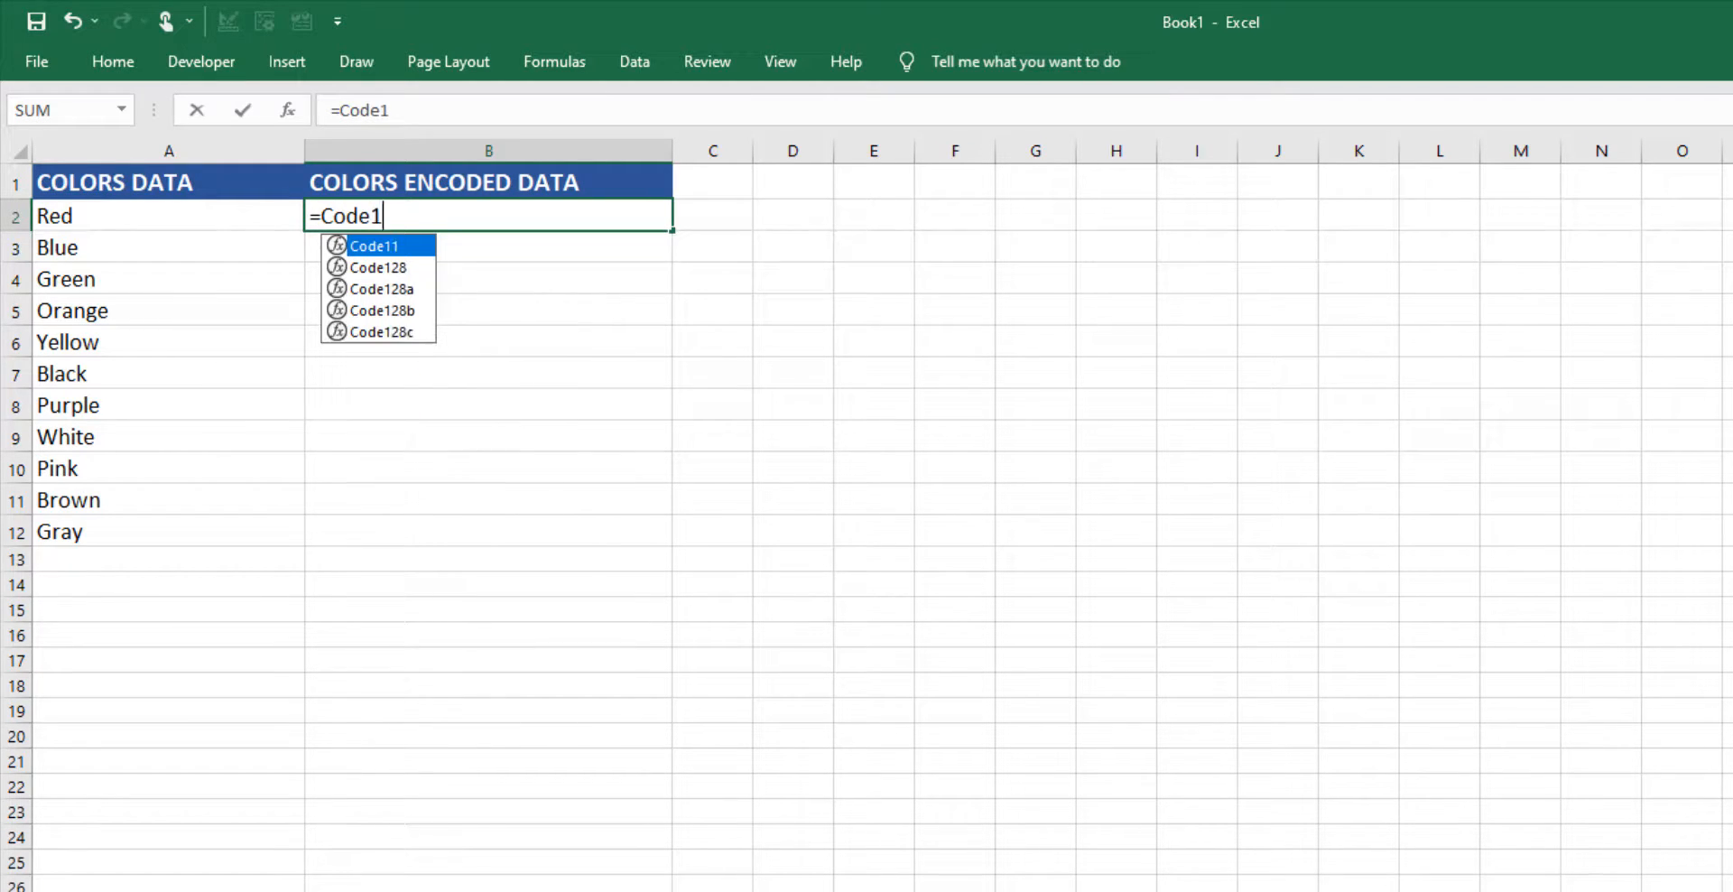
{"action": "type", "text": "28("}
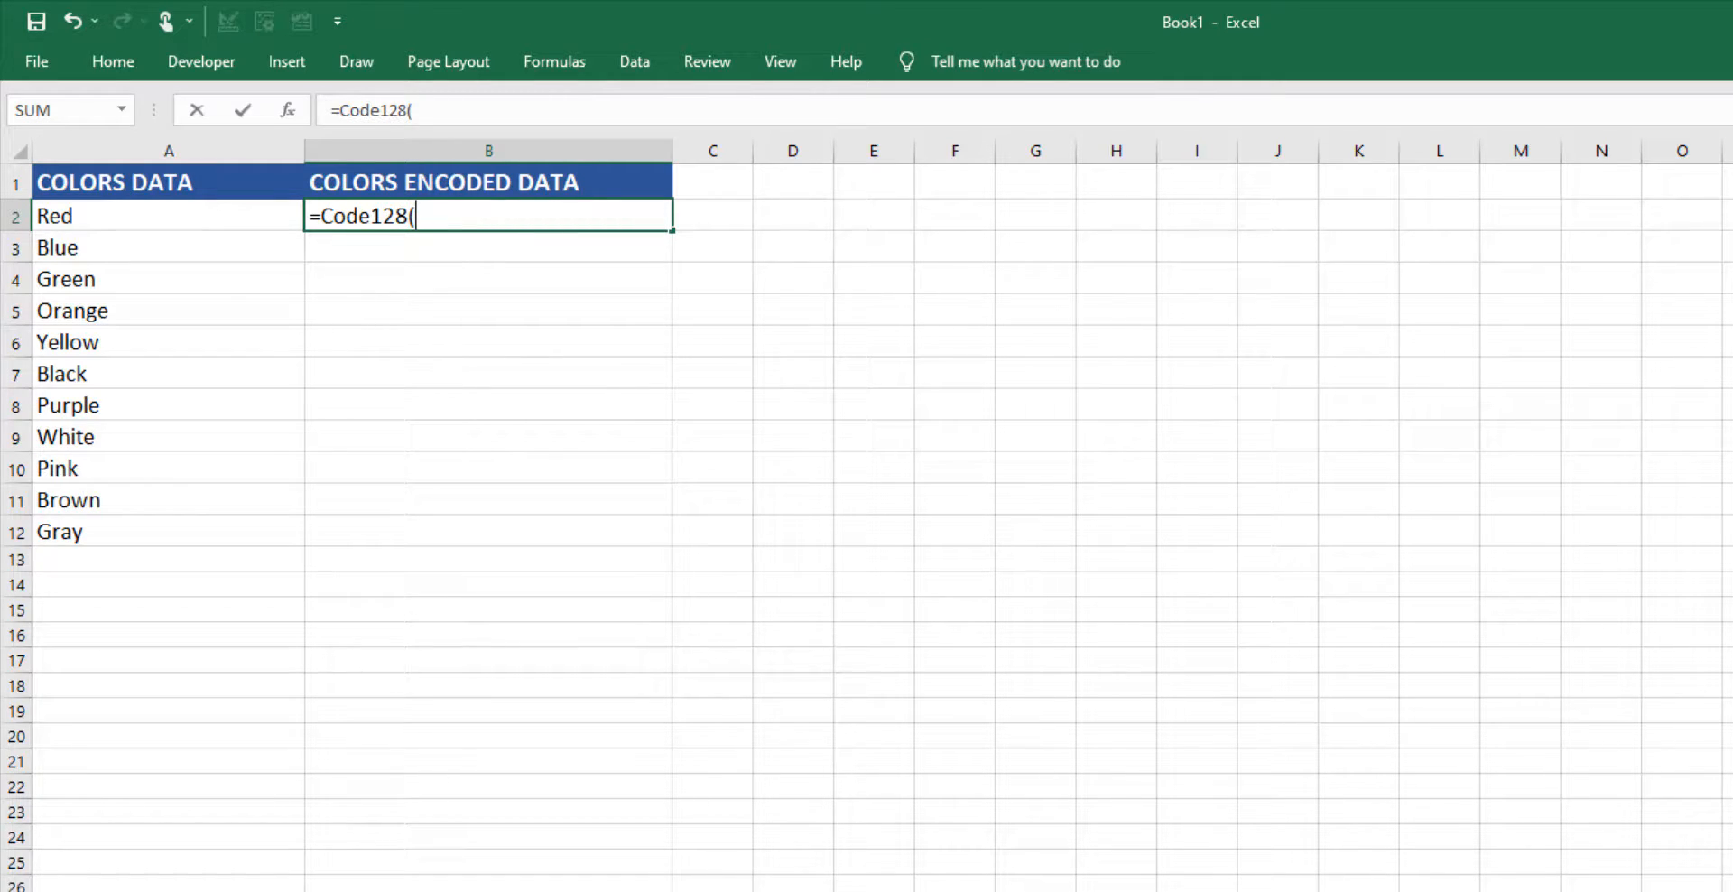
{"action": "type", "text": "A2"}
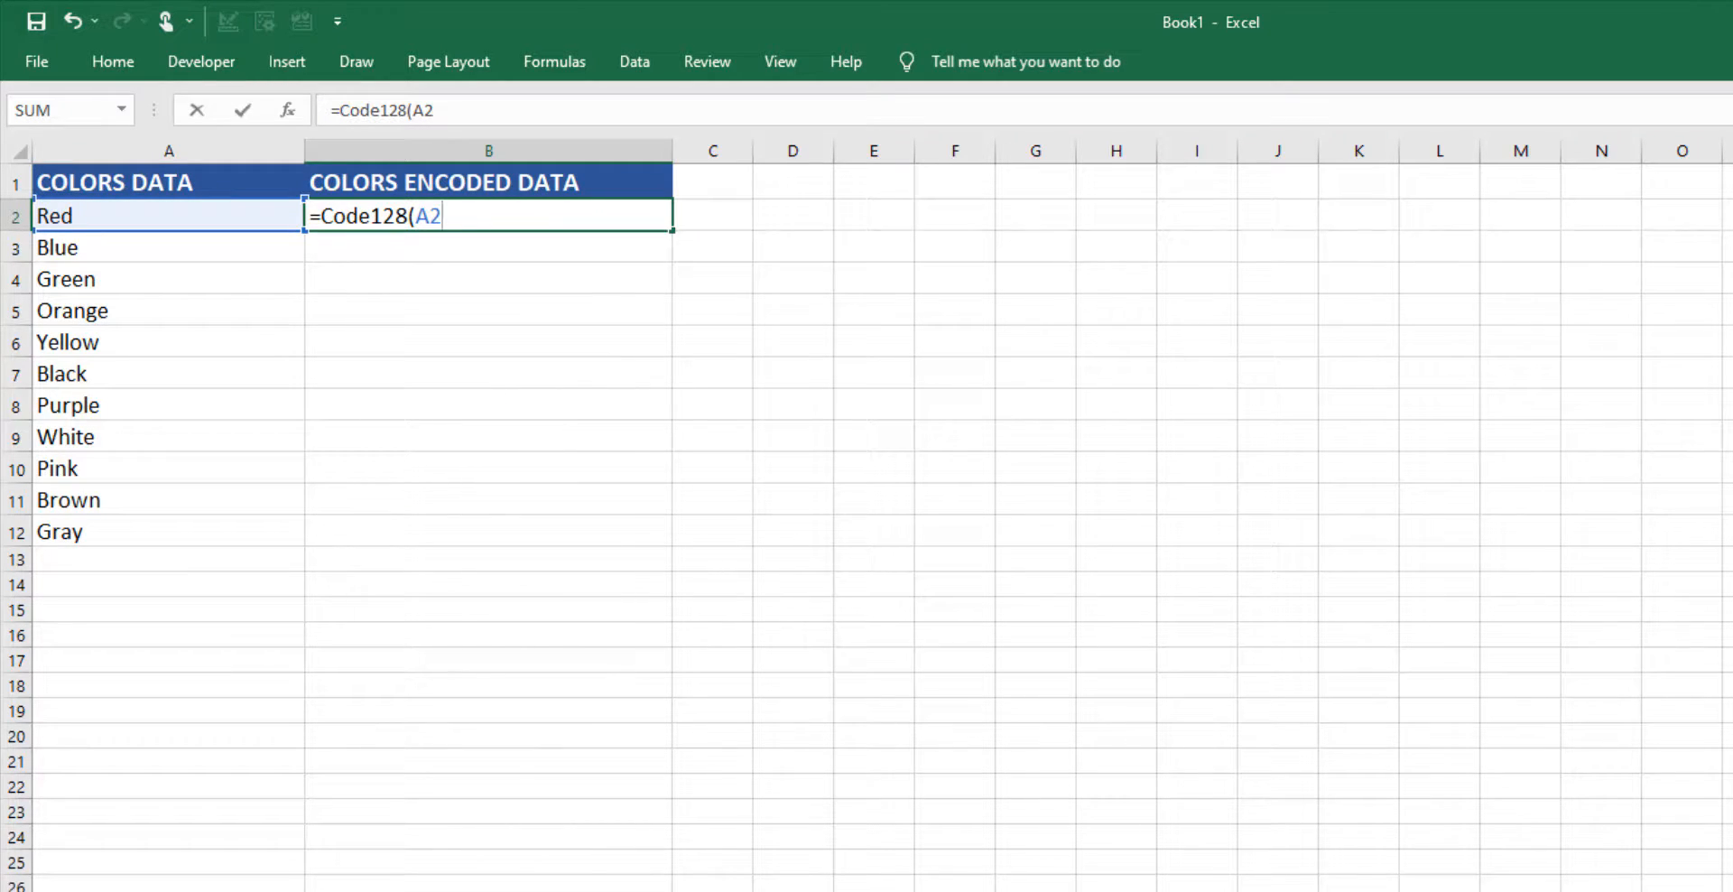
{"action": "type", "text": ")"}
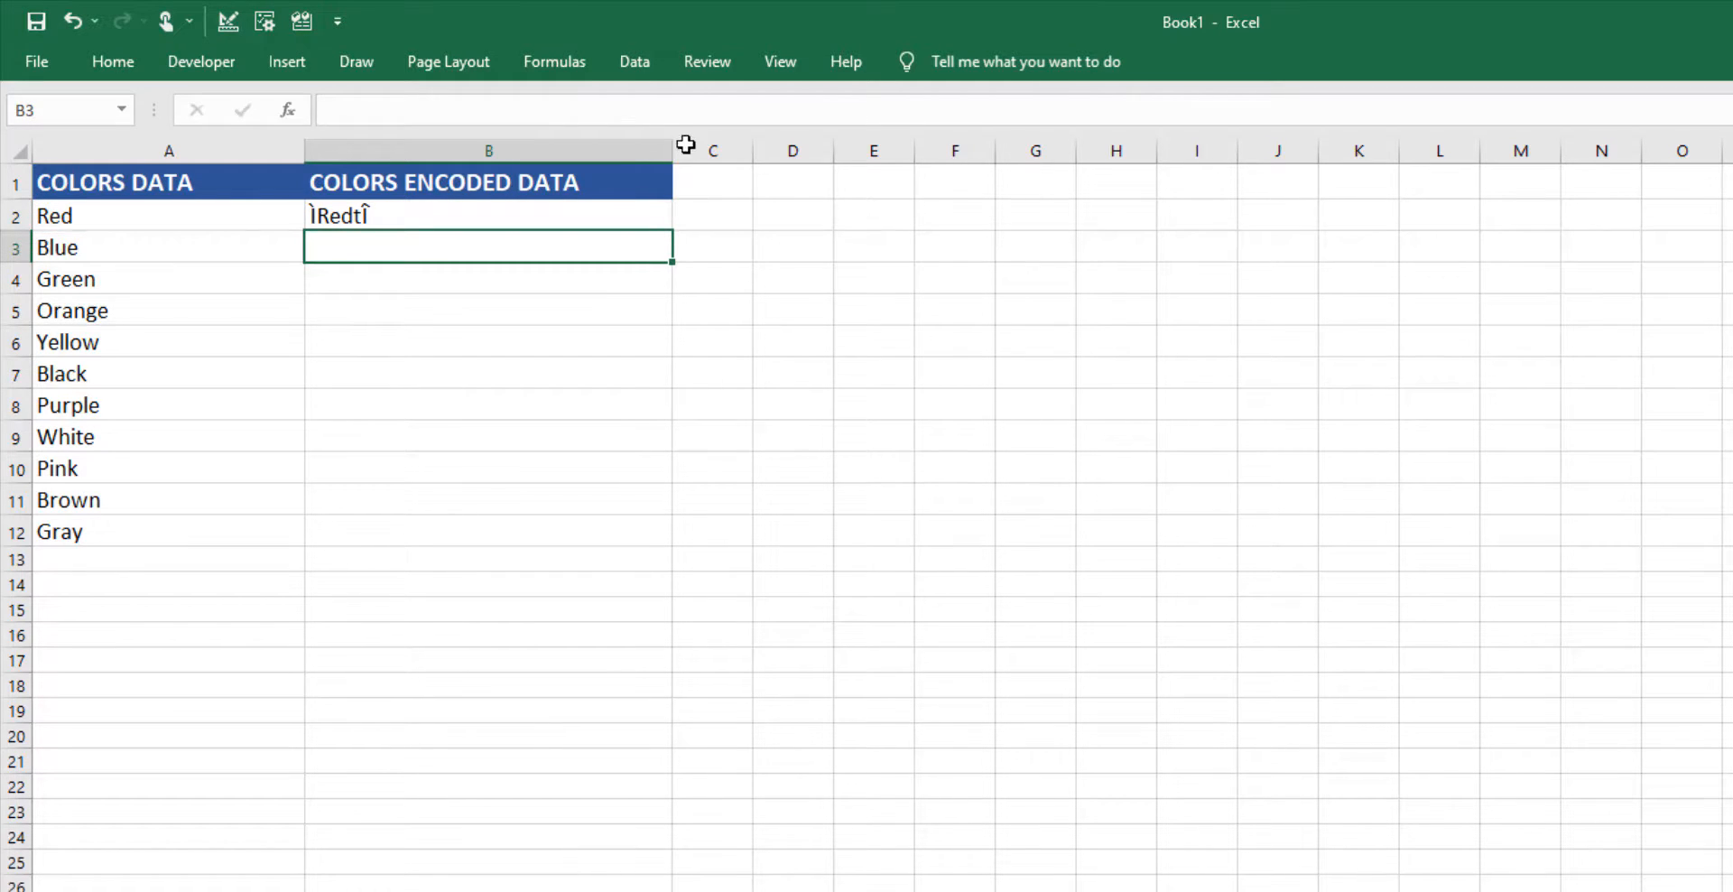
{"action": "left_click", "coordinate": [485, 215]}
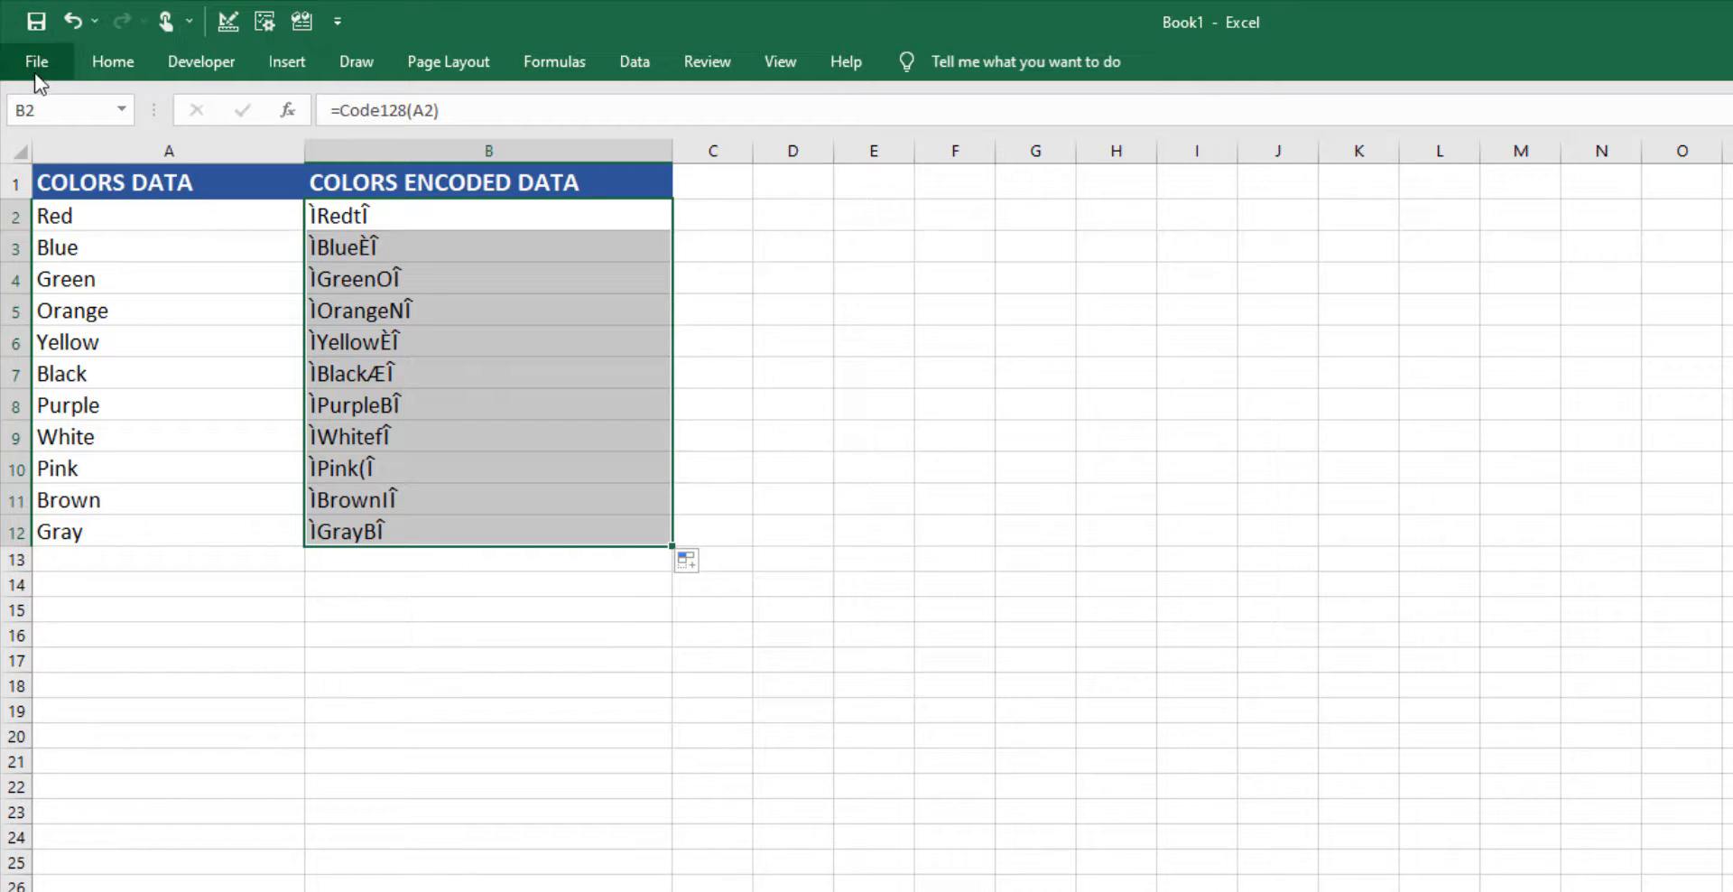
Save the workbook via Save As > Browse as Colors.xlsm in Documents
{"action": "left_click", "coordinate": [37, 61]}
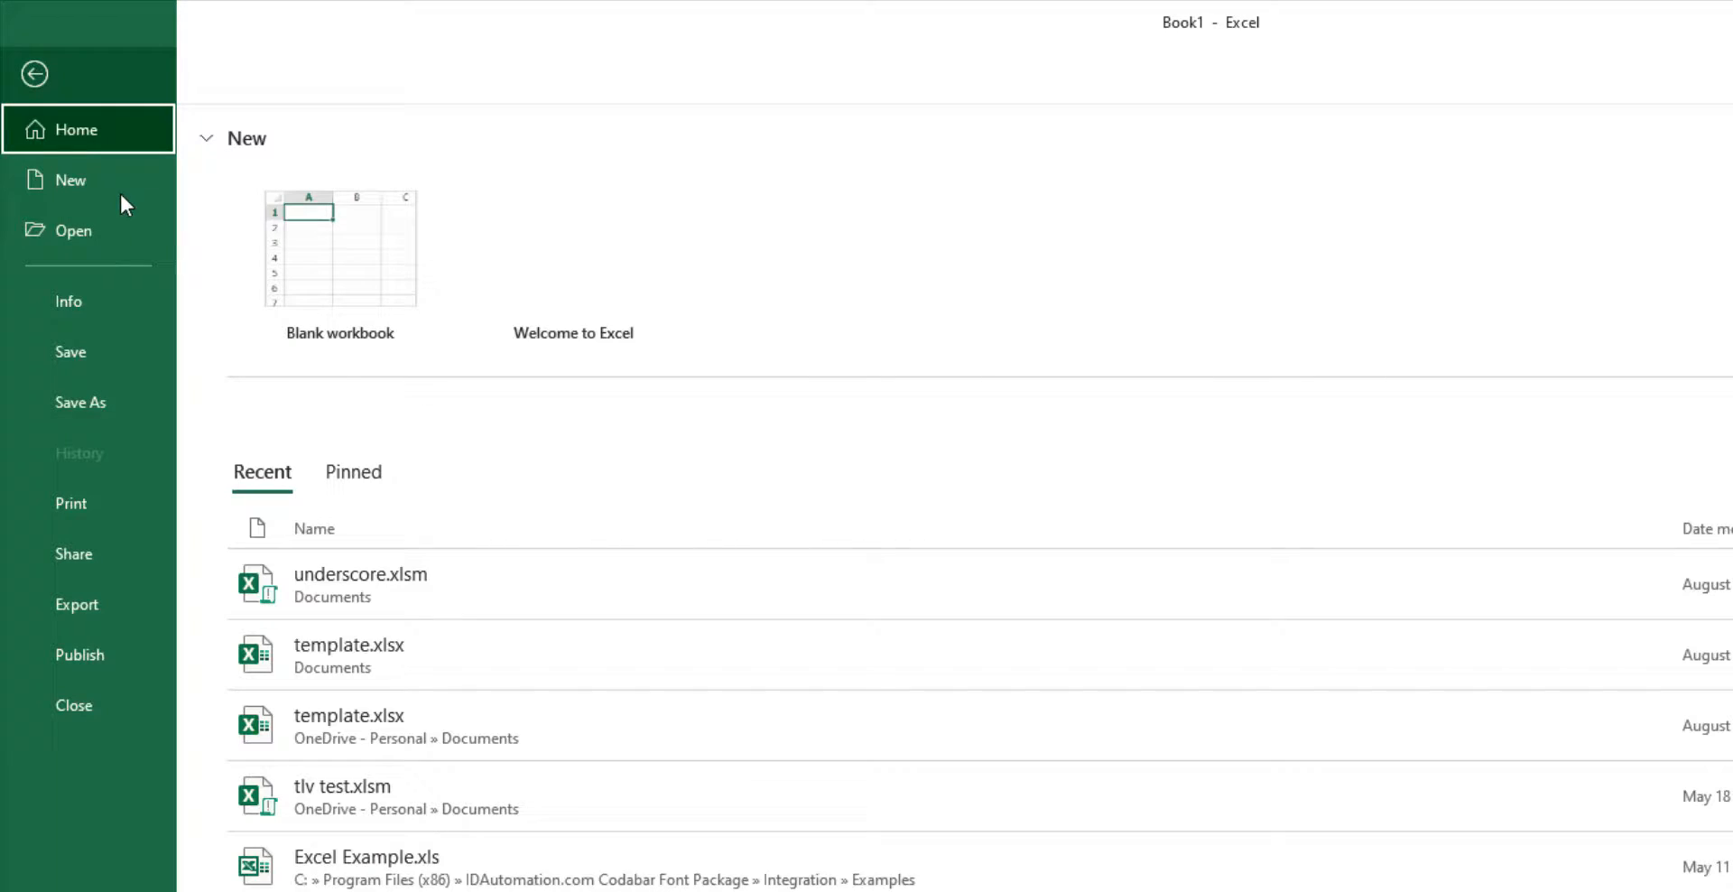
{"action": "left_click", "coordinate": [81, 401]}
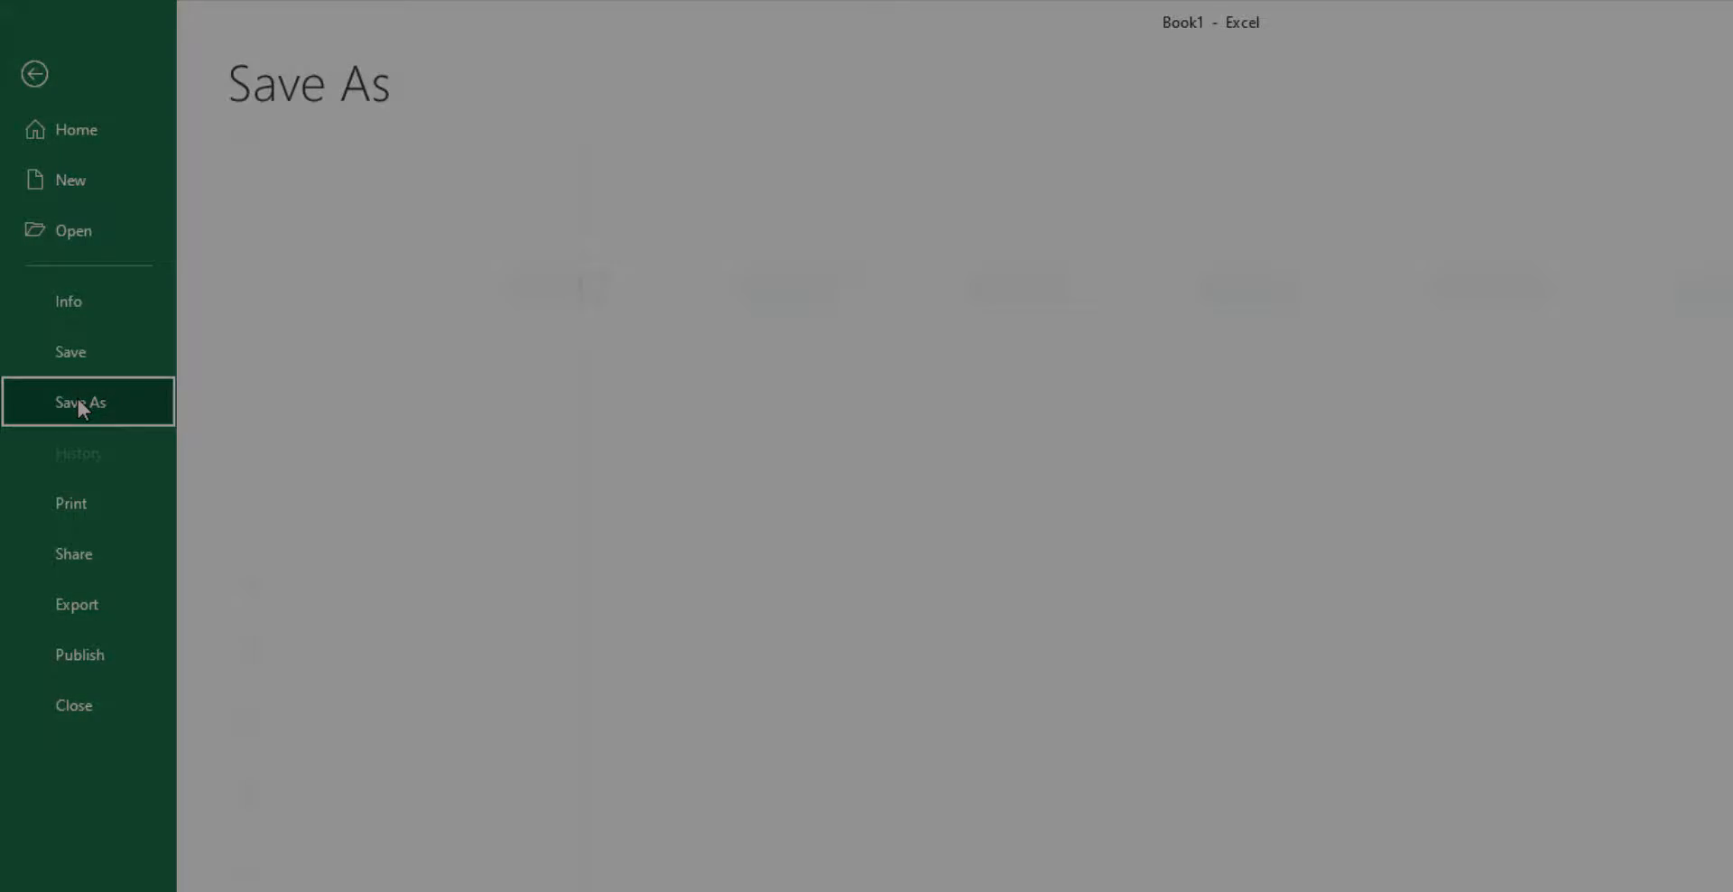
{"action": "left_click", "coordinate": [676, 539]}
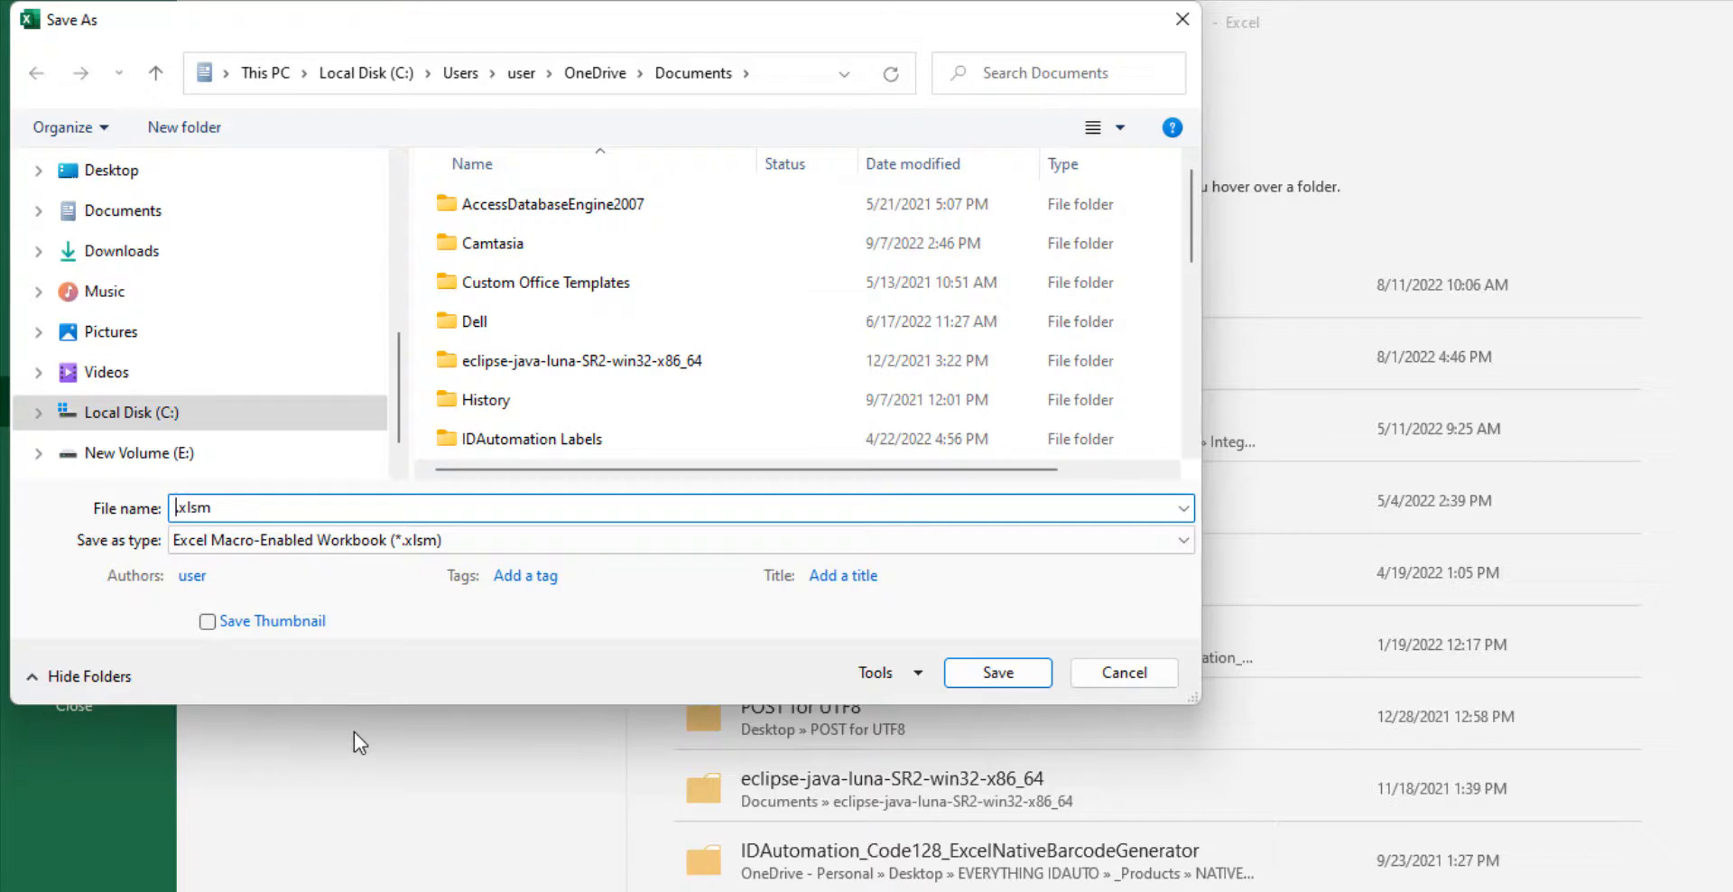
{"action": "type", "text": "Colors"}
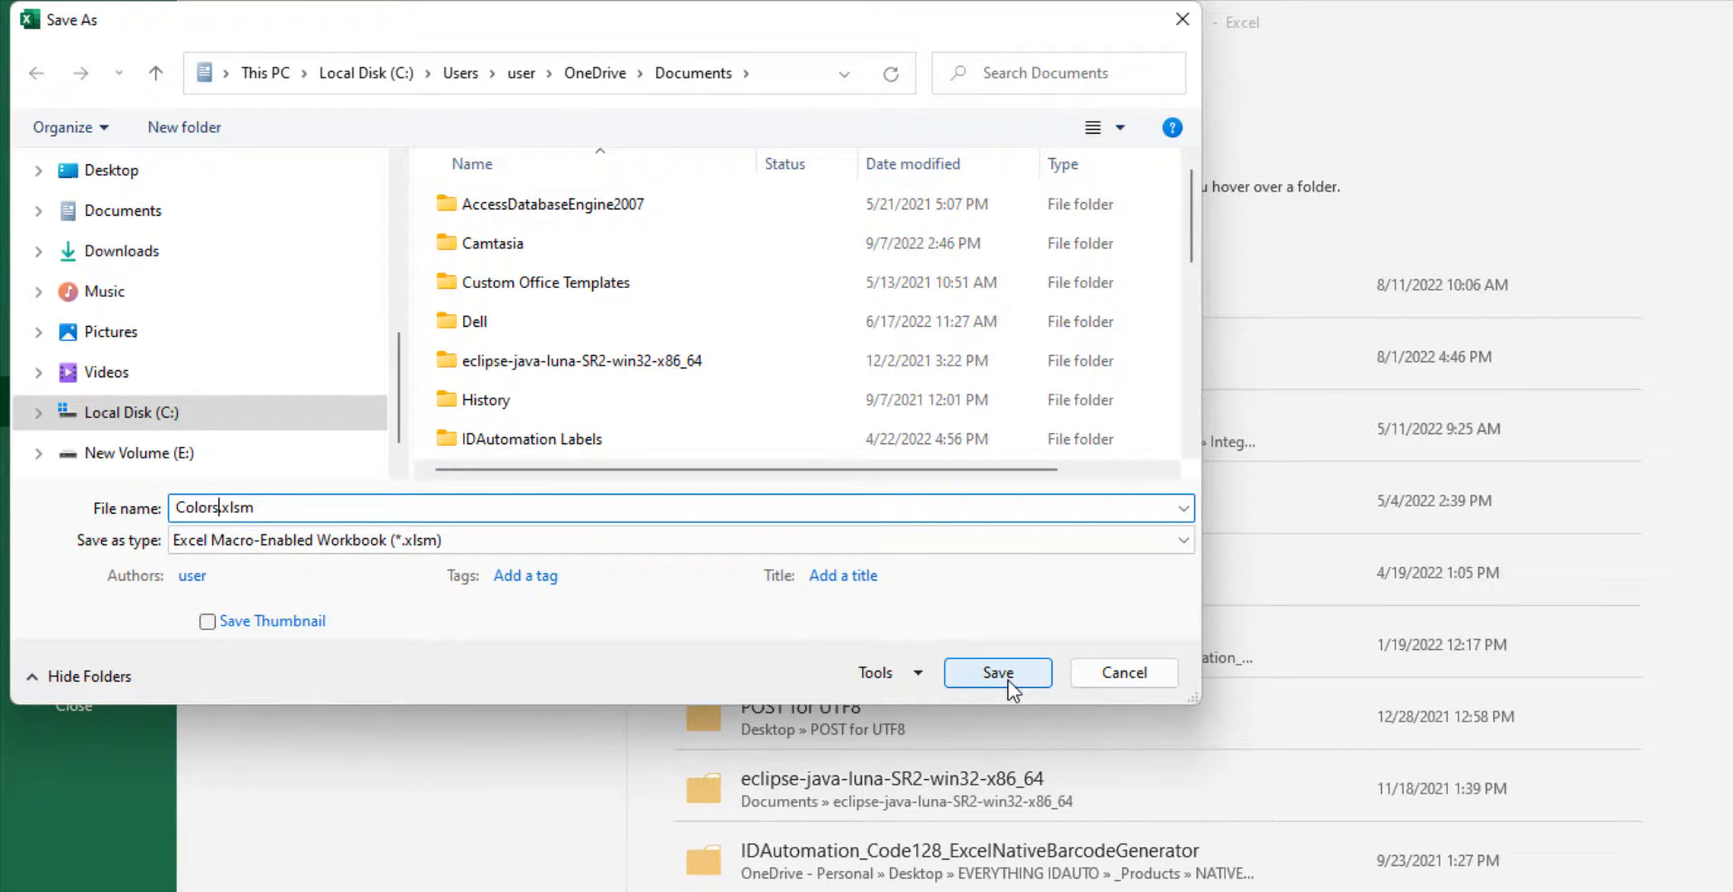
{"action": "left_click", "coordinate": [996, 673]}
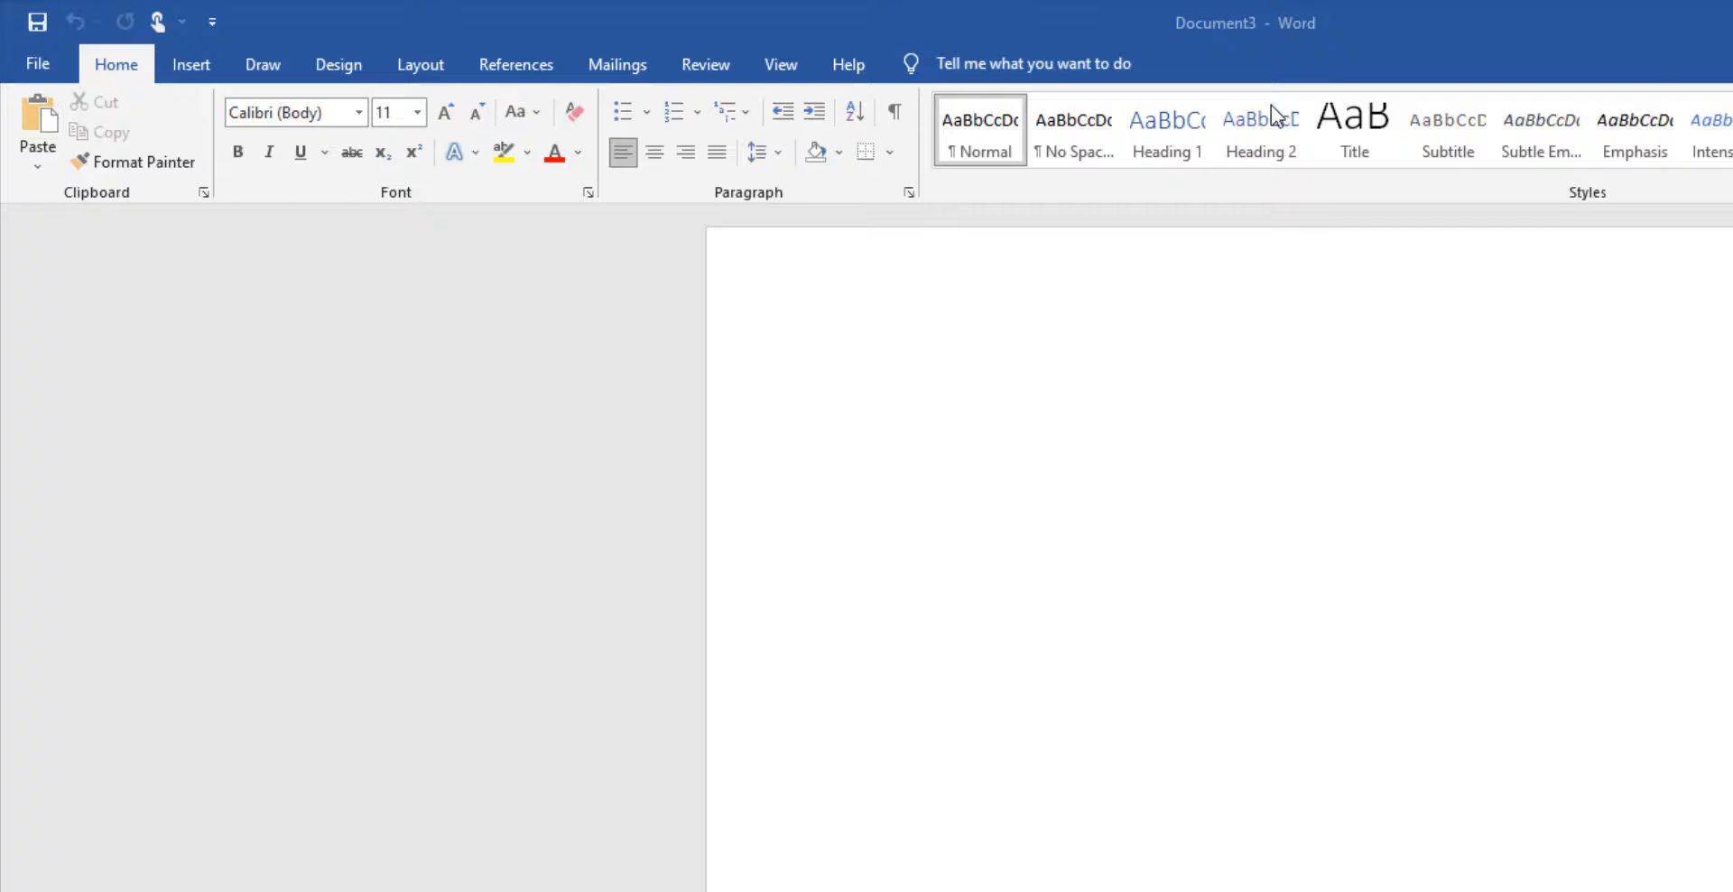
{"action": "mouse_move", "coordinate": [615, 74]}
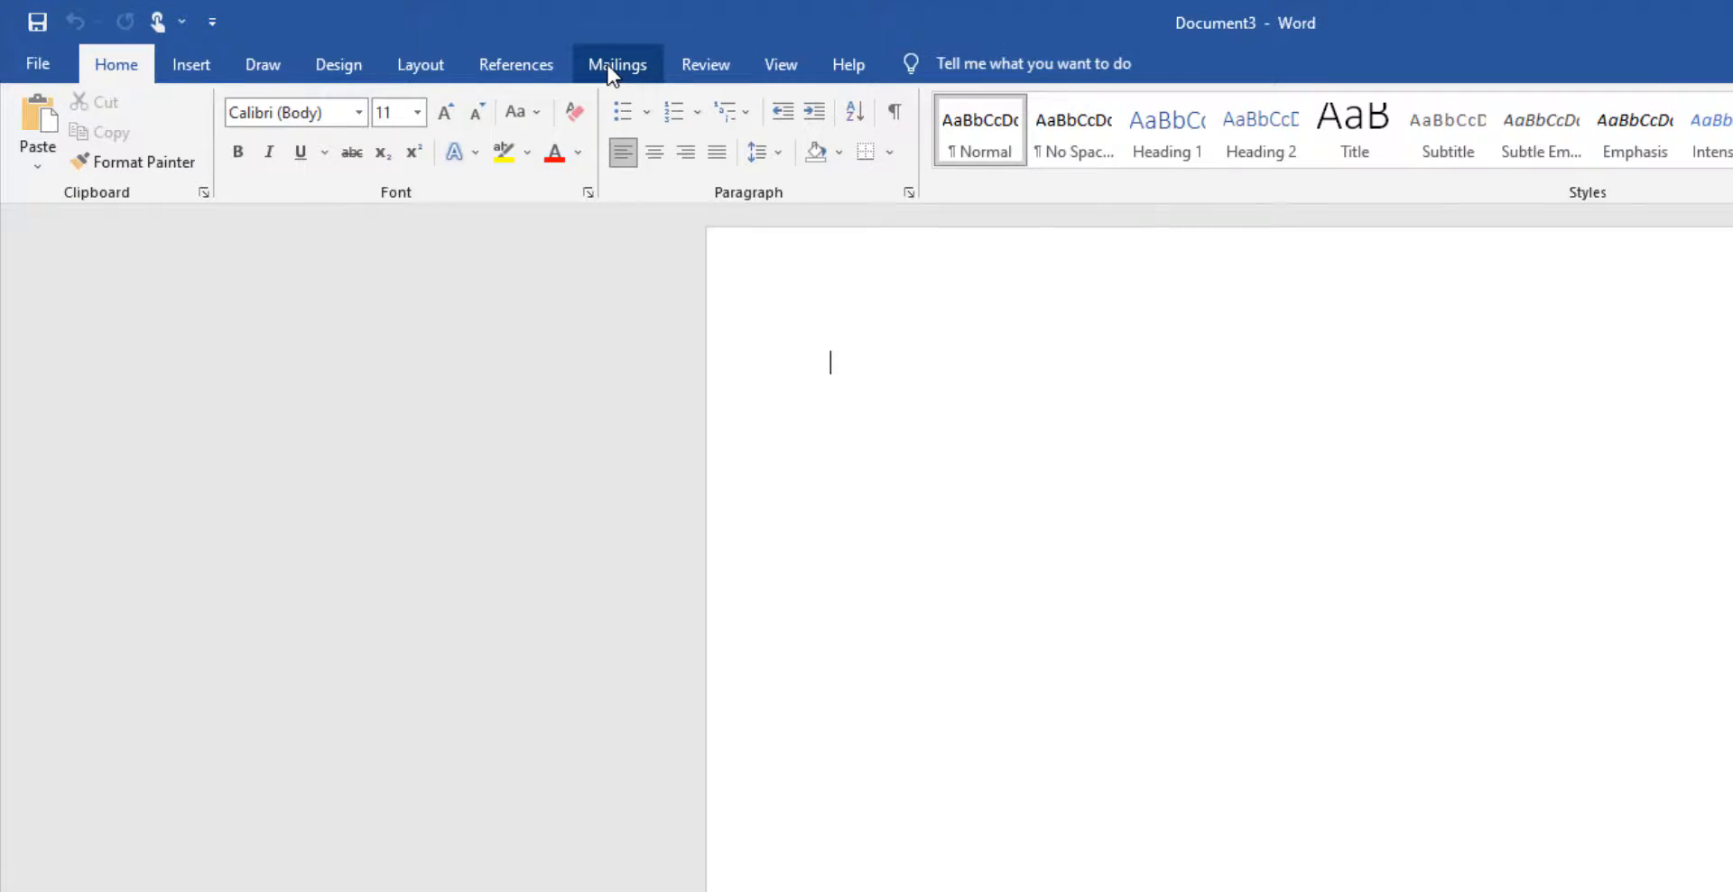
Start a Letters mail merge from Mailings and choose to use an existing recipient list
{"action": "left_click", "coordinate": [617, 63]}
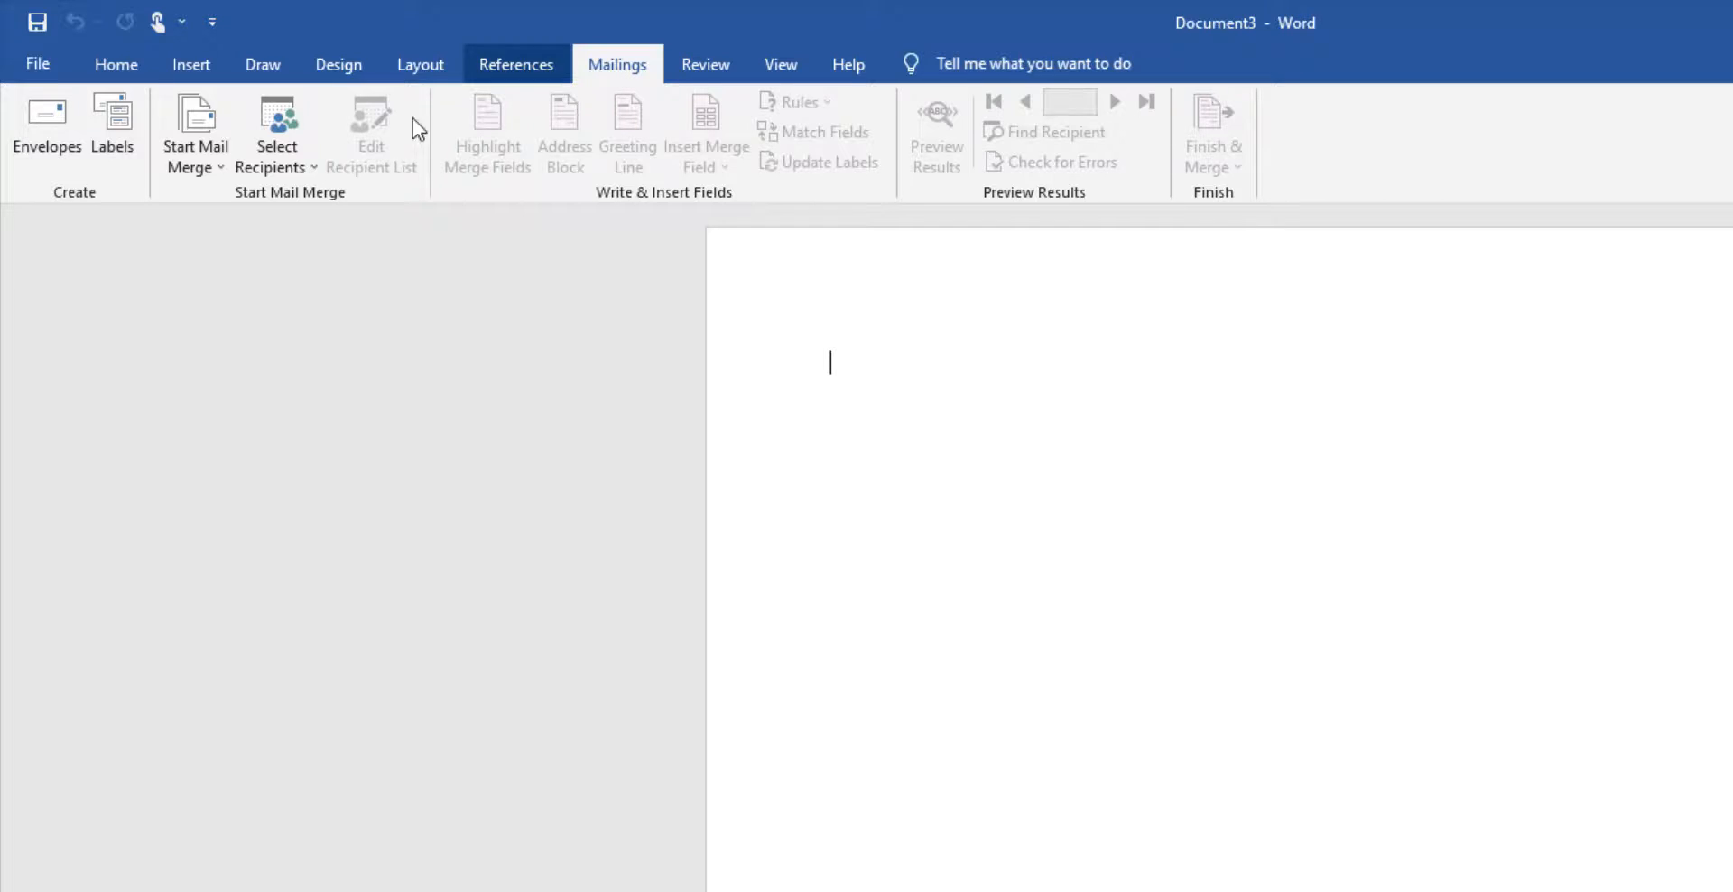
{"action": "mouse_move", "coordinate": [195, 132]}
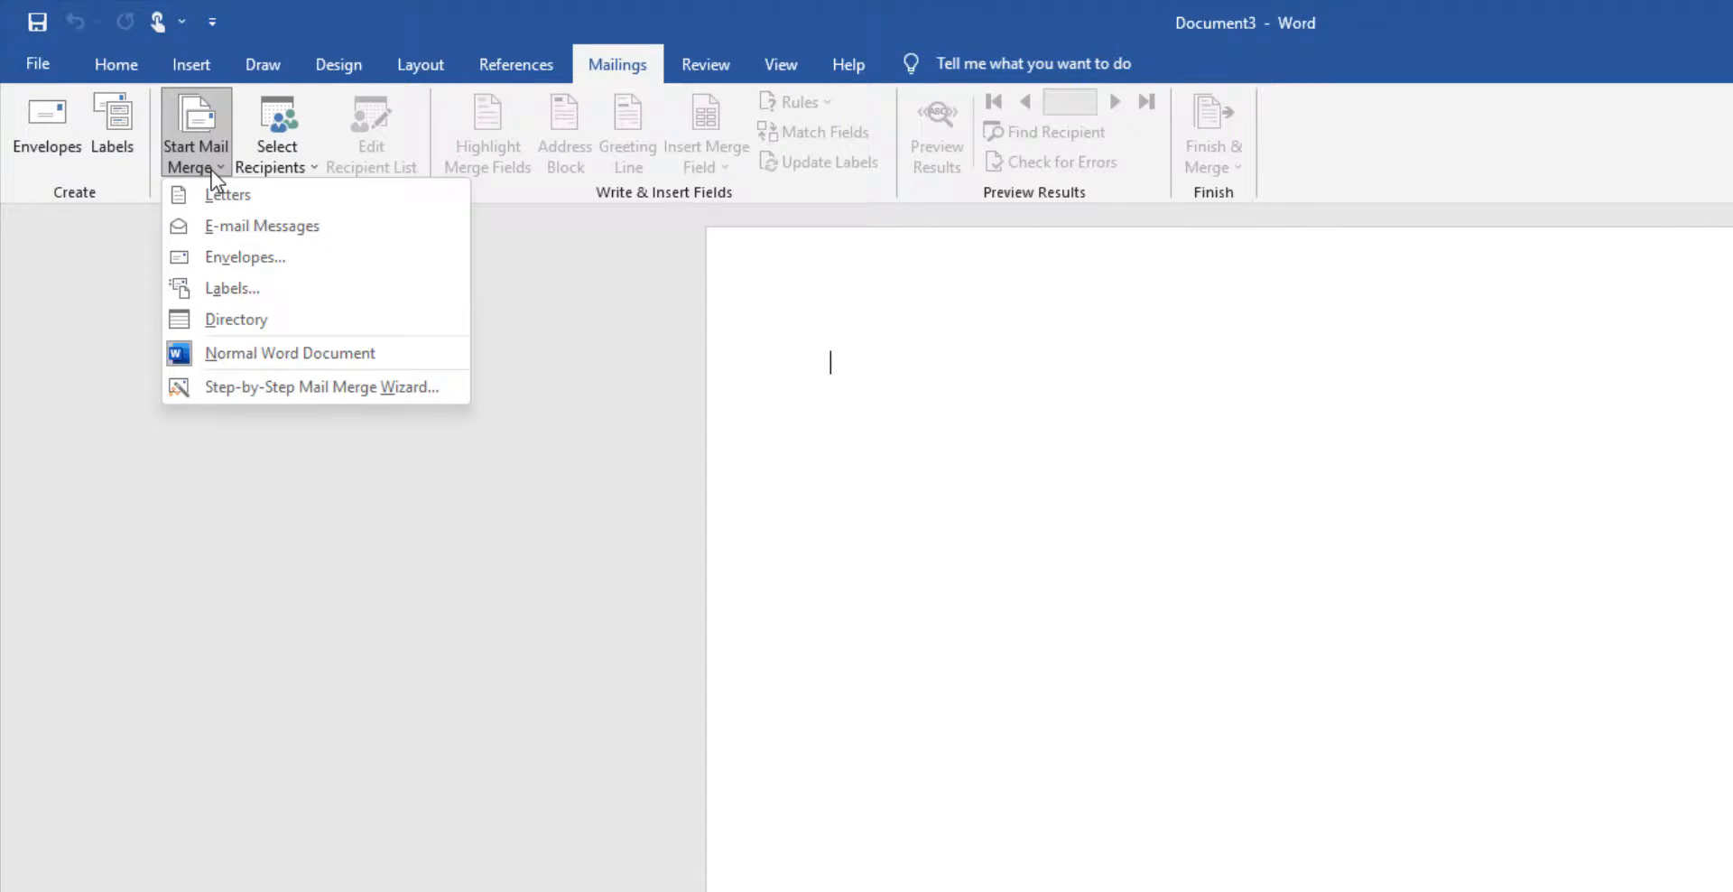
{"action": "mouse_move", "coordinate": [227, 195]}
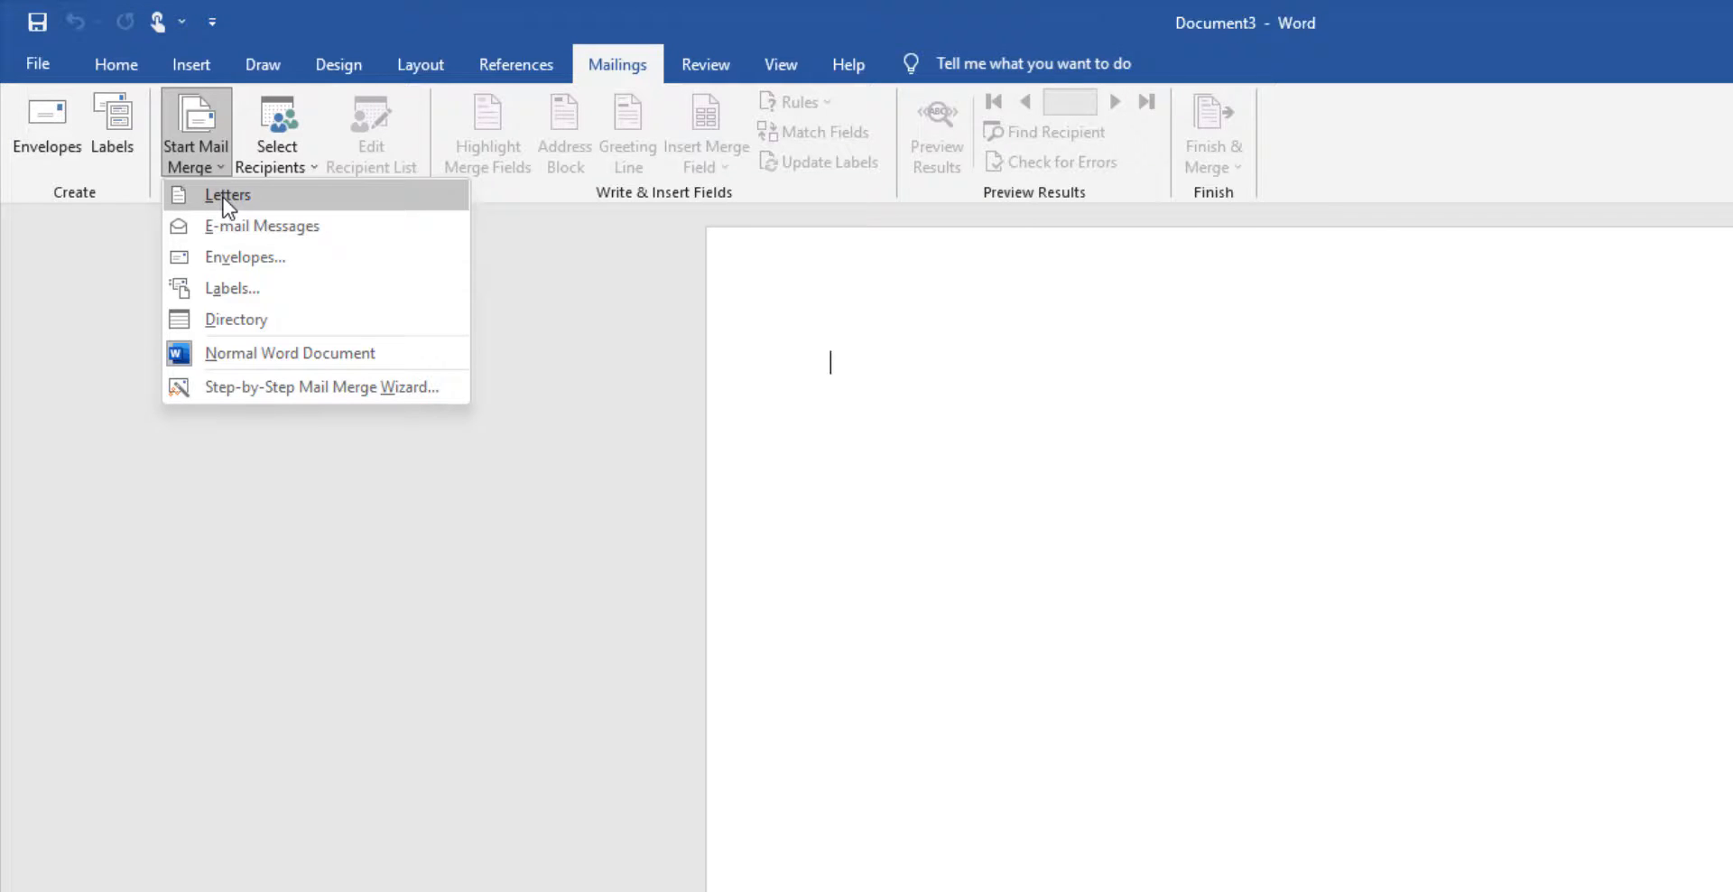
{"action": "mouse_move", "coordinate": [261, 225]}
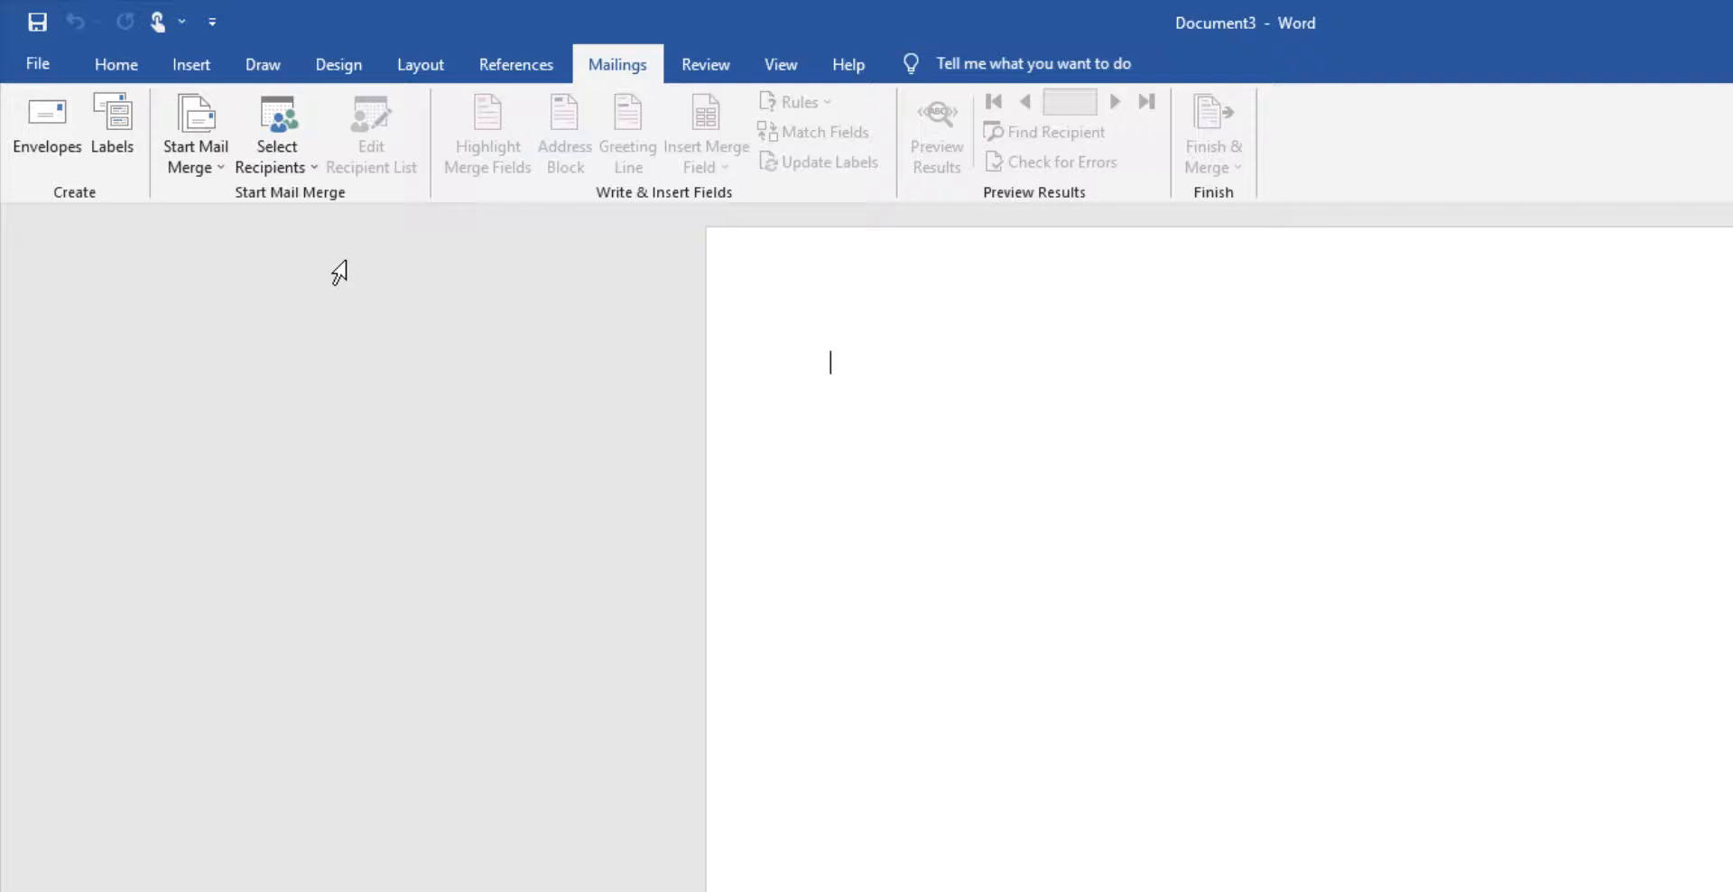
{"action": "mouse_move", "coordinate": [289, 235]}
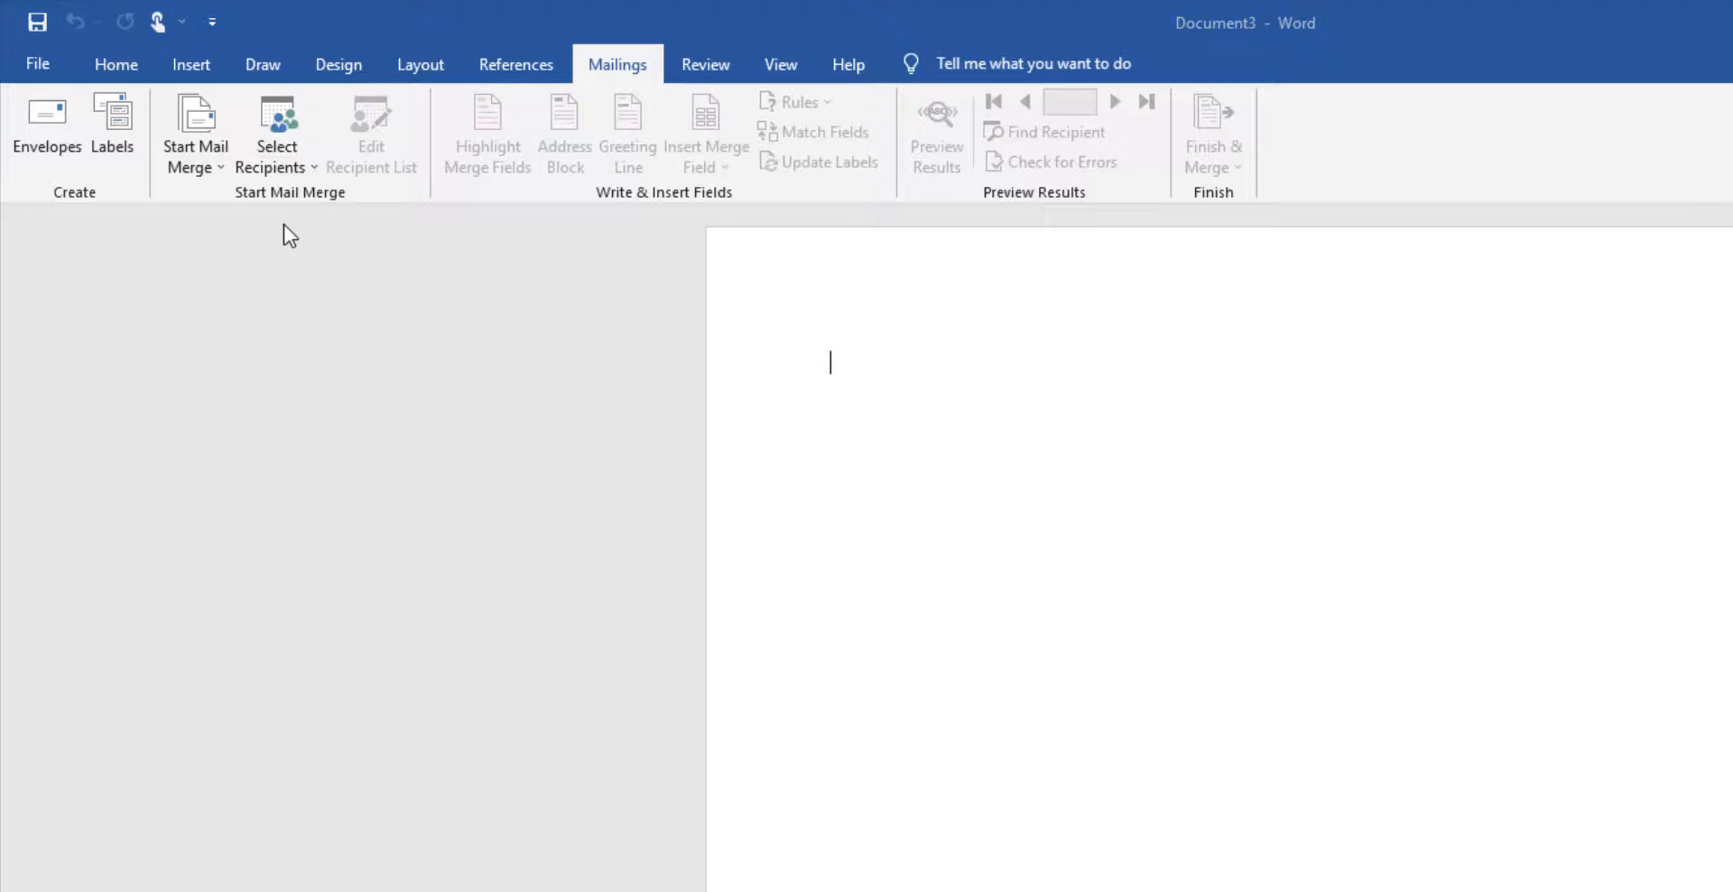
{"action": "left_click", "coordinate": [275, 131]}
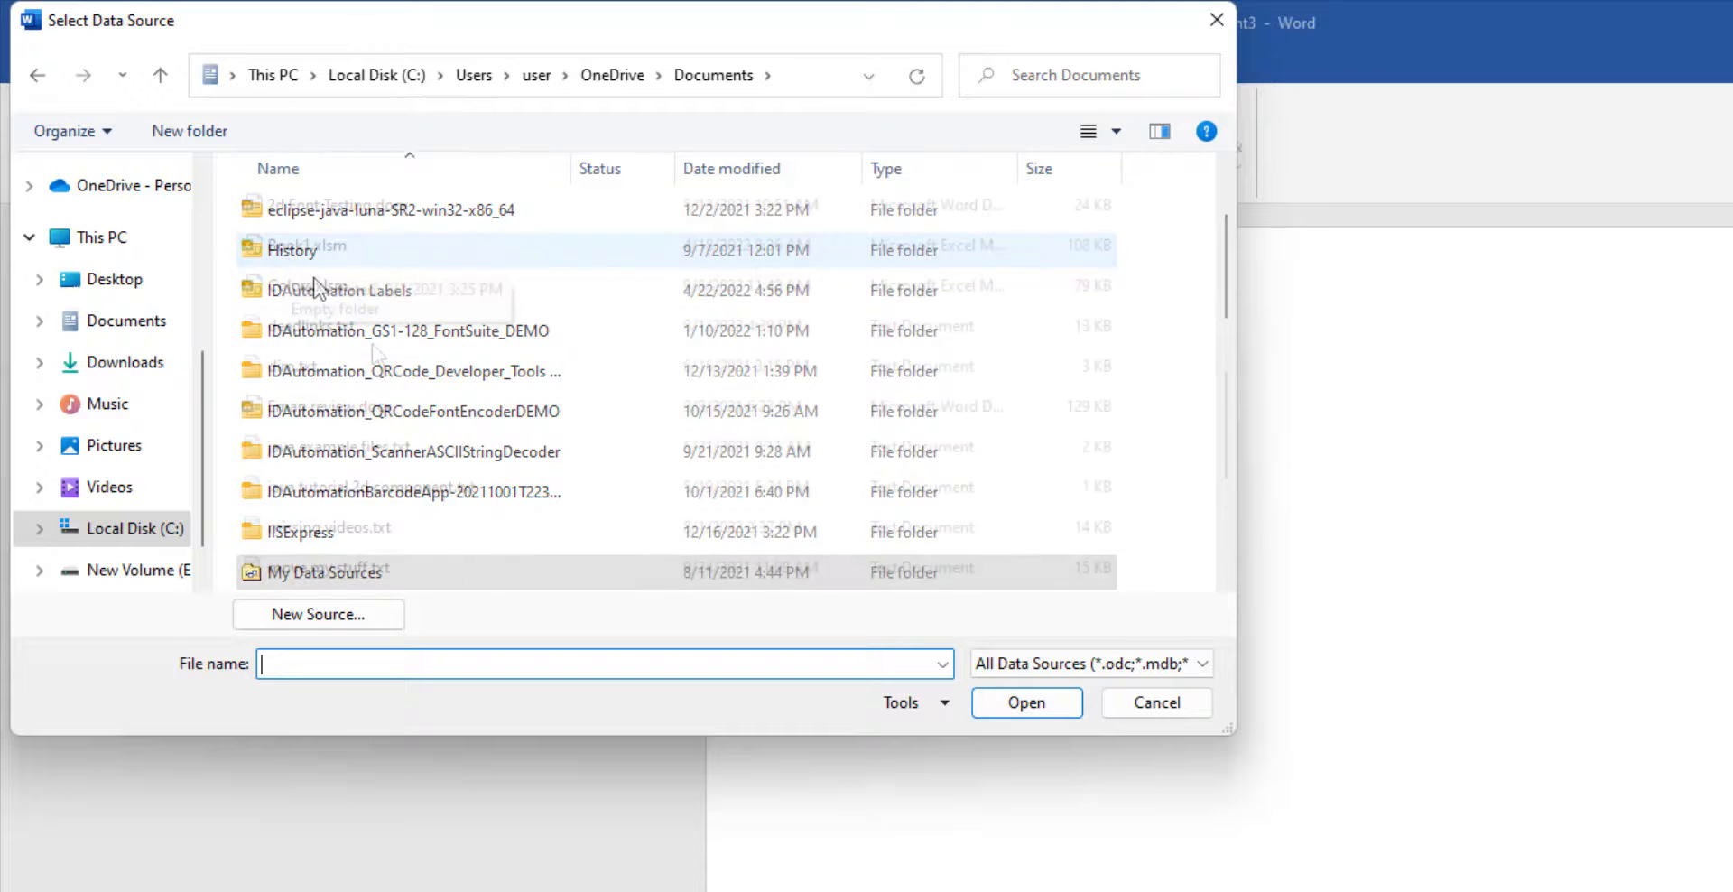
Attach Colors.xlsm as the data source, confirming Sheet1$ as the merge table
{"action": "scroll", "scroll_direction": "down", "scroll_amount": 3}
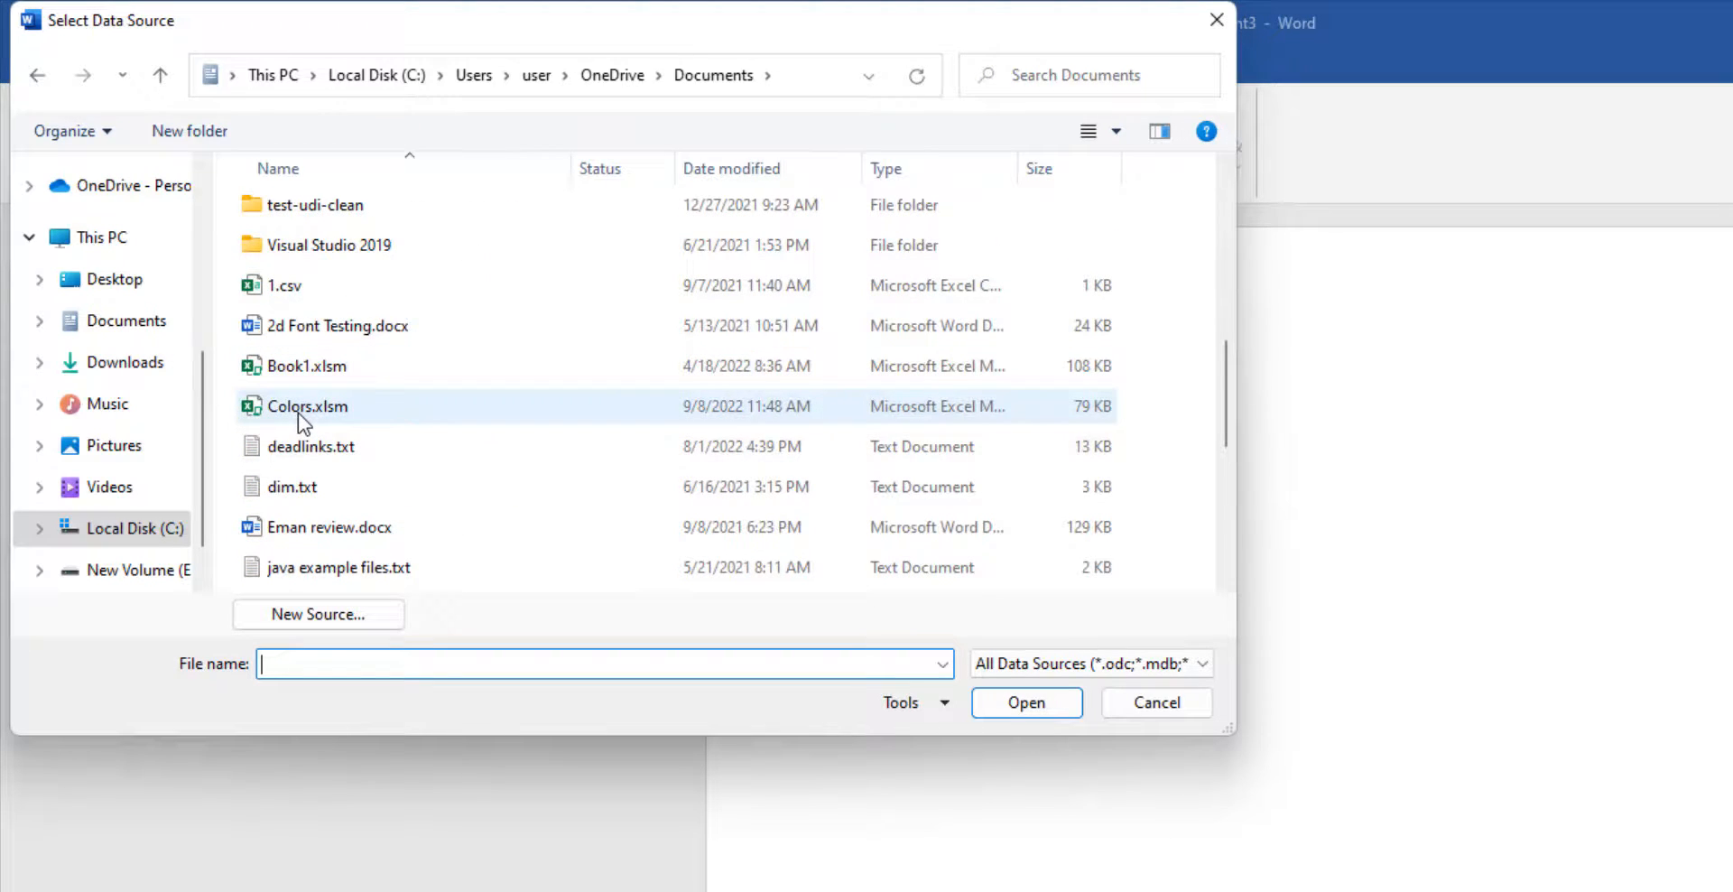
{"action": "left_click", "coordinate": [1025, 703]}
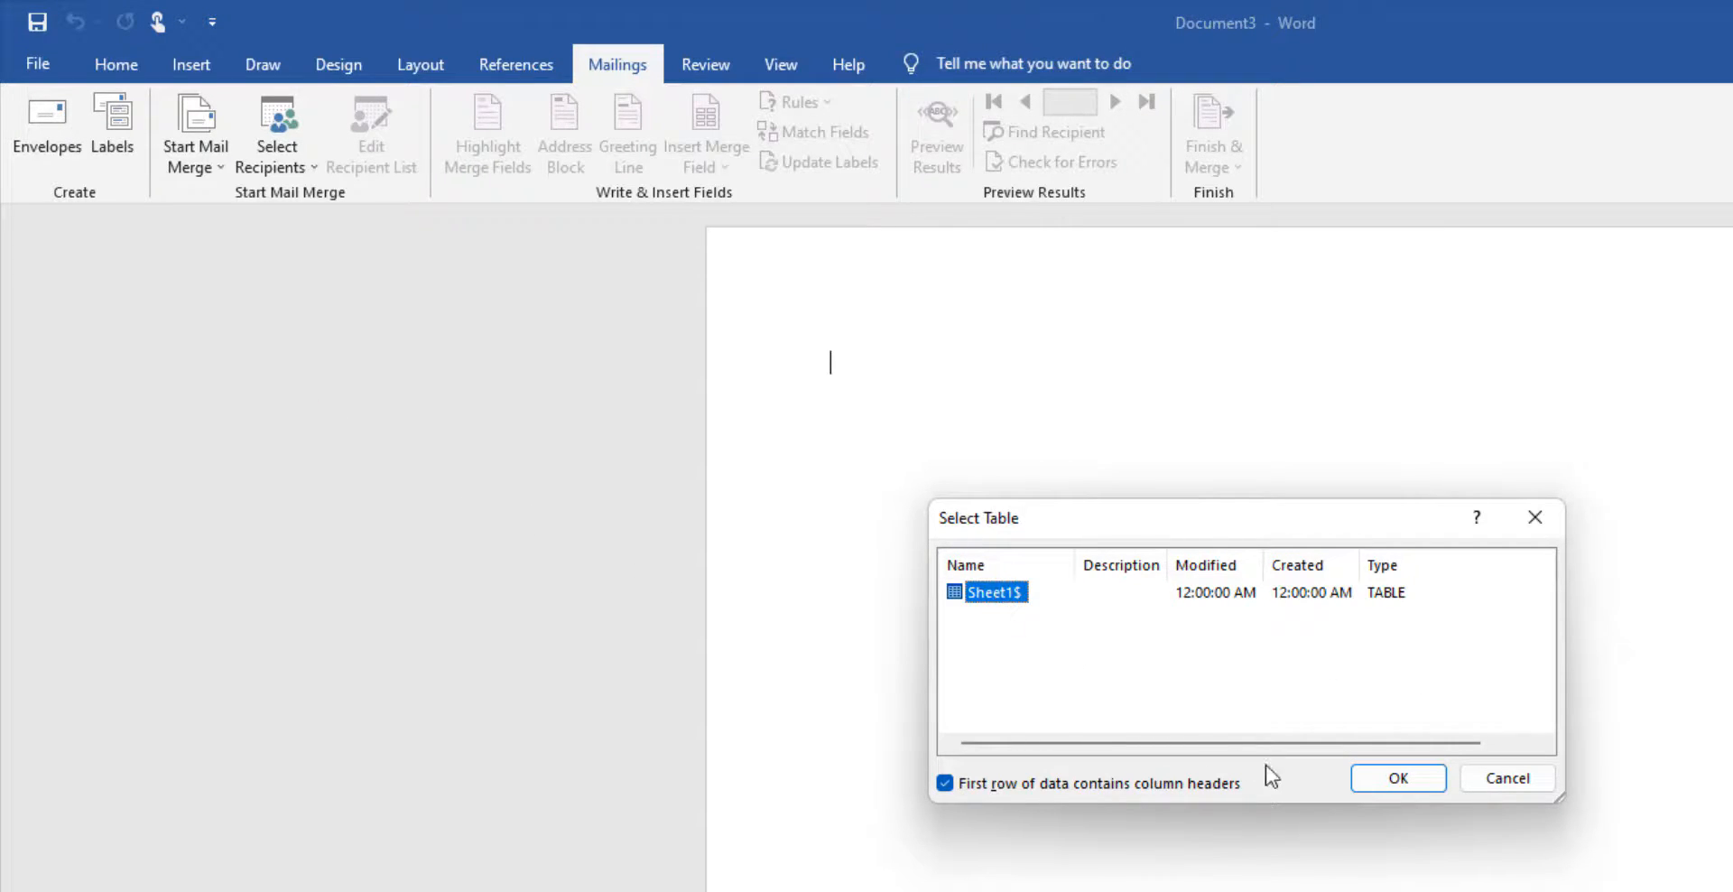
{"action": "left_click", "coordinate": [1395, 776]}
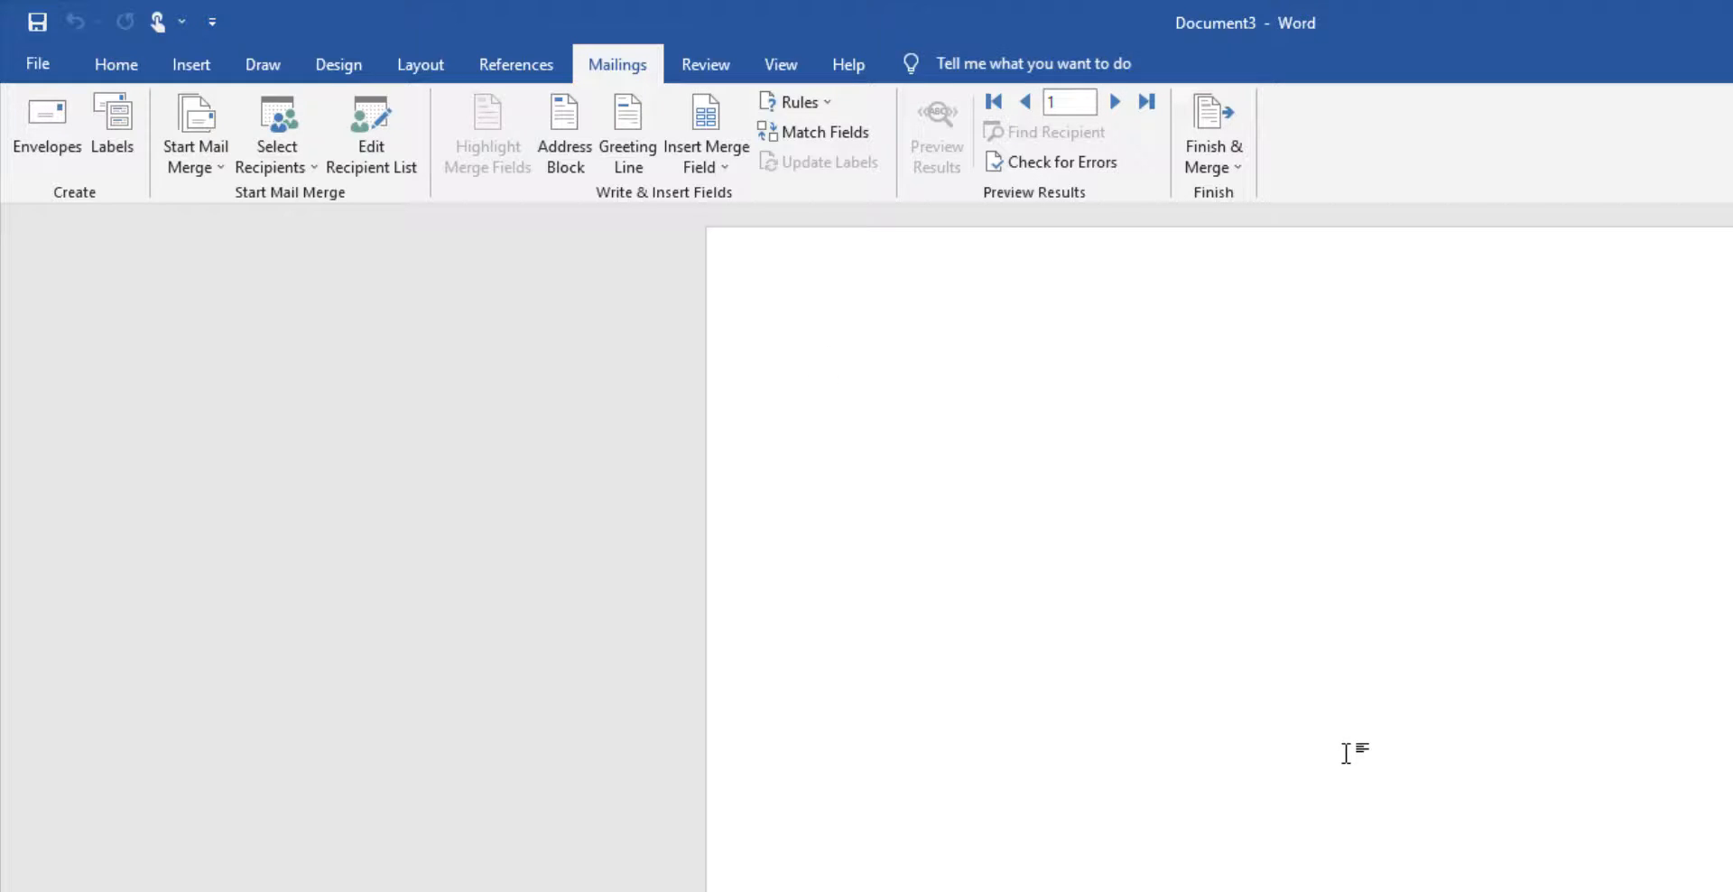
{"action": "mouse_move", "coordinate": [782, 347]}
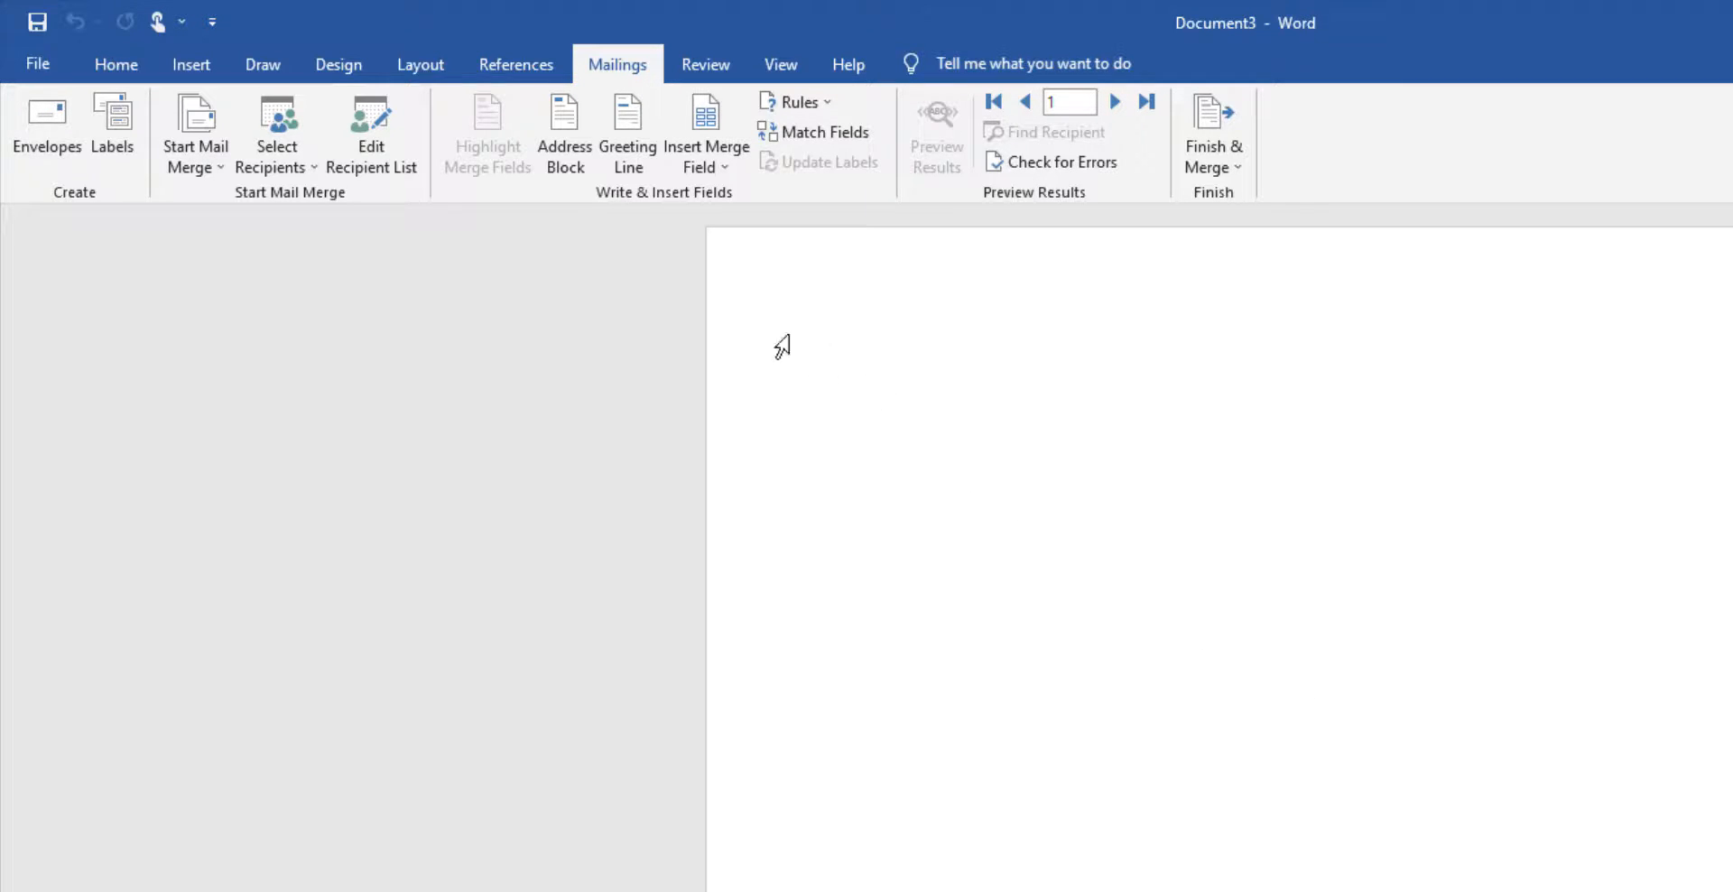
Insert the COLORS_DATA merge field, then COLORS_ENCODED_DATA on the line below
{"action": "left_click", "coordinate": [831, 361]}
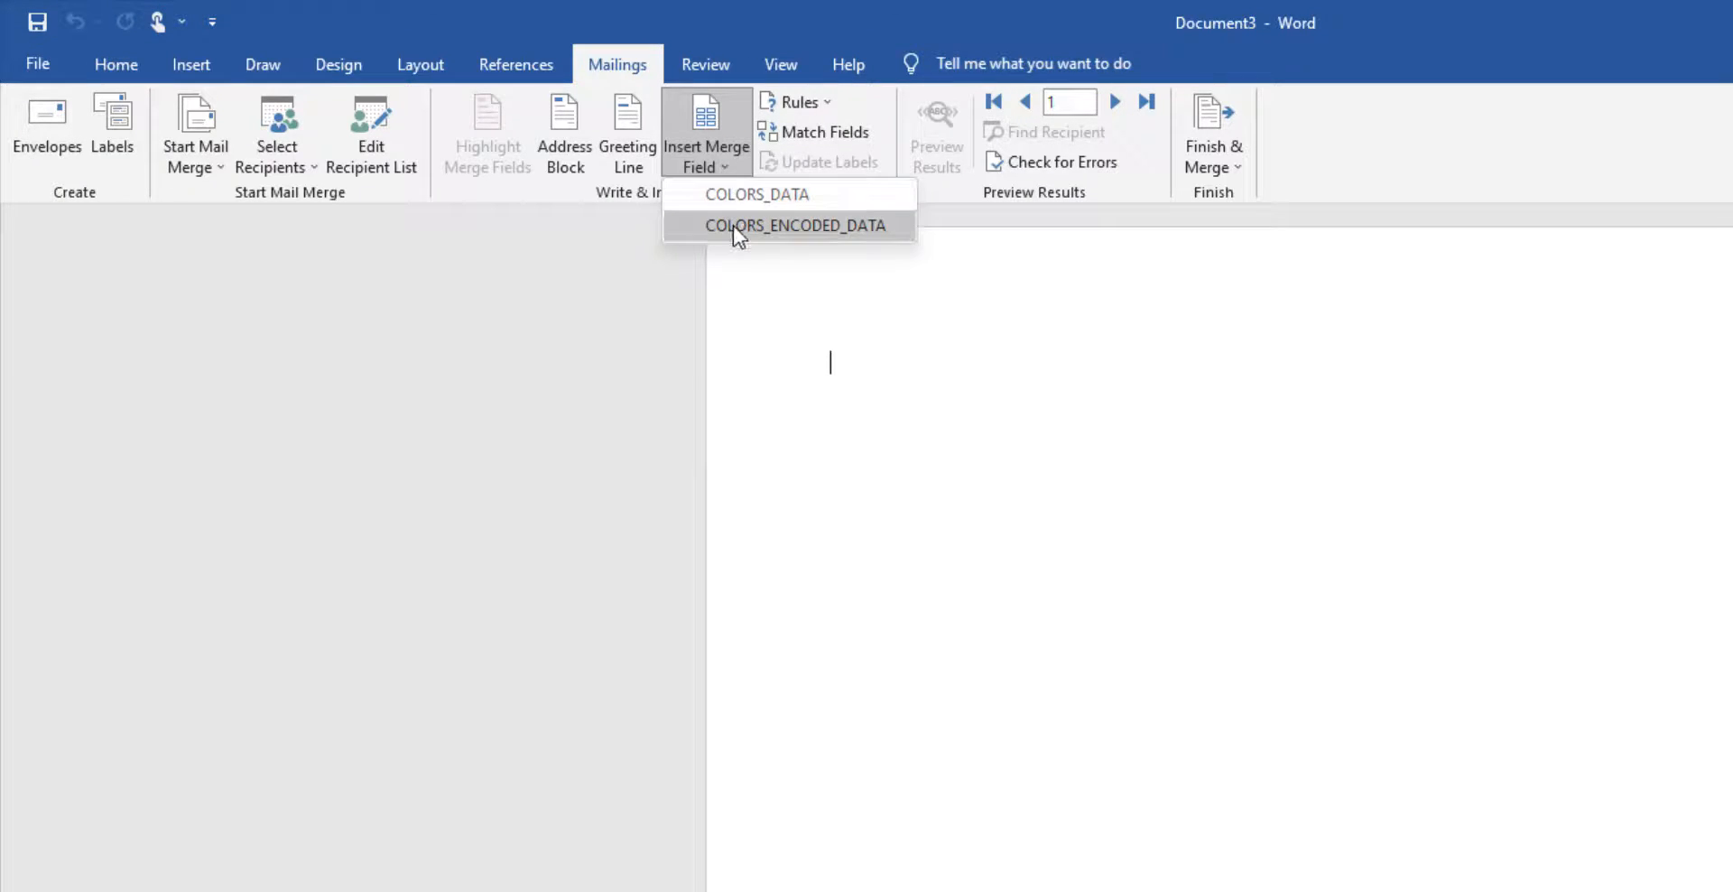
{"action": "left_click", "coordinate": [758, 193]}
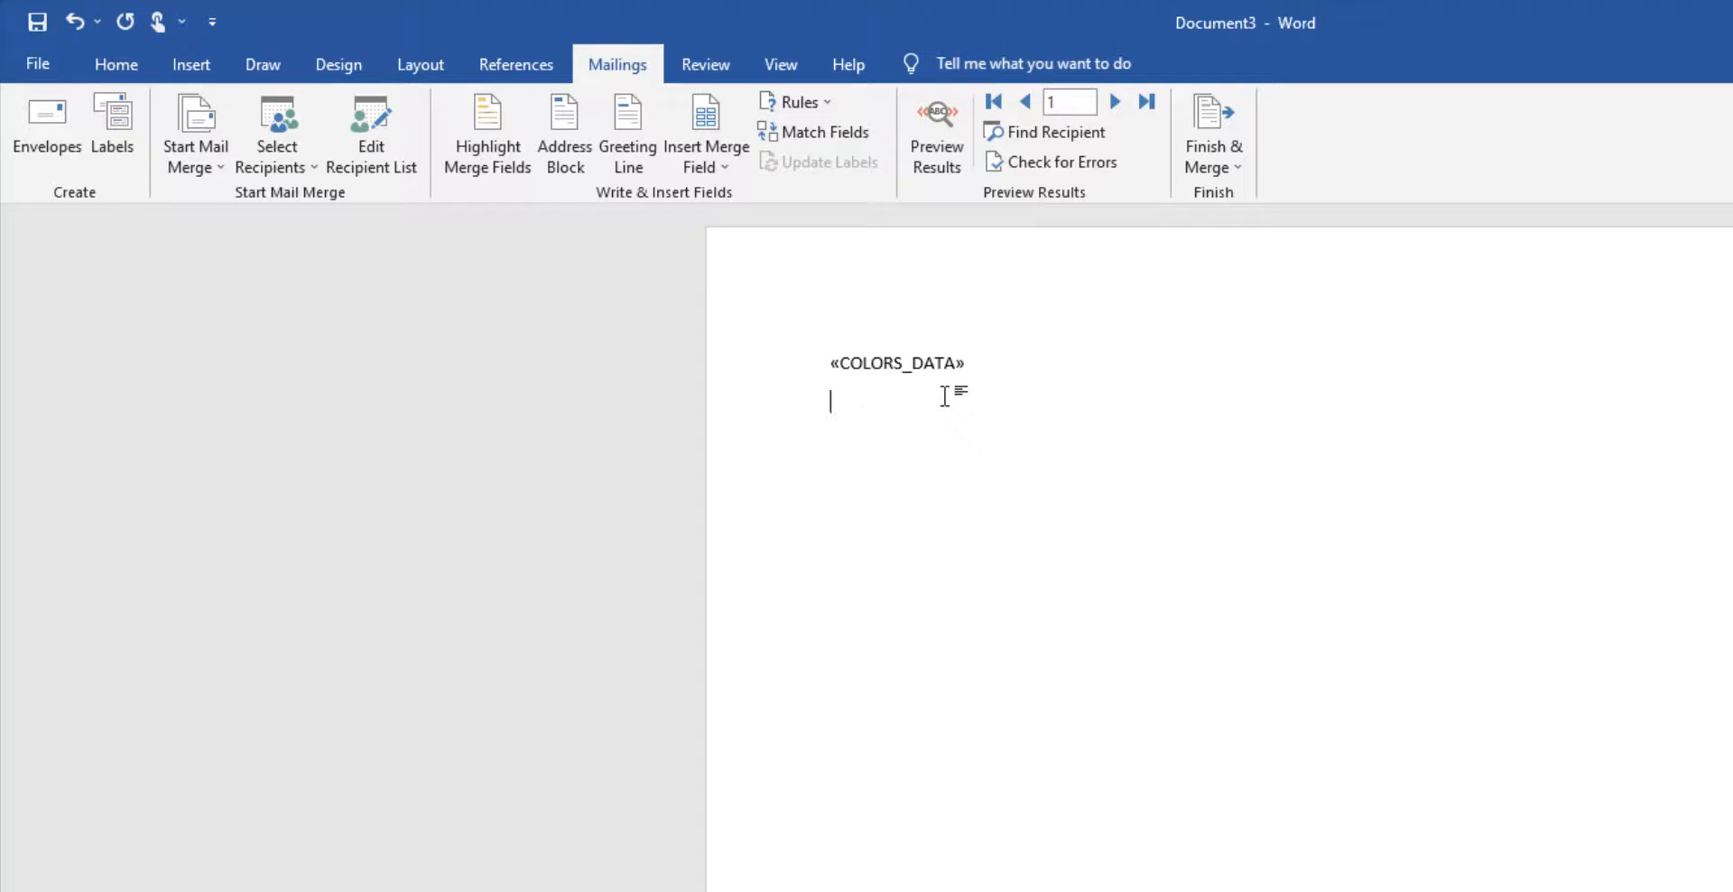
{"action": "mouse_move", "coordinate": [706, 132]}
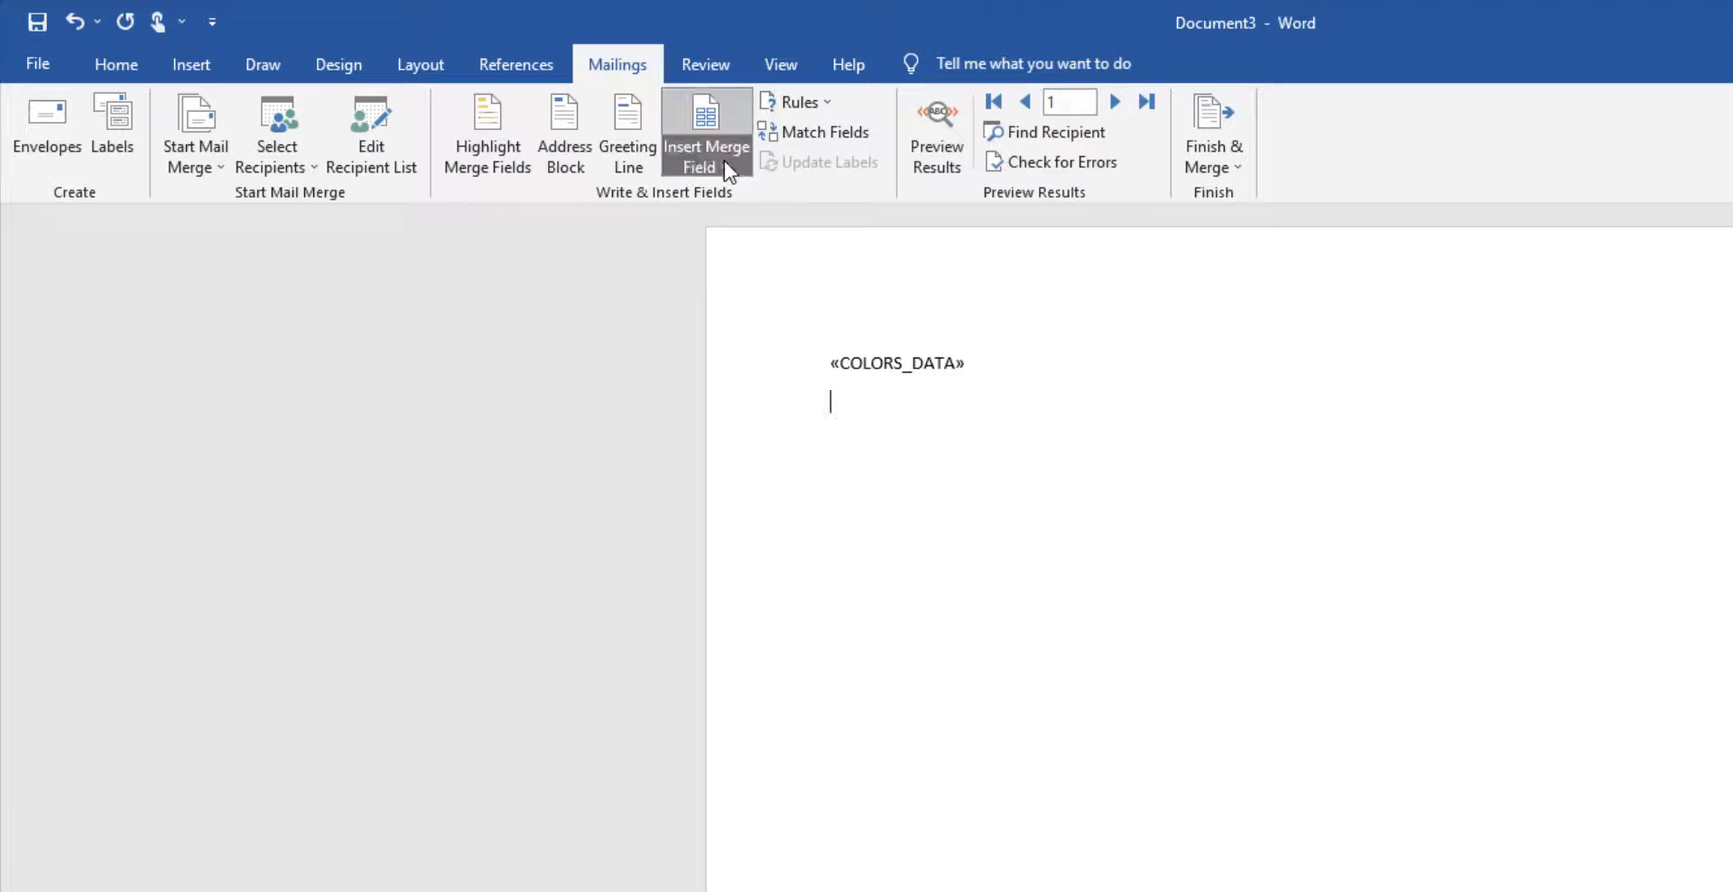
{"action": "left_click", "coordinate": [698, 130]}
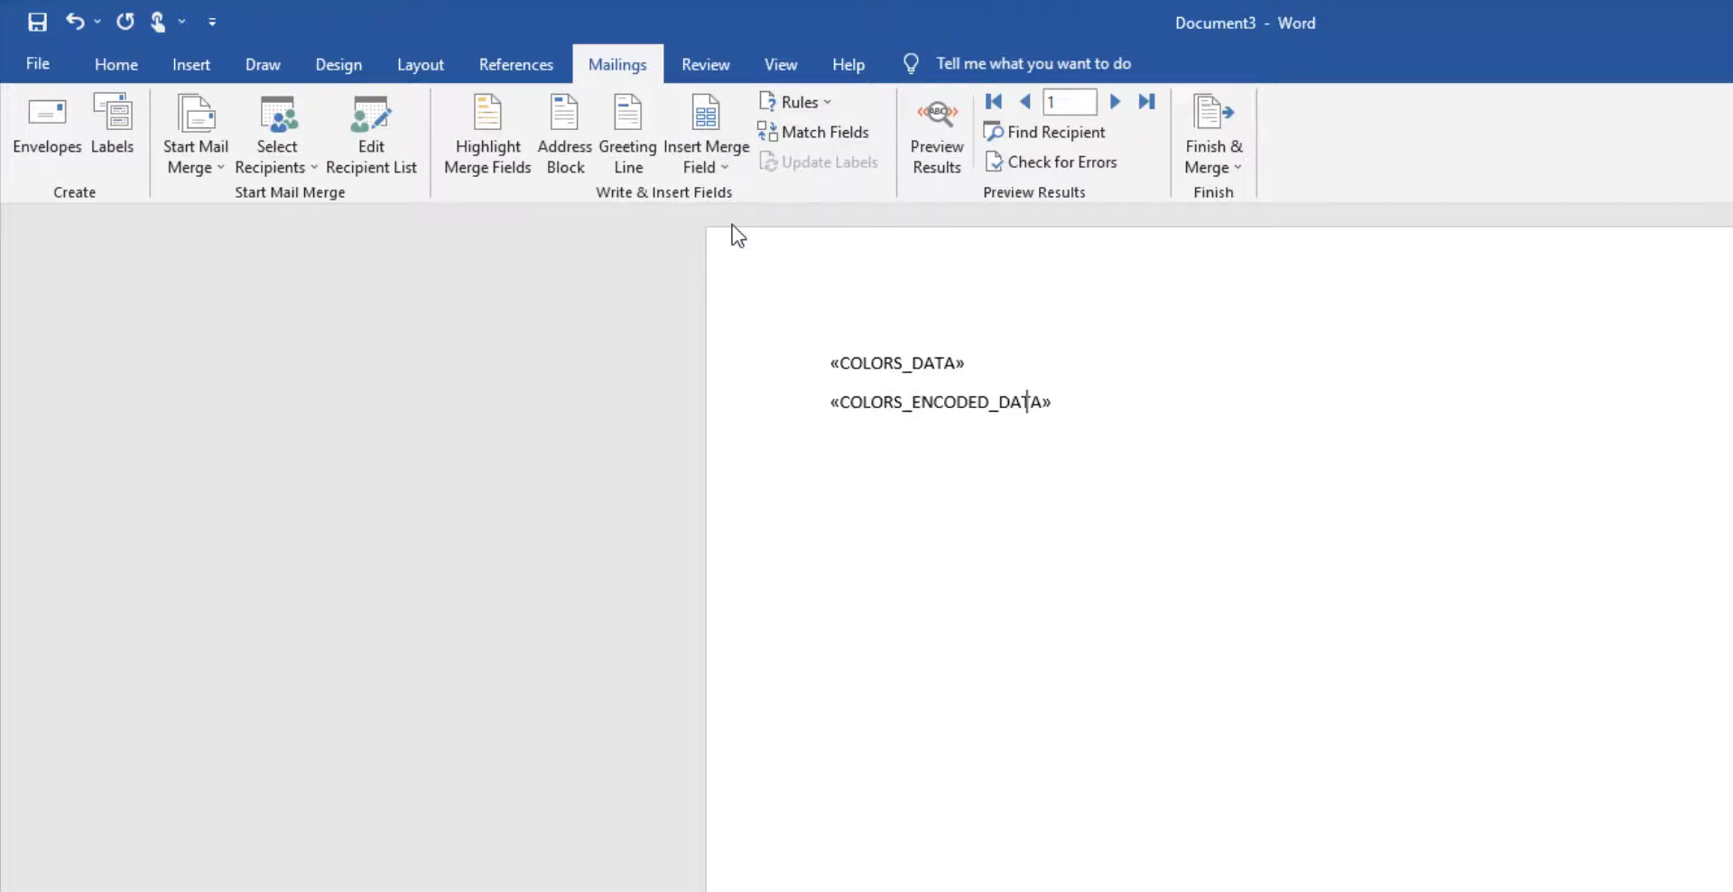
{"action": "mouse_move", "coordinate": [937, 132]}
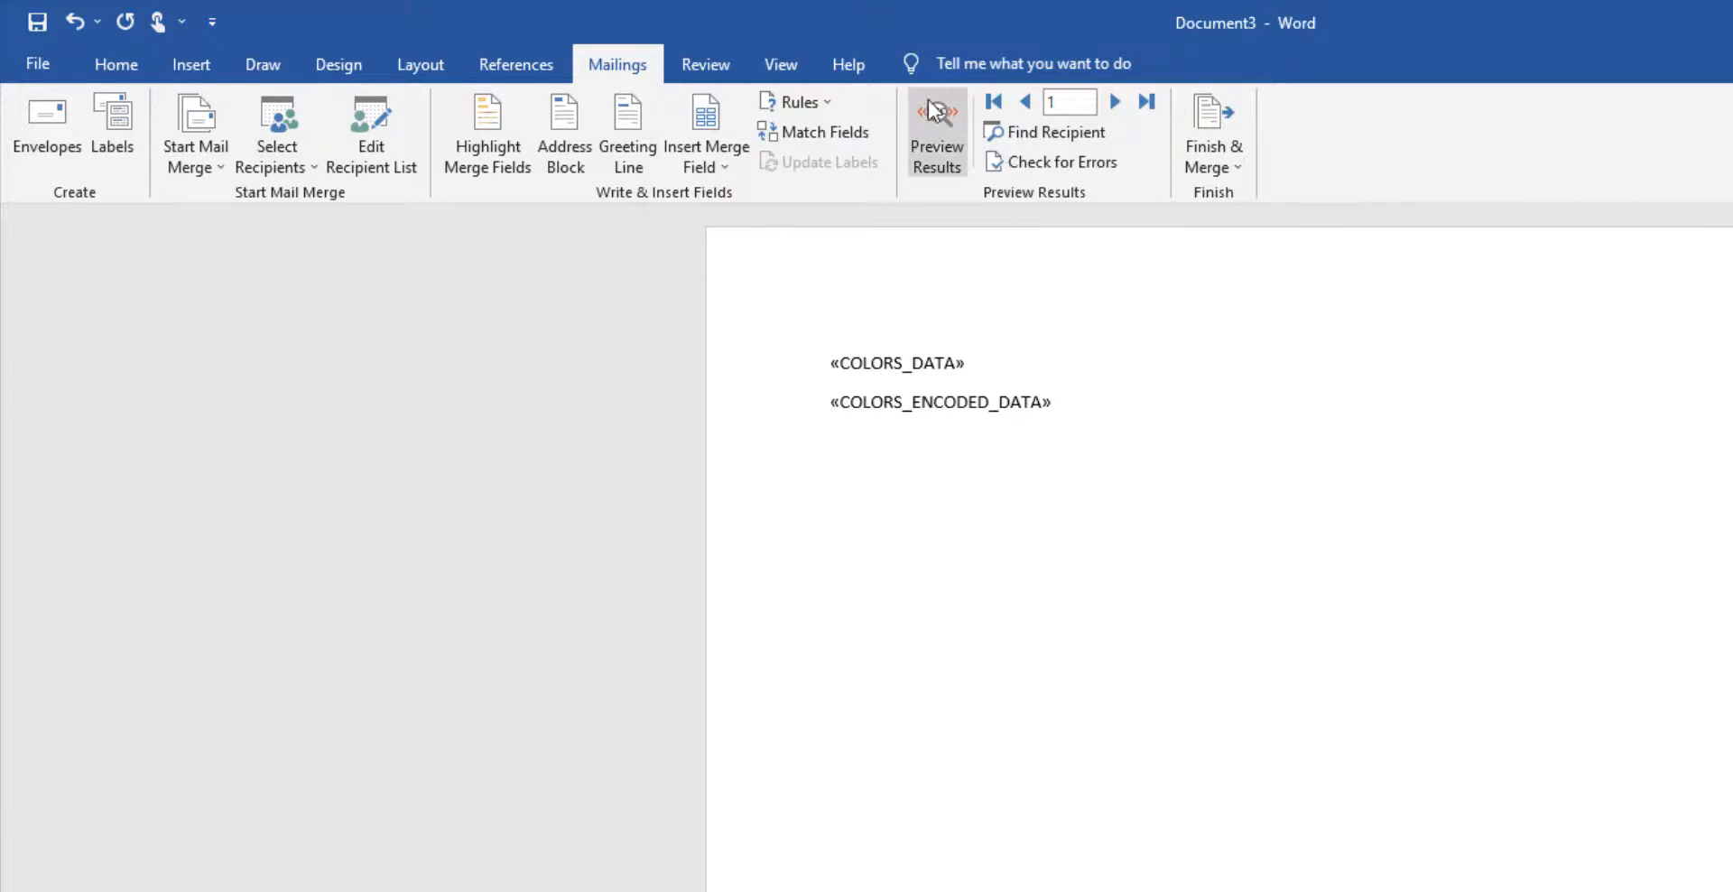
{"action": "left_click", "coordinate": [935, 134]}
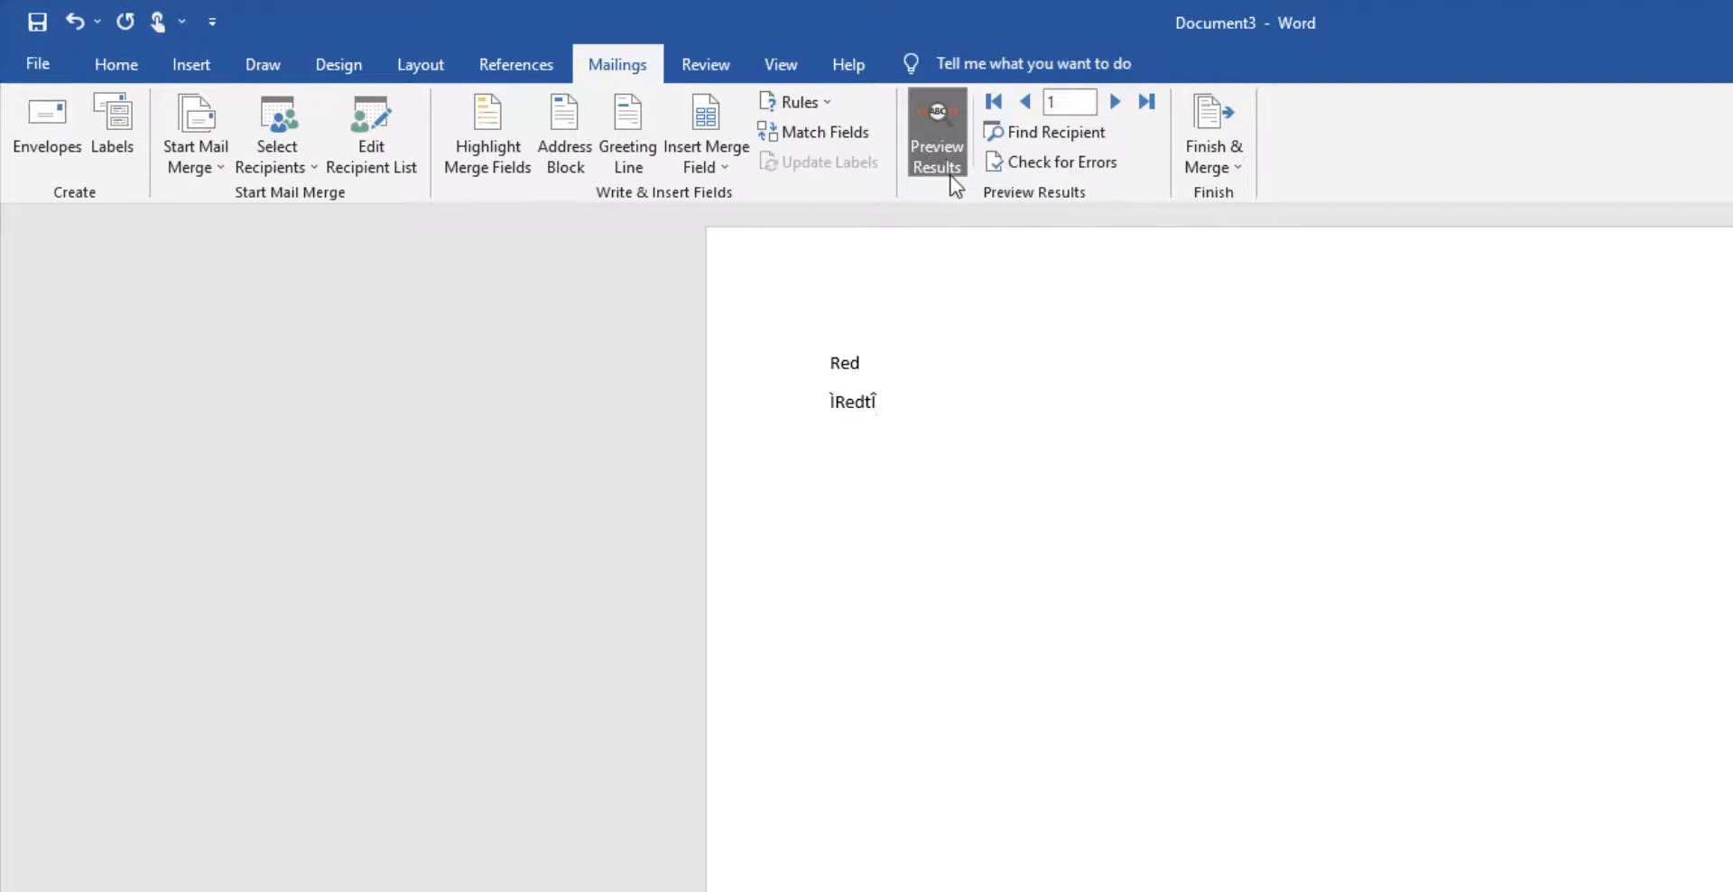
{"action": "mouse_move", "coordinate": [1114, 101]}
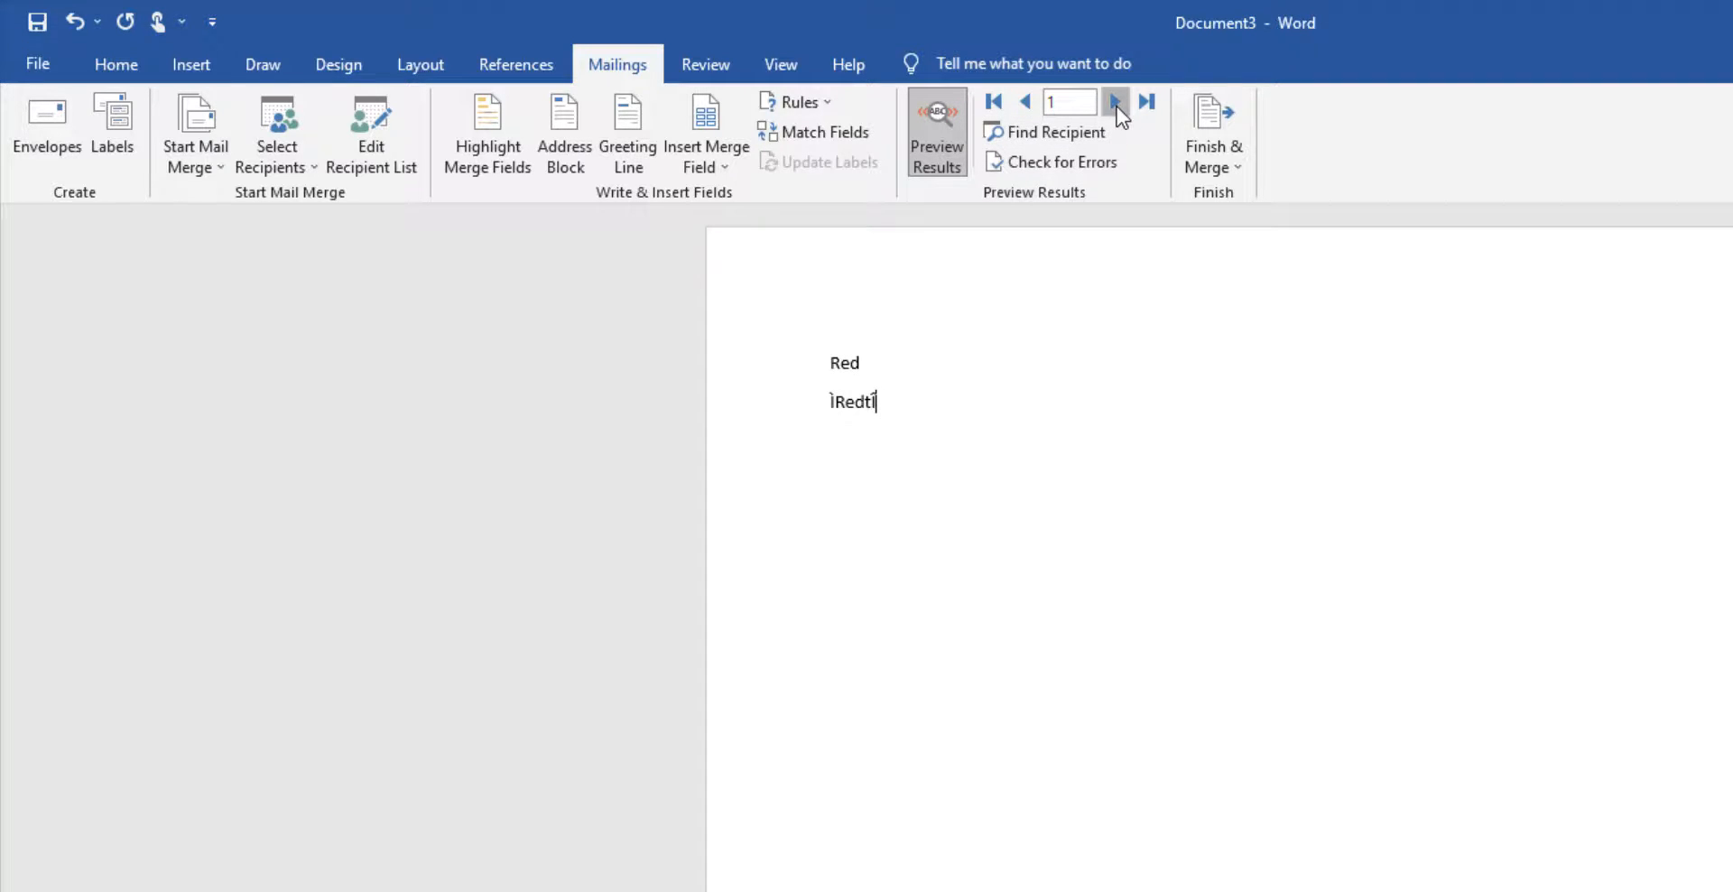
{"action": "left_click", "coordinate": [1114, 101]}
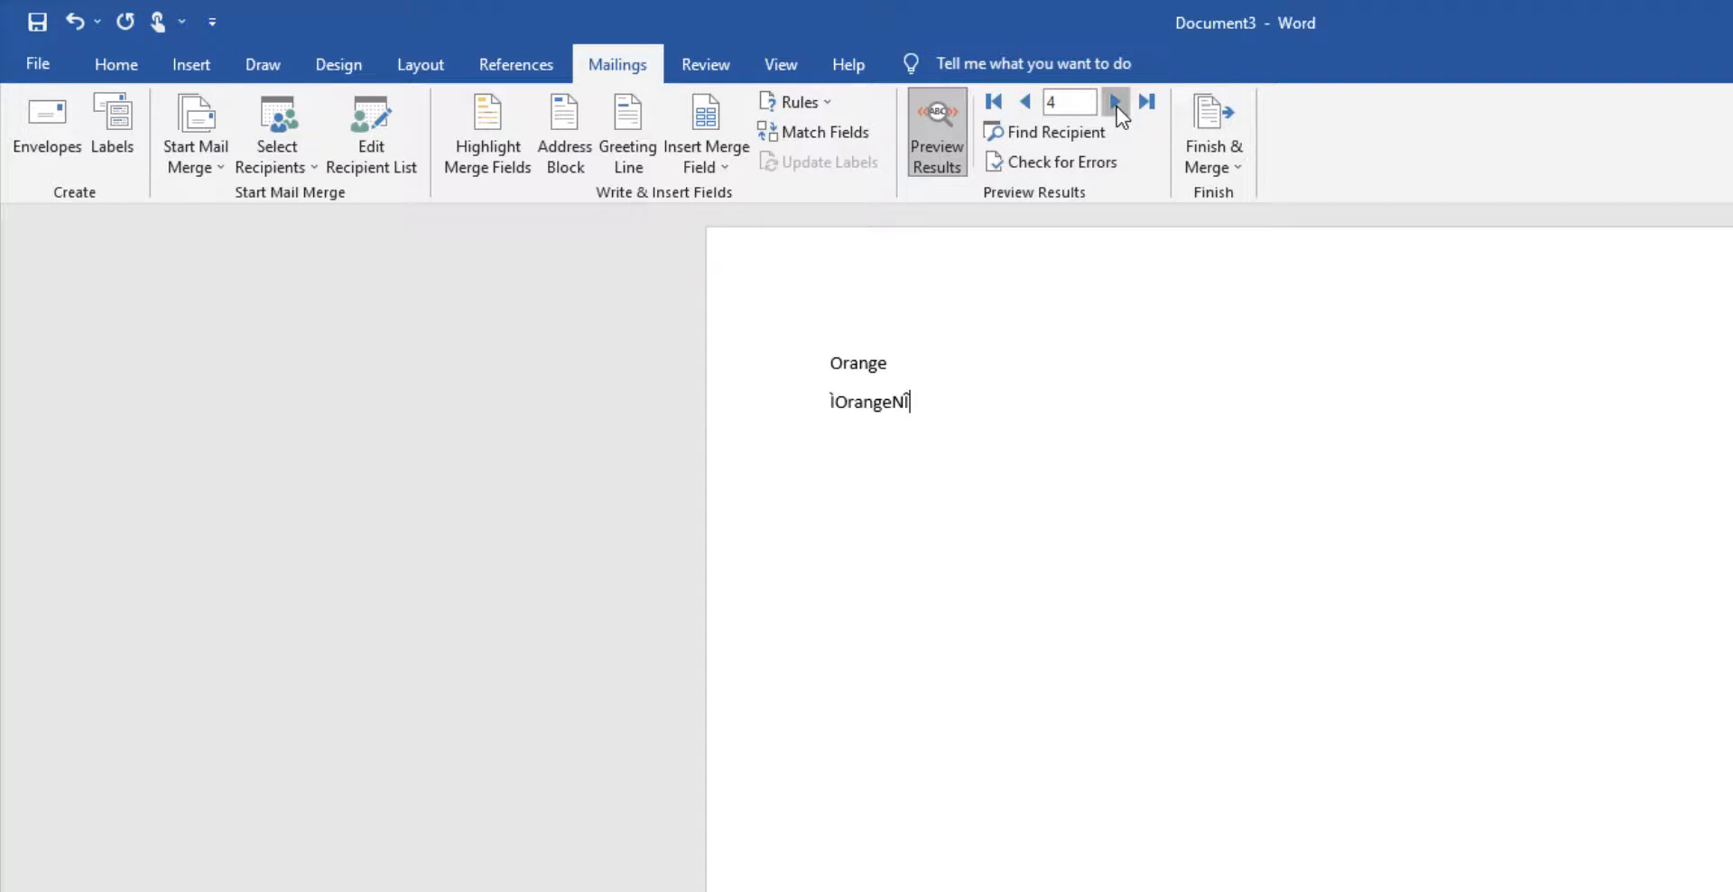
{"action": "left_click", "coordinate": [1113, 101]}
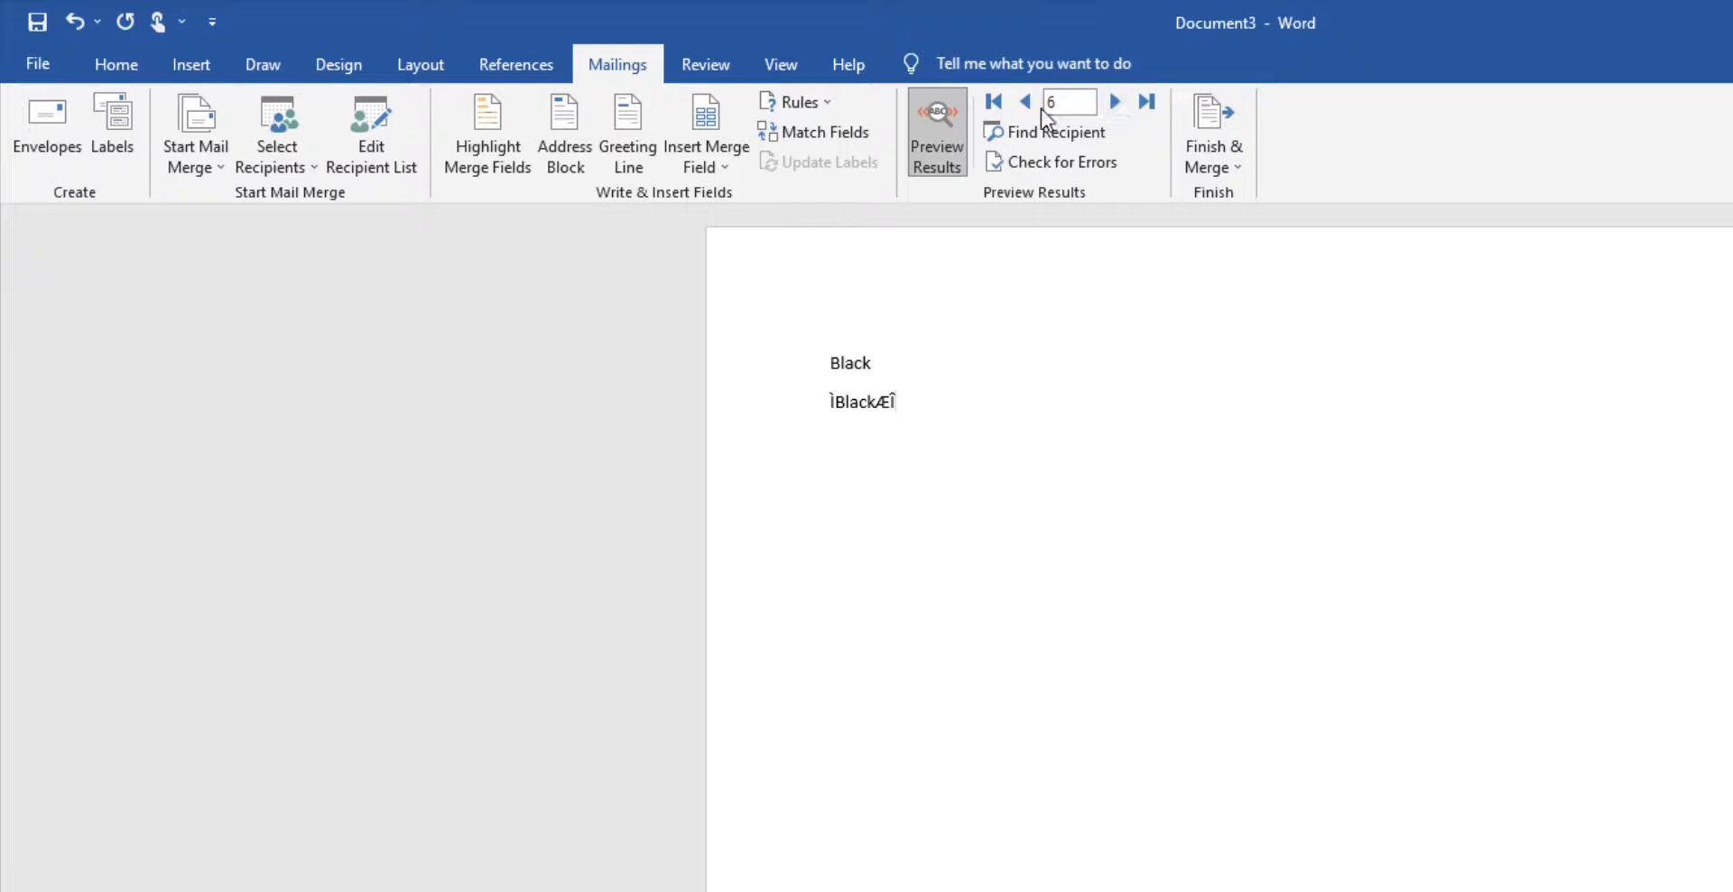
{"action": "left_click", "coordinate": [1024, 101]}
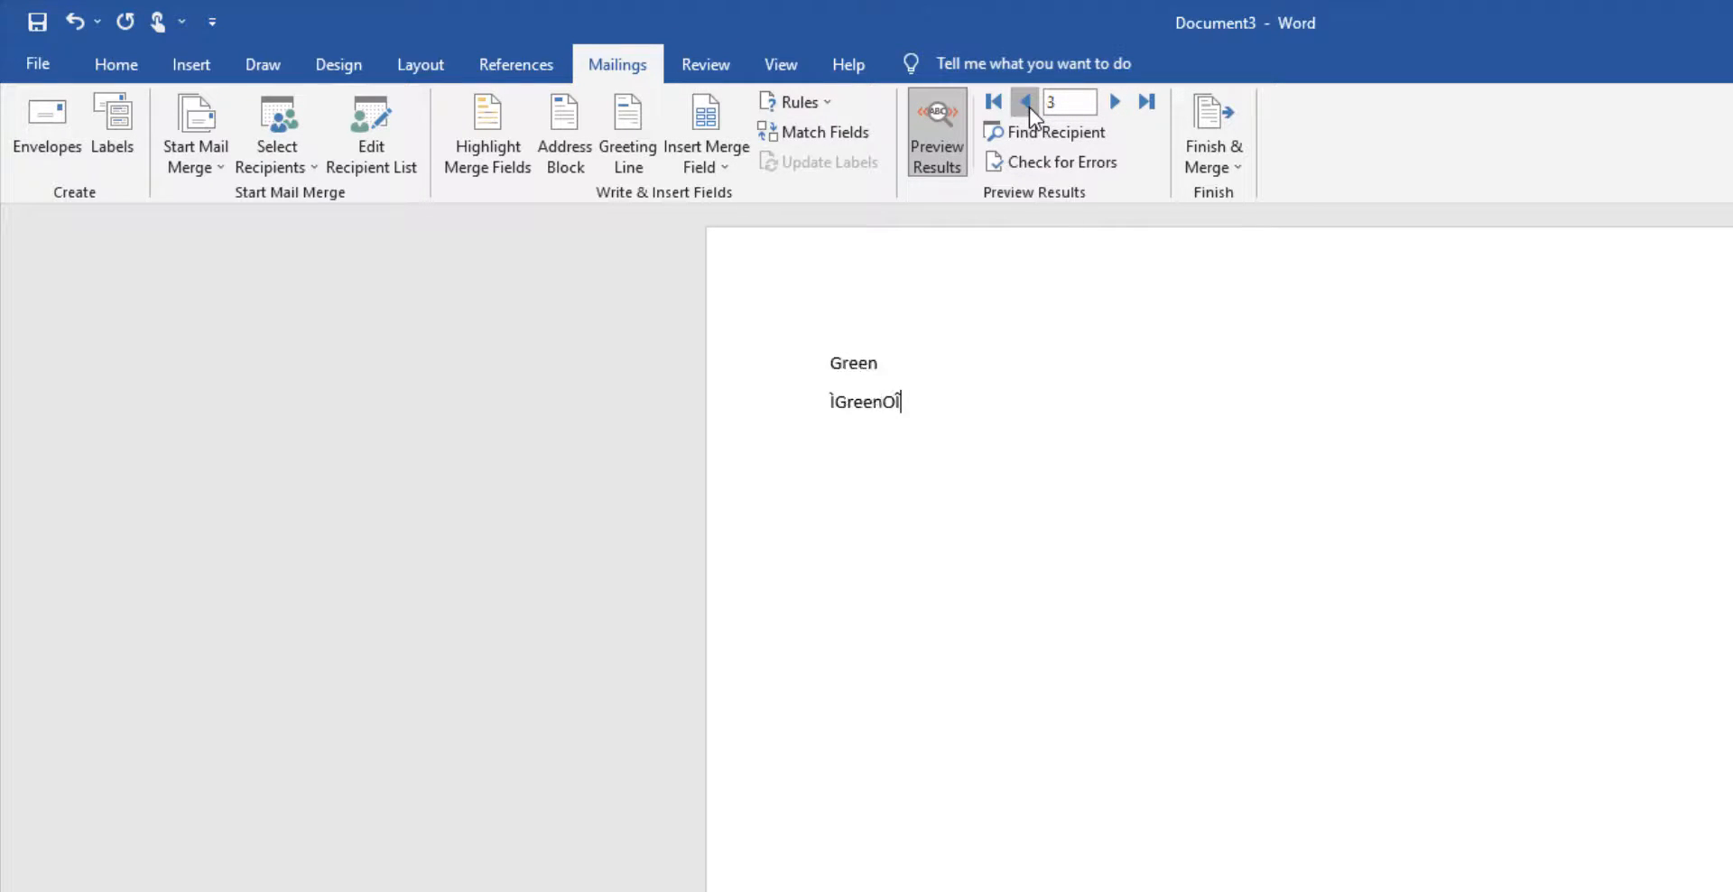
{"action": "left_click", "coordinate": [1022, 101]}
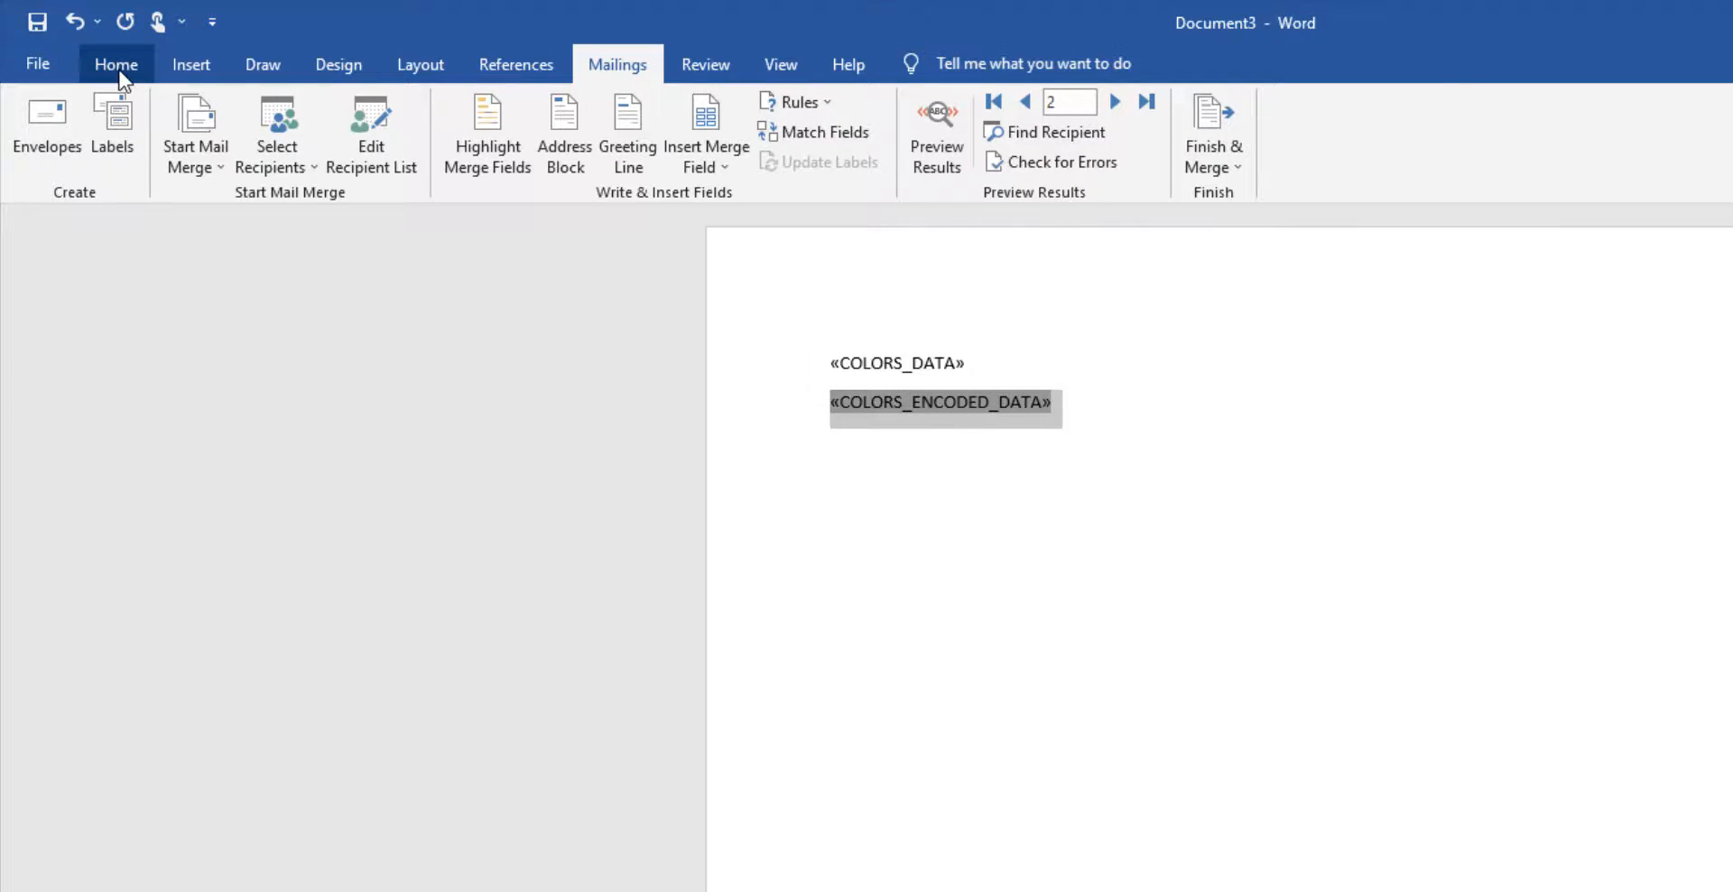
Format the COLORS_ENCODED_DATA field in the IDAutomationC128 barcode font from Home
{"action": "left_click", "coordinate": [116, 63]}
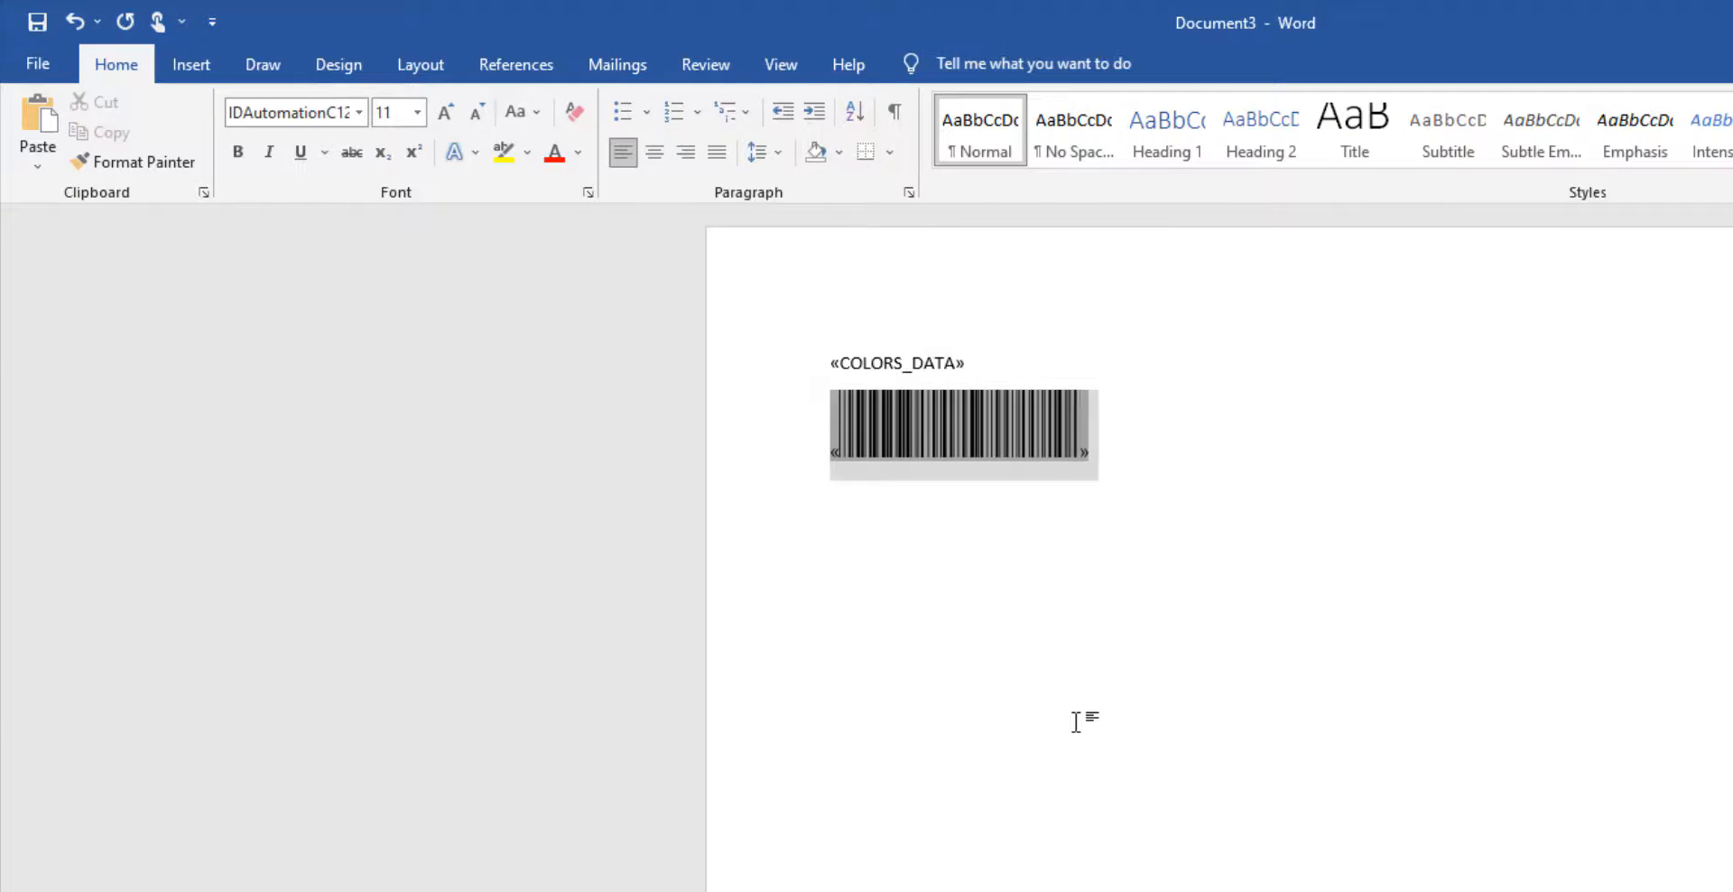
{"action": "left_click", "coordinate": [617, 64]}
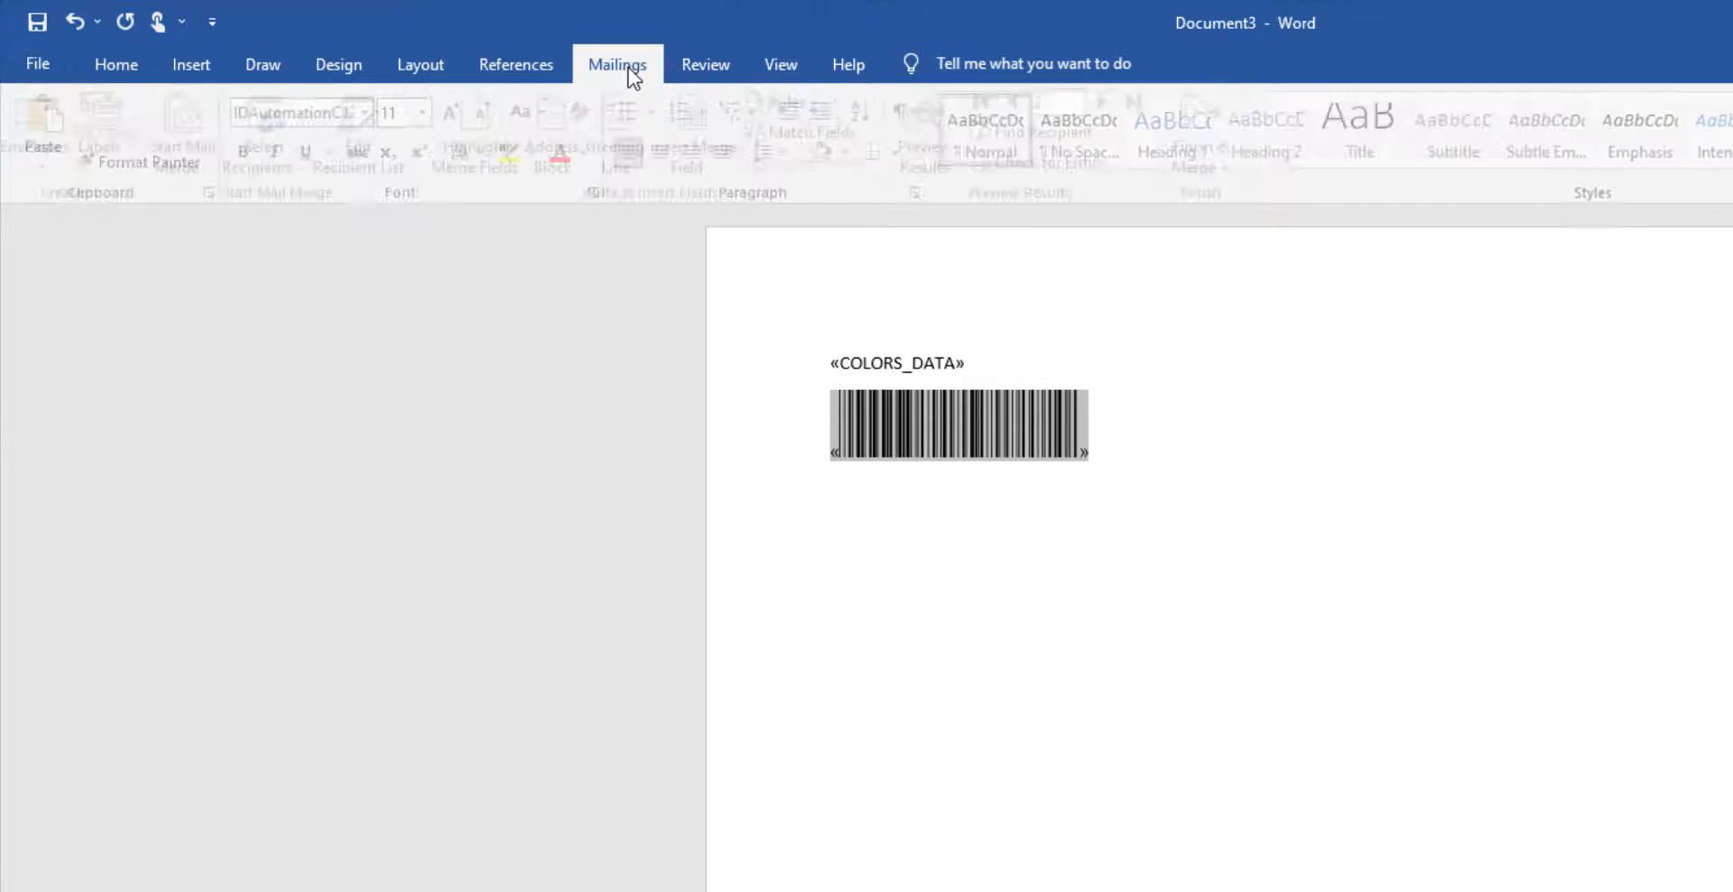
Preview the Blue record and enlarge its barcode to font size 24
{"action": "left_click", "coordinate": [618, 63]}
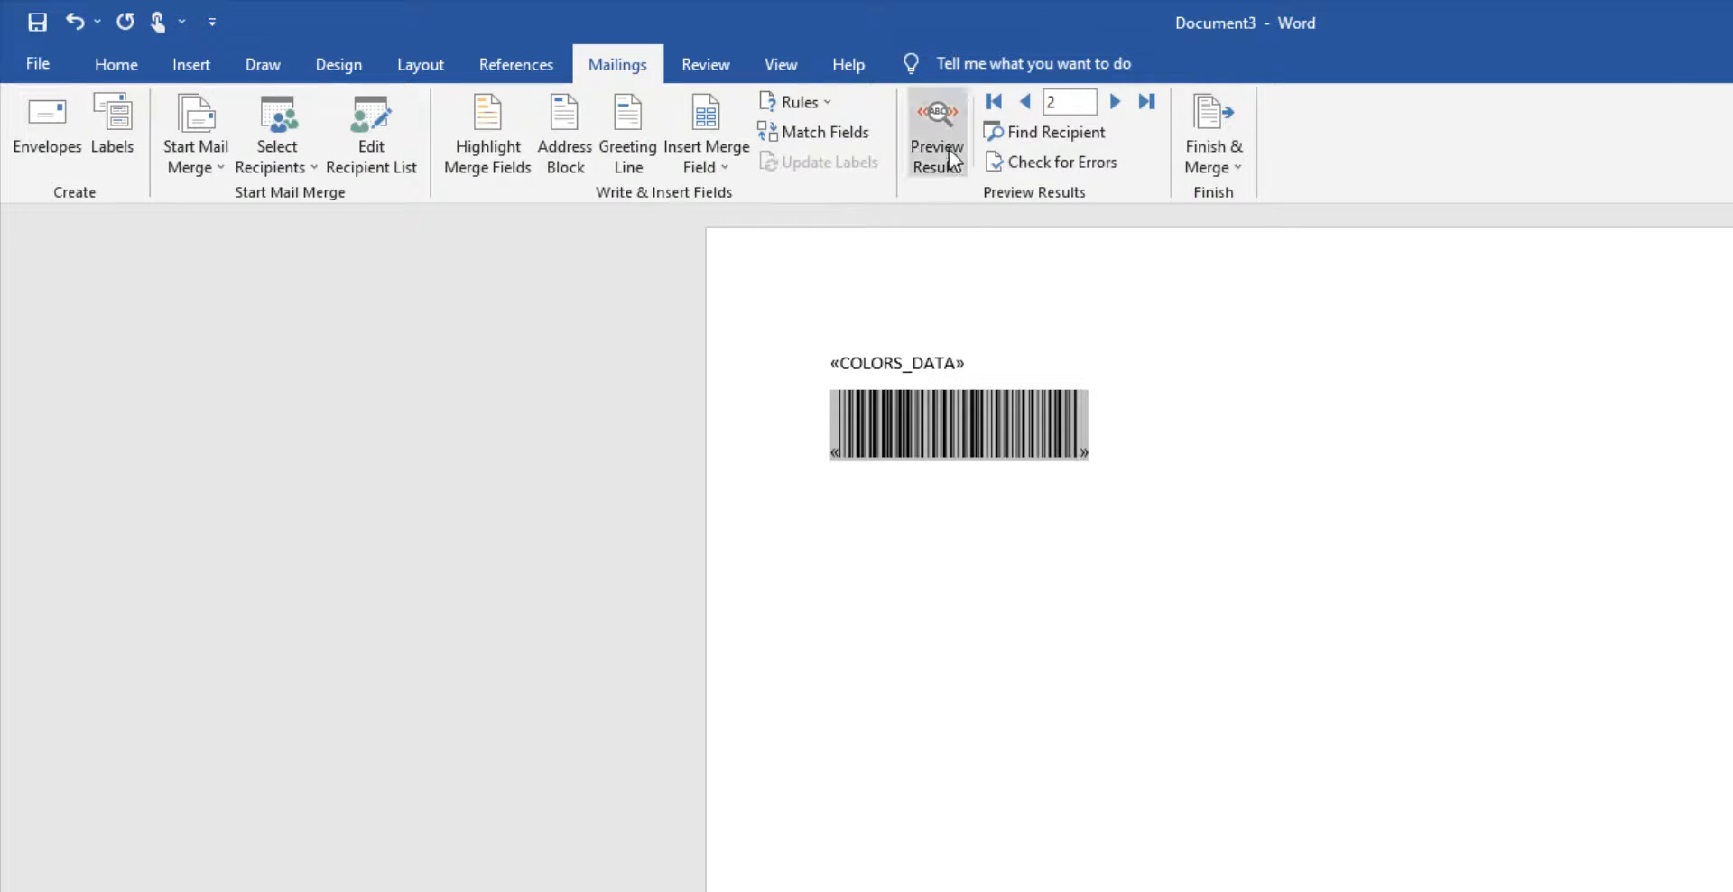
{"action": "left_click", "coordinate": [935, 132]}
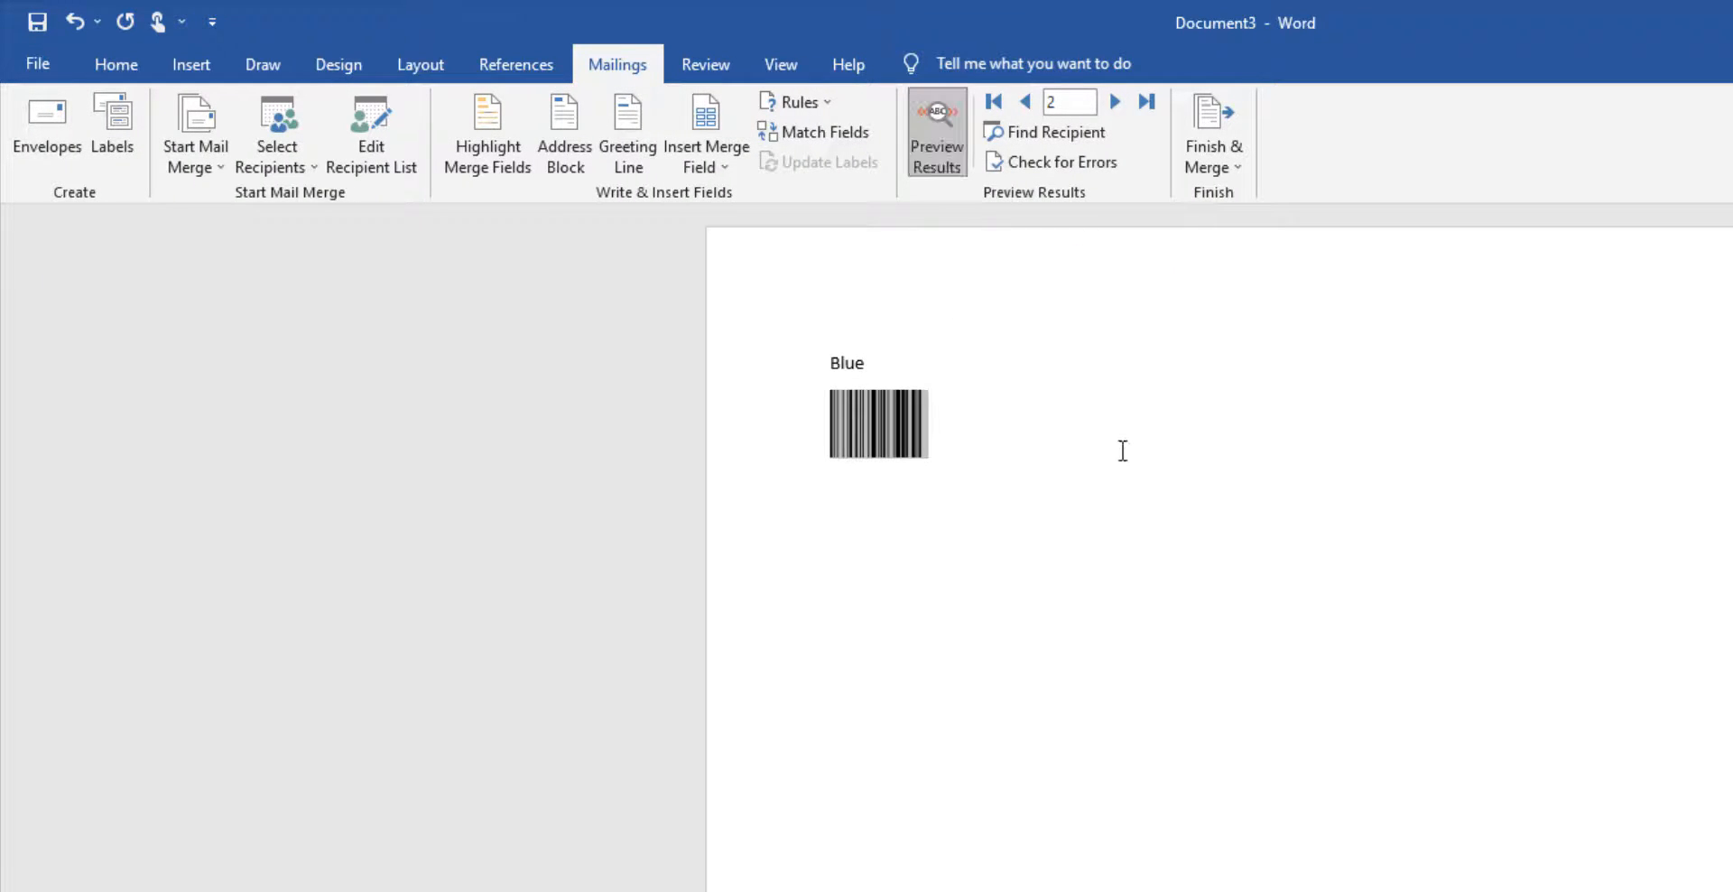
{"action": "left_click", "coordinate": [877, 422]}
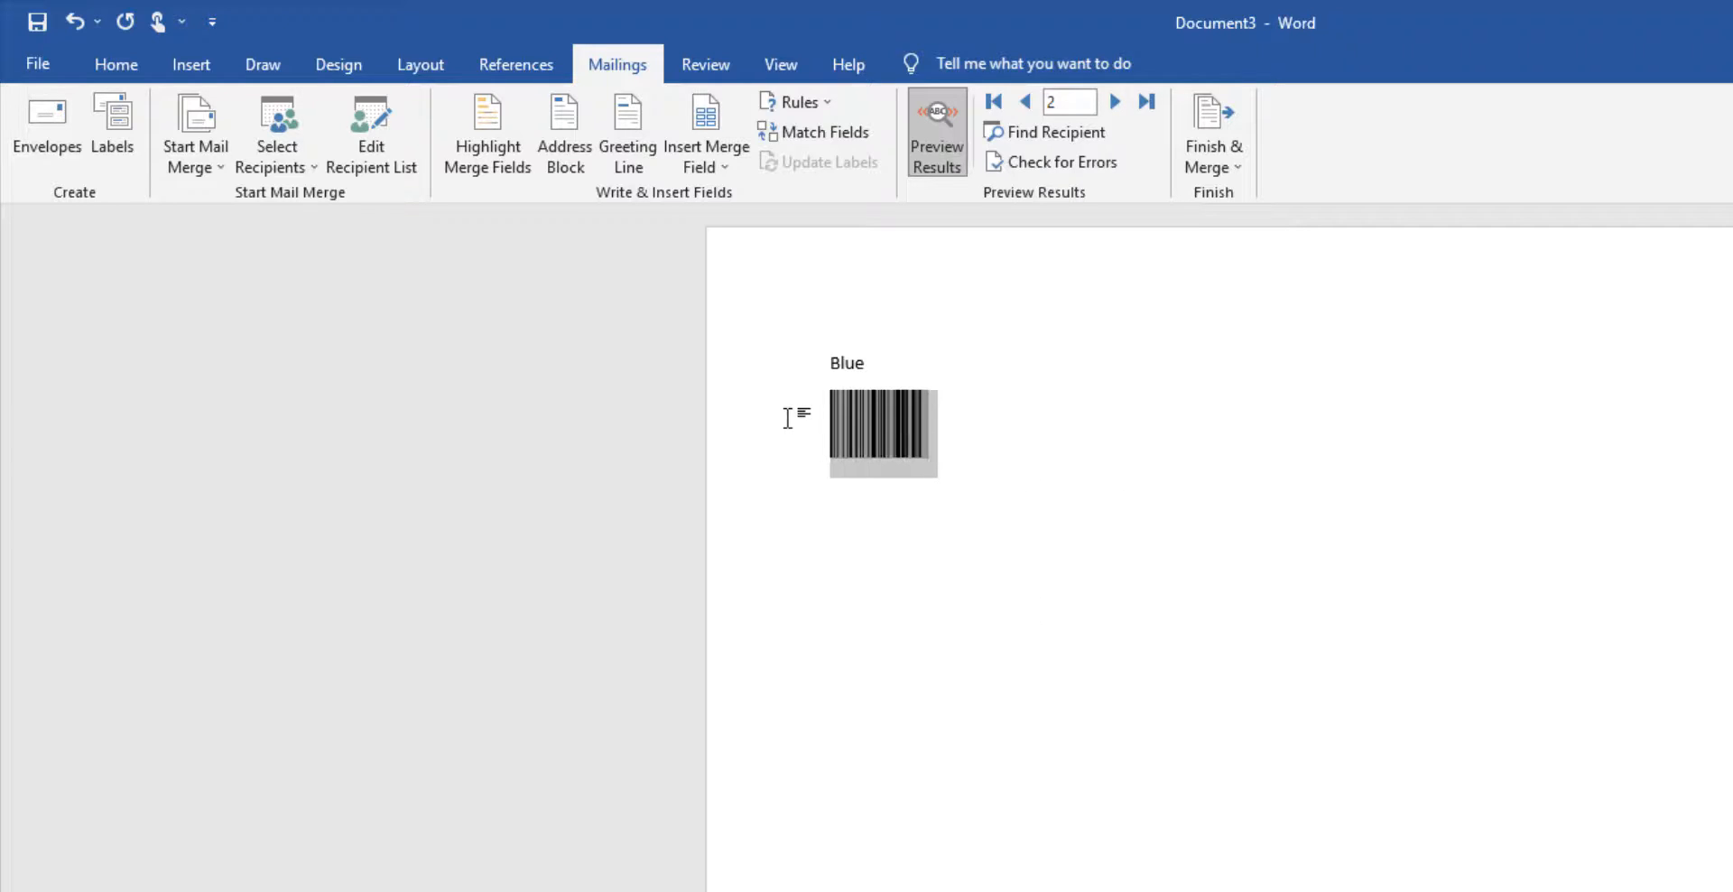
{"action": "left_click", "coordinate": [116, 65]}
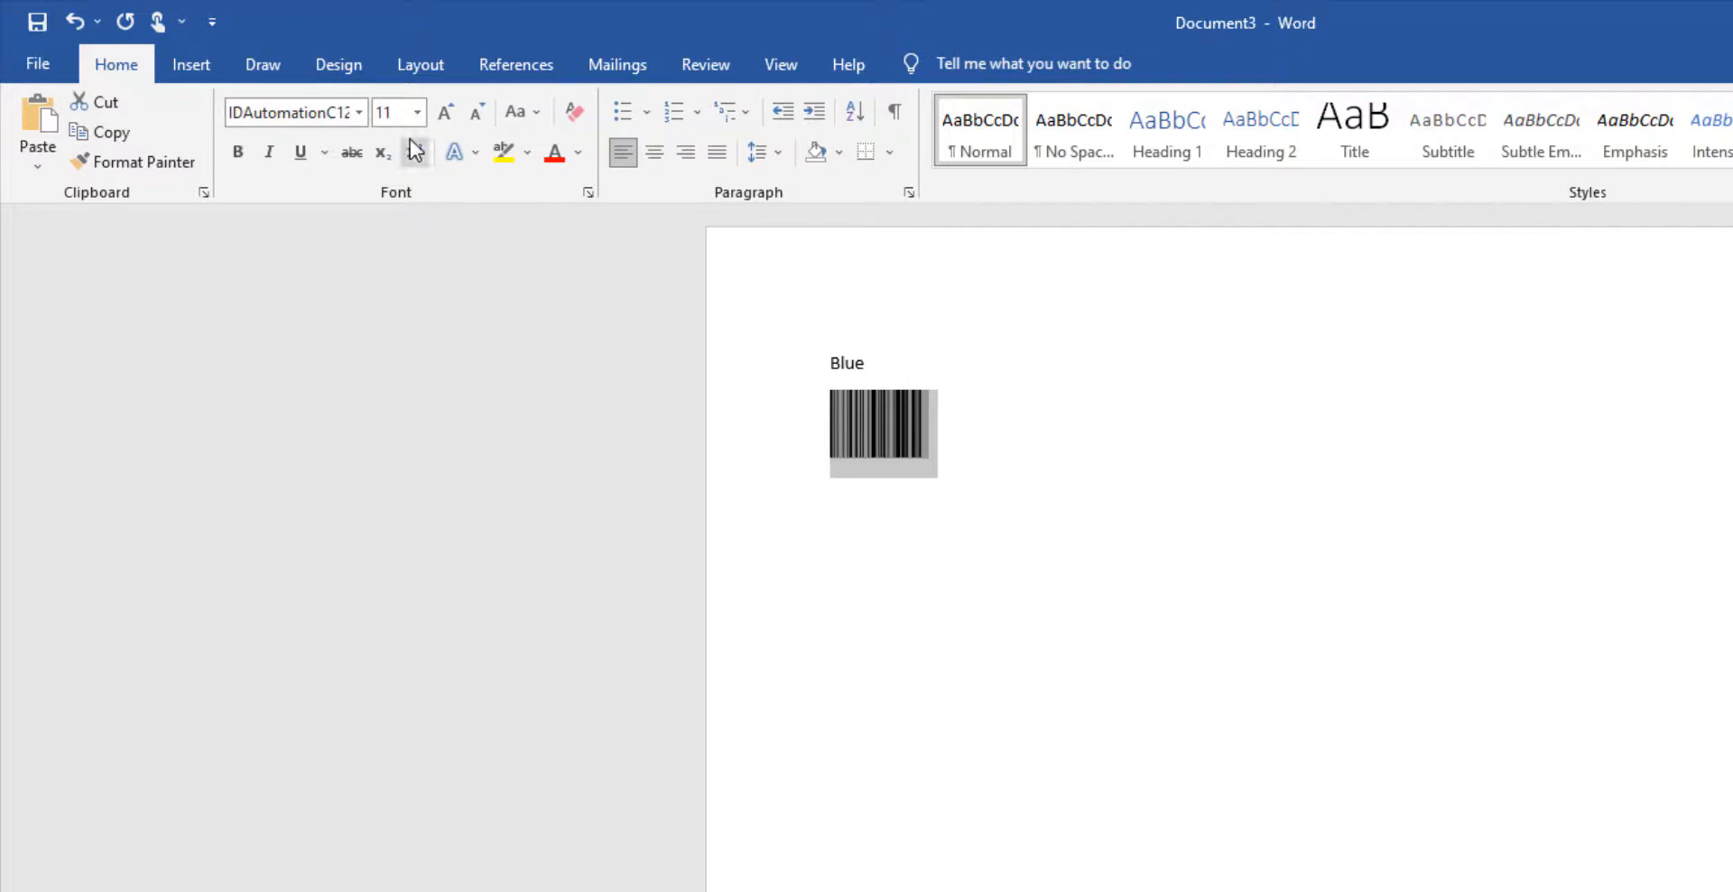
{"action": "left_click", "coordinate": [417, 111]}
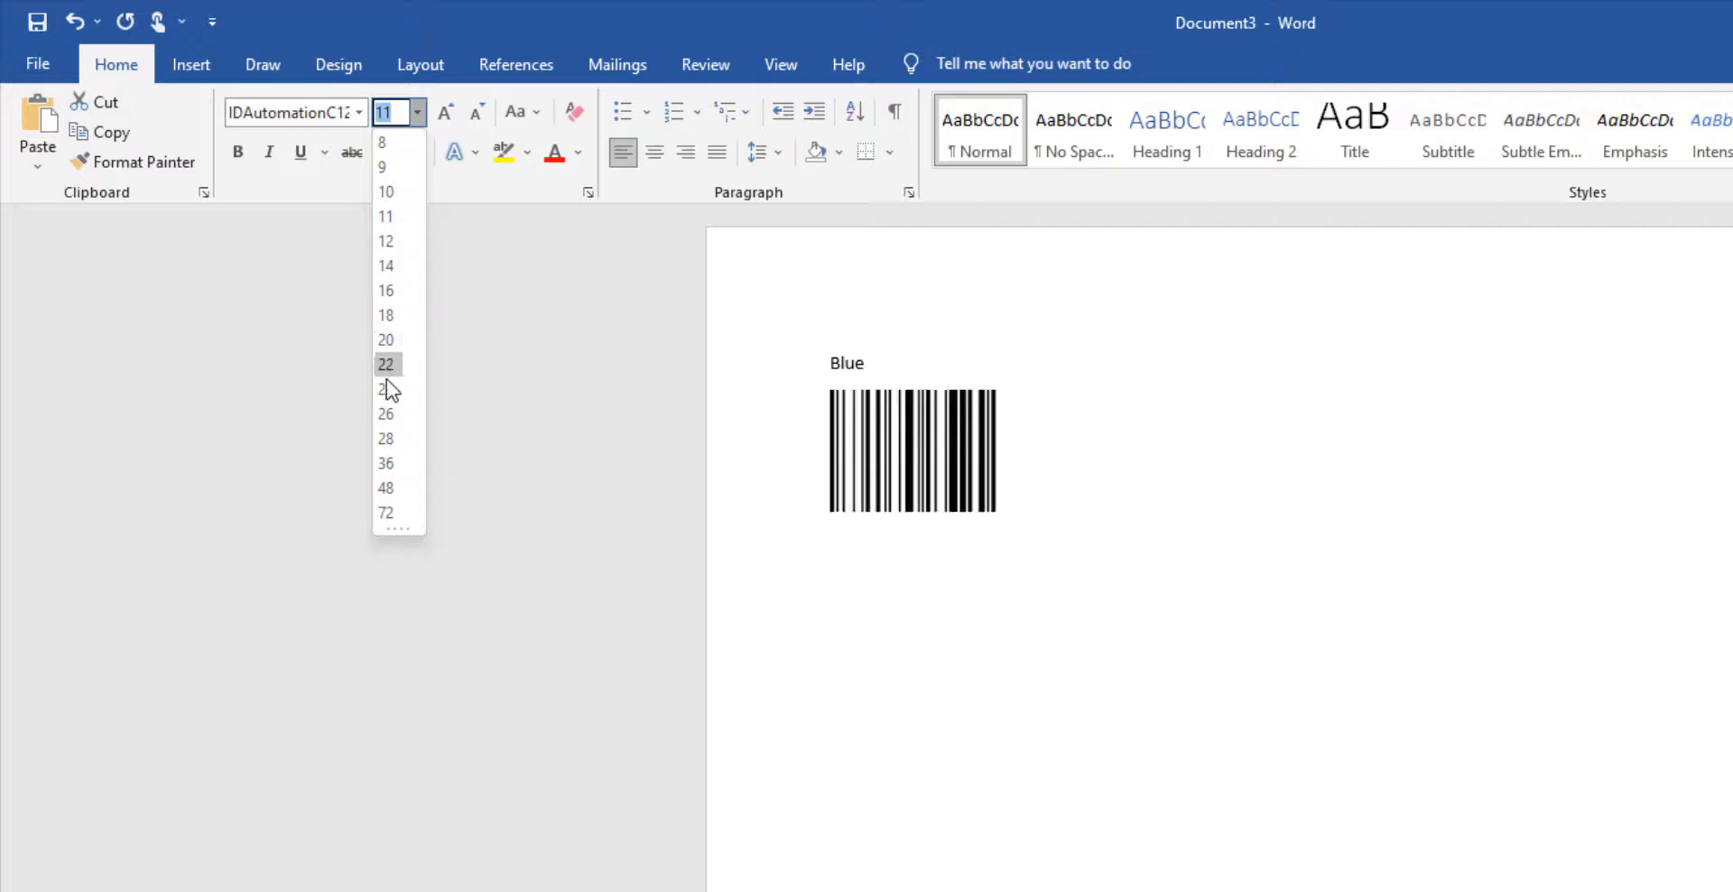
{"action": "left_click", "coordinate": [386, 388]}
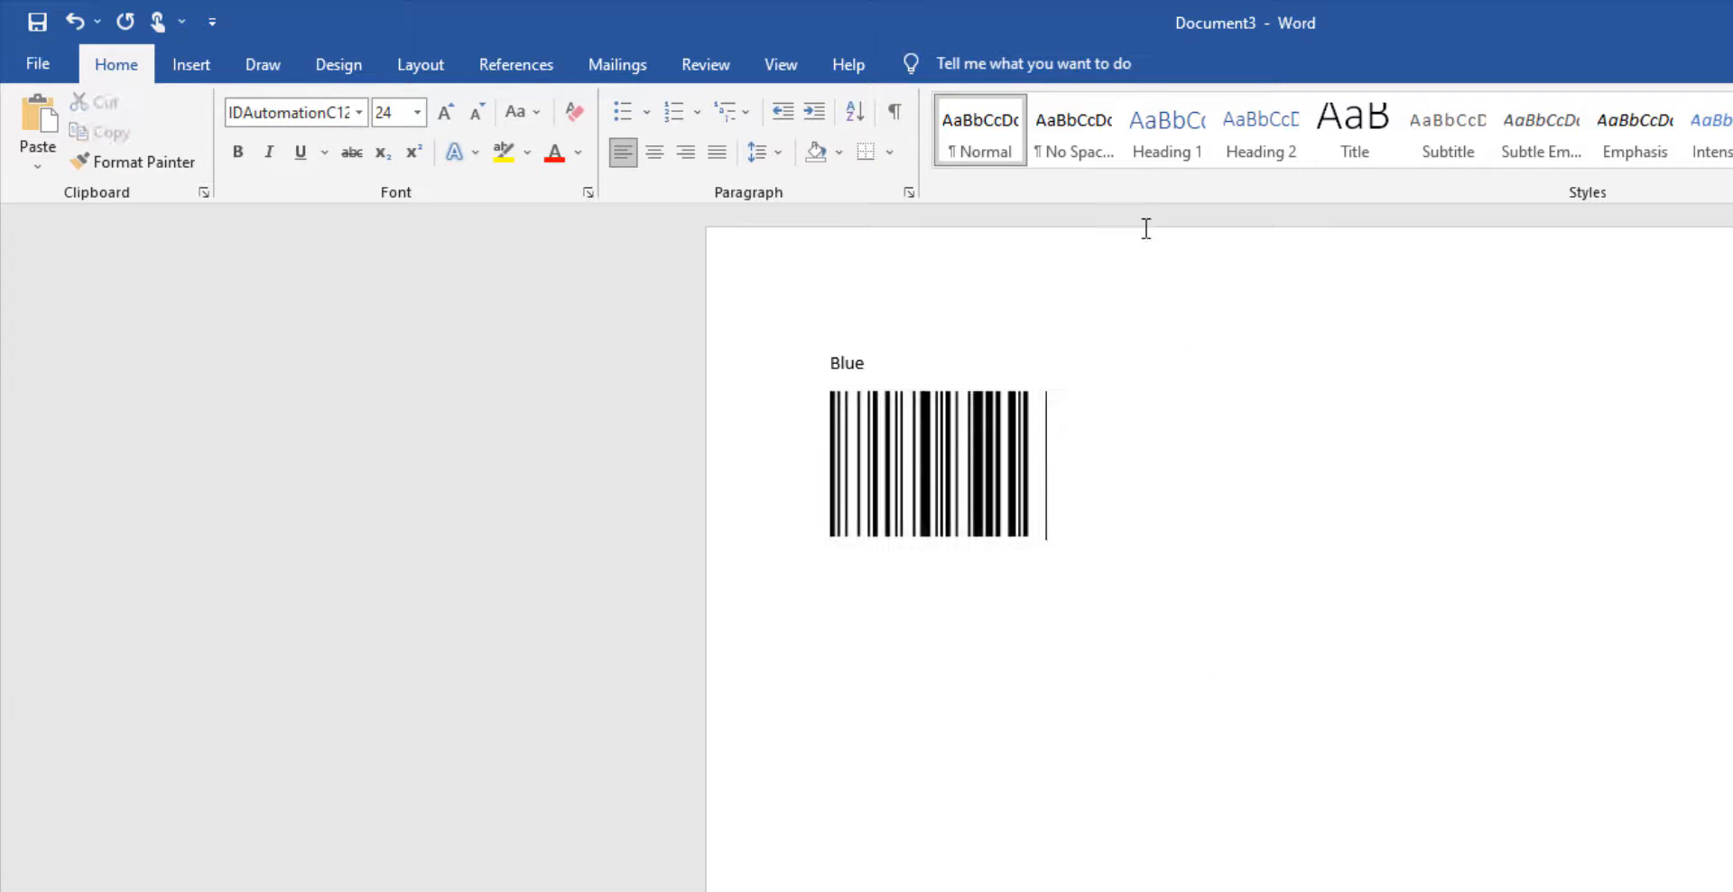
{"action": "left_click", "coordinate": [617, 63]}
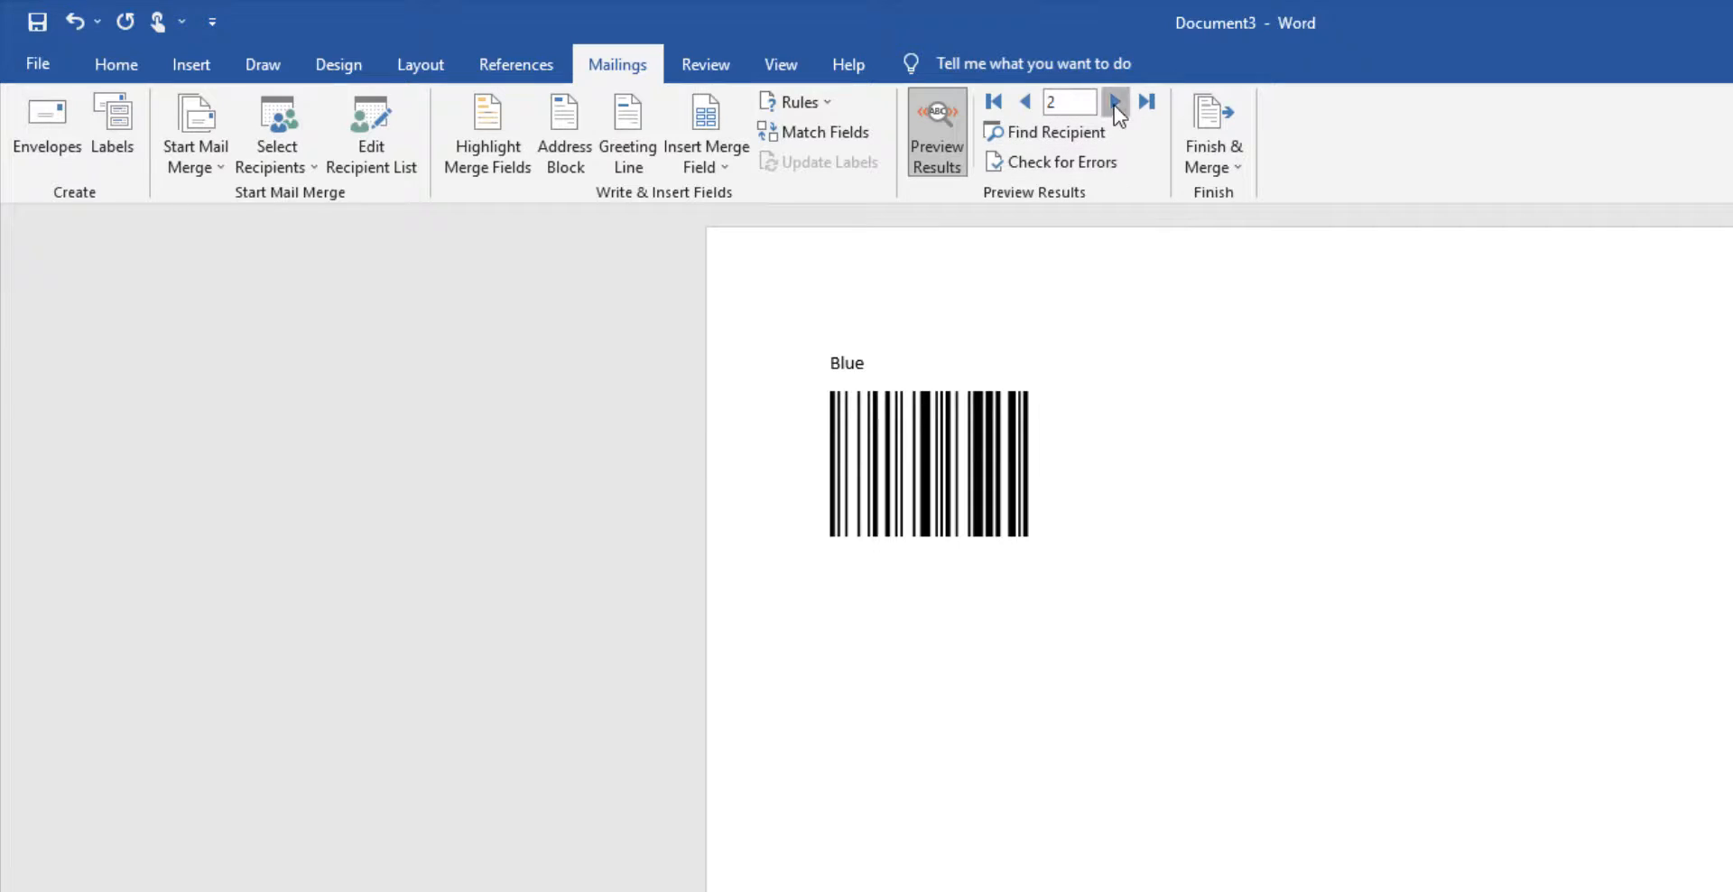
Advance through the previewed records with Next Record until Brown (record 10) shows
{"action": "left_click", "coordinate": [1115, 101]}
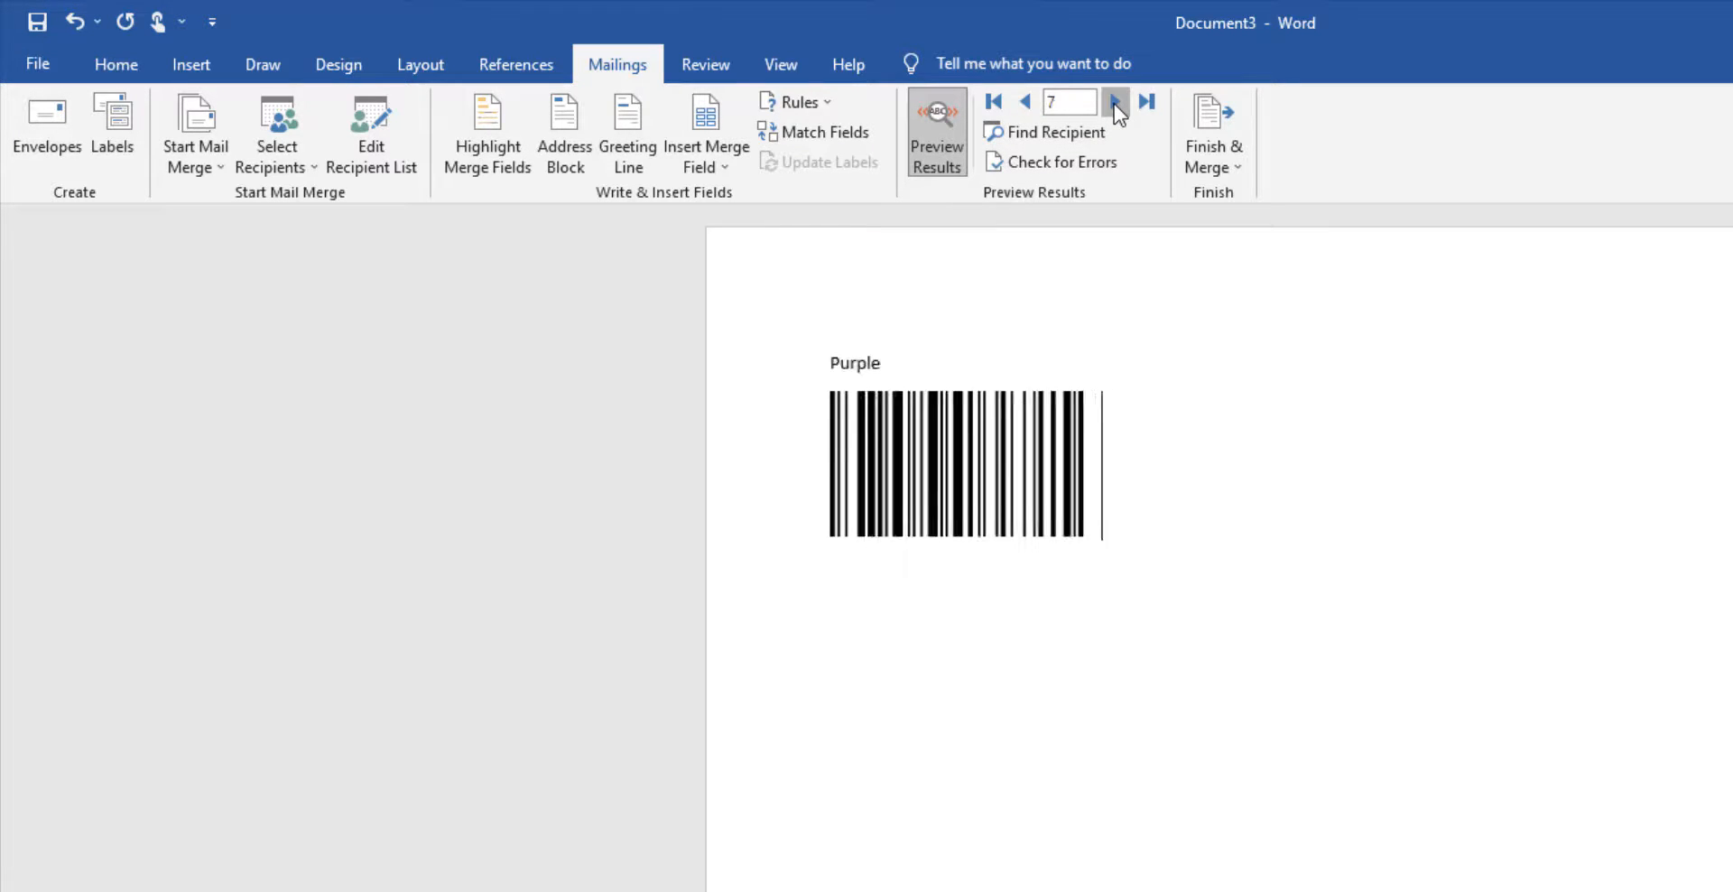
{"action": "left_click", "coordinate": [1114, 101]}
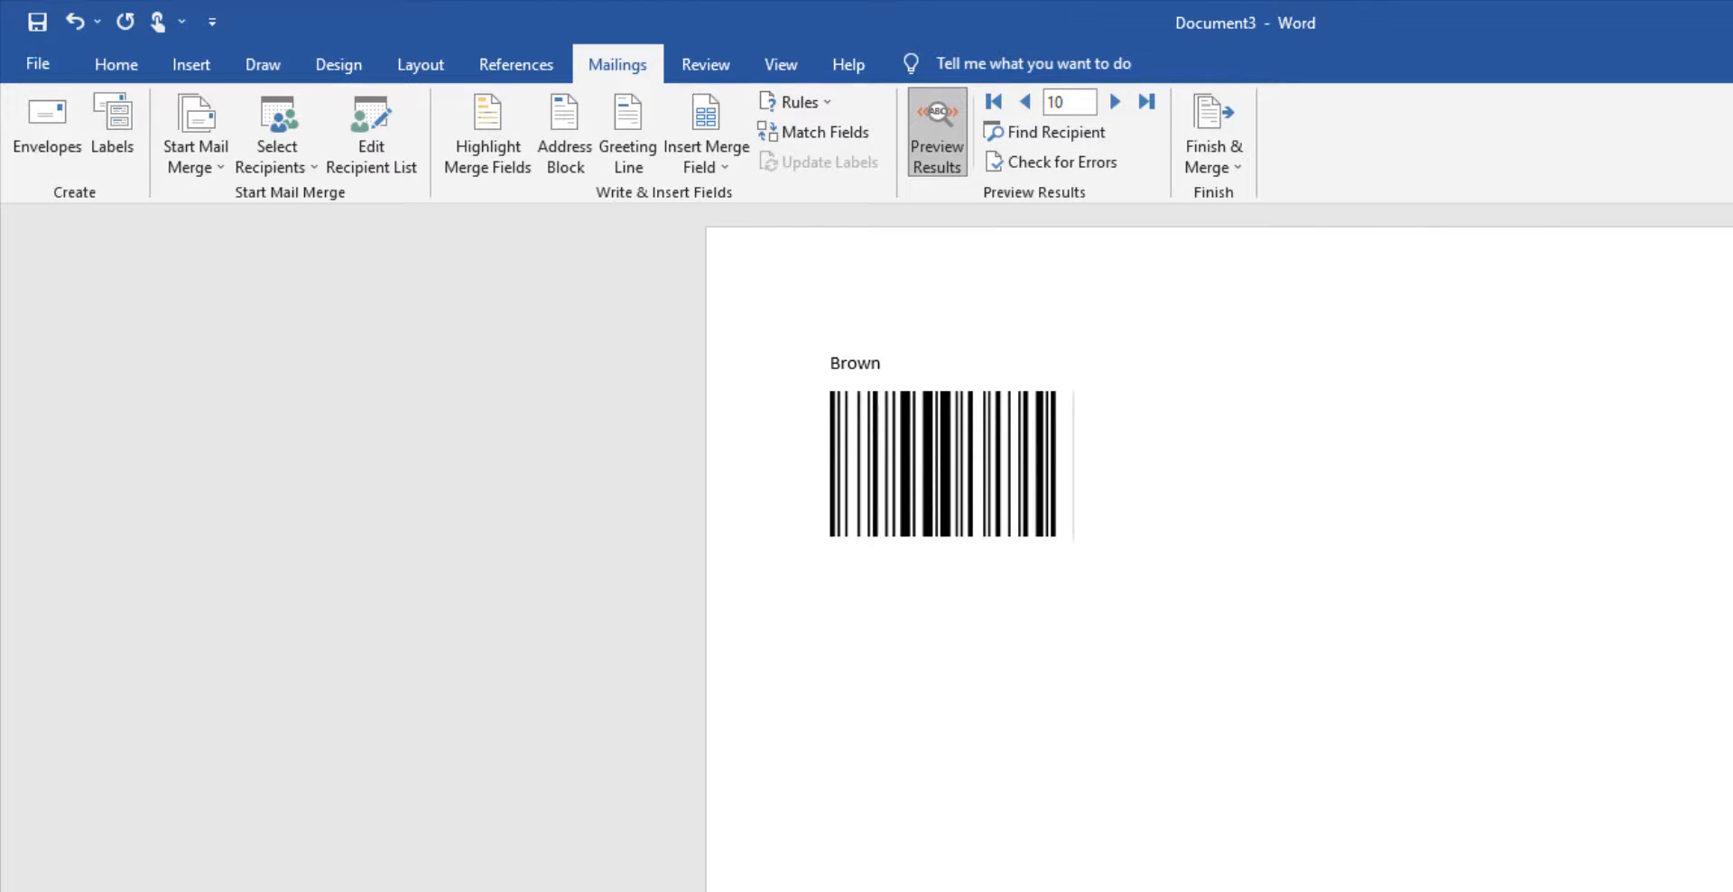